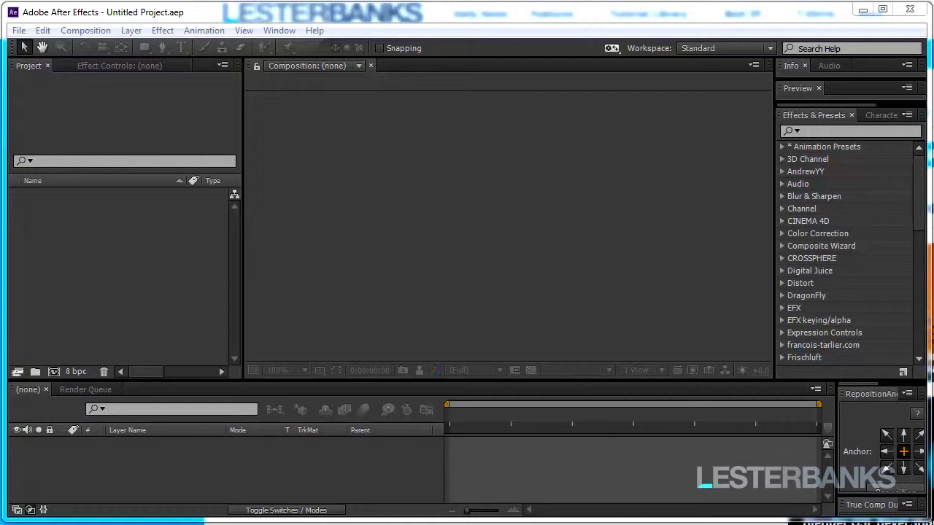
{"action": "mouse_move", "coordinate": [749, 144]}
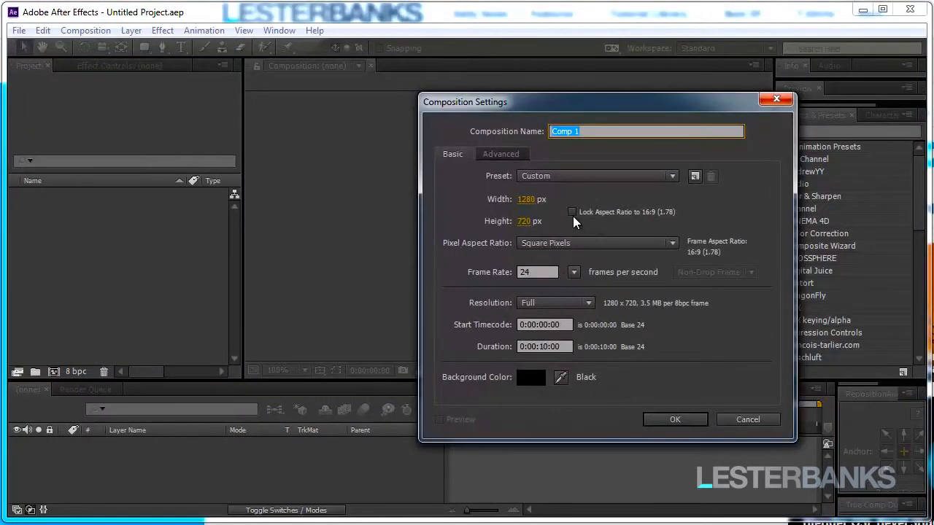
{"action": "mouse_move", "coordinate": [534, 276]}
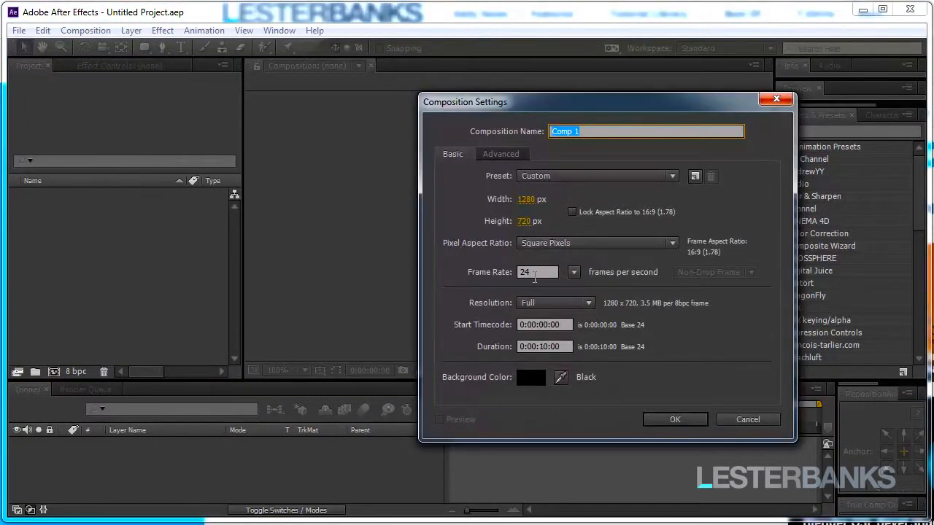
{"action": "mouse_move", "coordinate": [581, 380]}
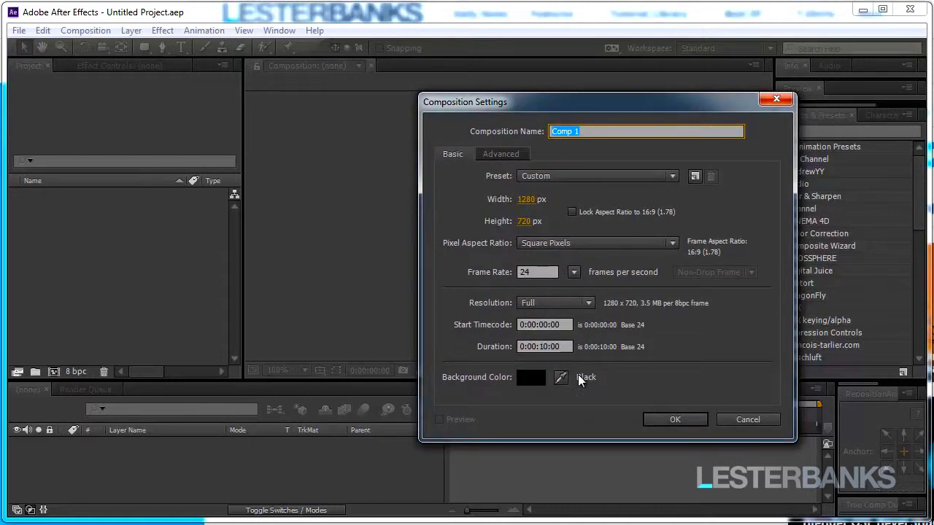
{"action": "mouse_move", "coordinate": [606, 173]}
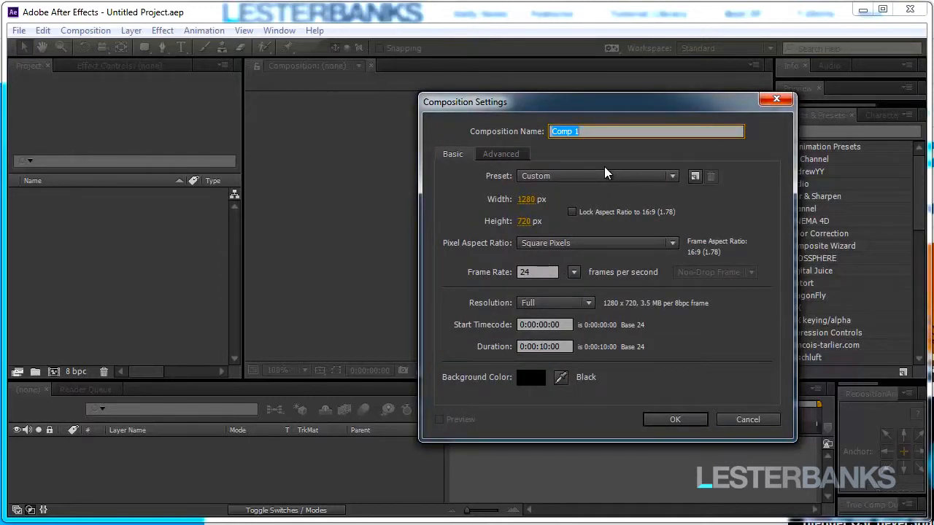
Confirm the 1280×720, 24 fps, 10-second black-background composition named Base.
{"action": "left_click", "coordinate": [674, 419]}
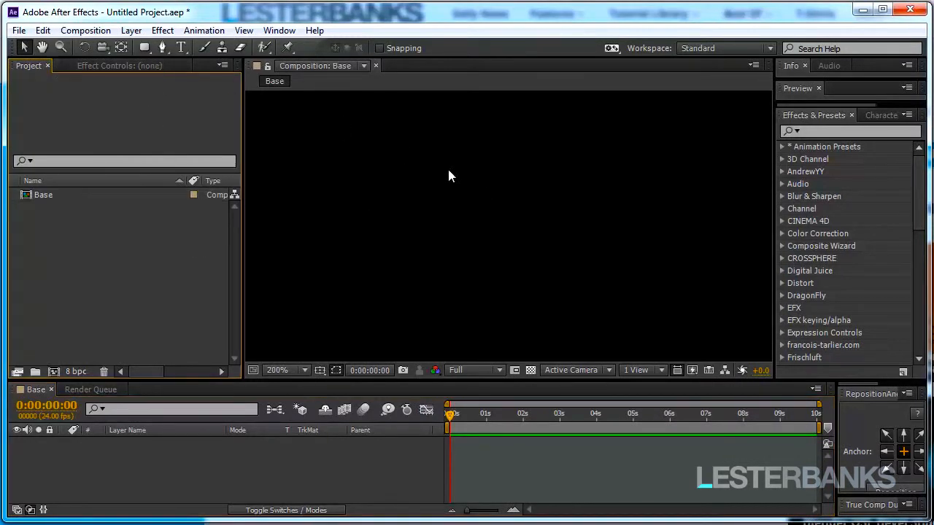
{"action": "mouse_move", "coordinate": [183, 84]}
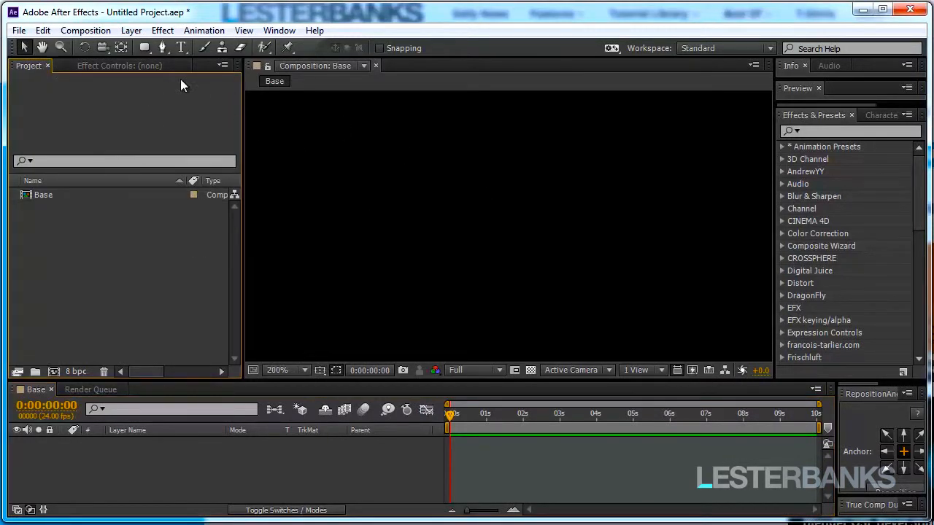
Draw a small white ellipse, move it to the frame centre, and rename it Circle.
{"action": "left_click", "coordinate": [144, 47]}
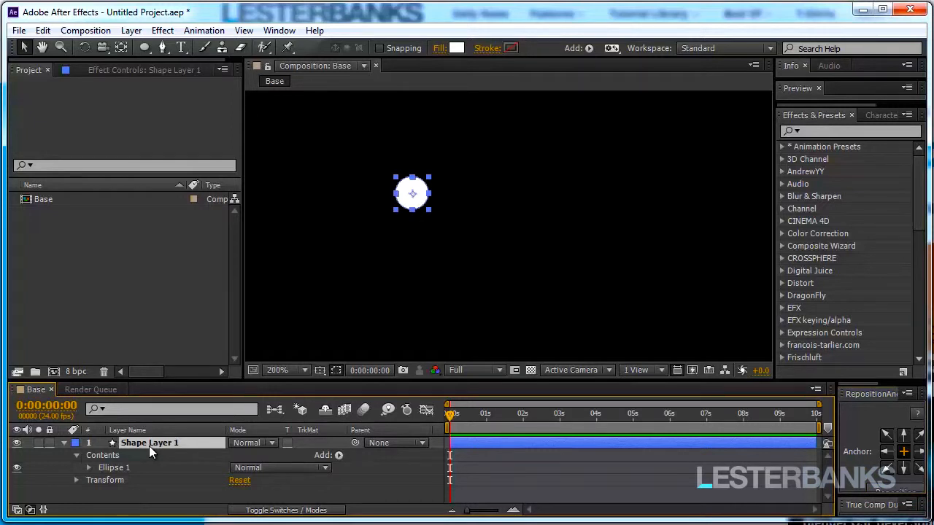
{"action": "left_click_drag", "start_coordinate": [412, 193], "coordinate": [509, 226]}
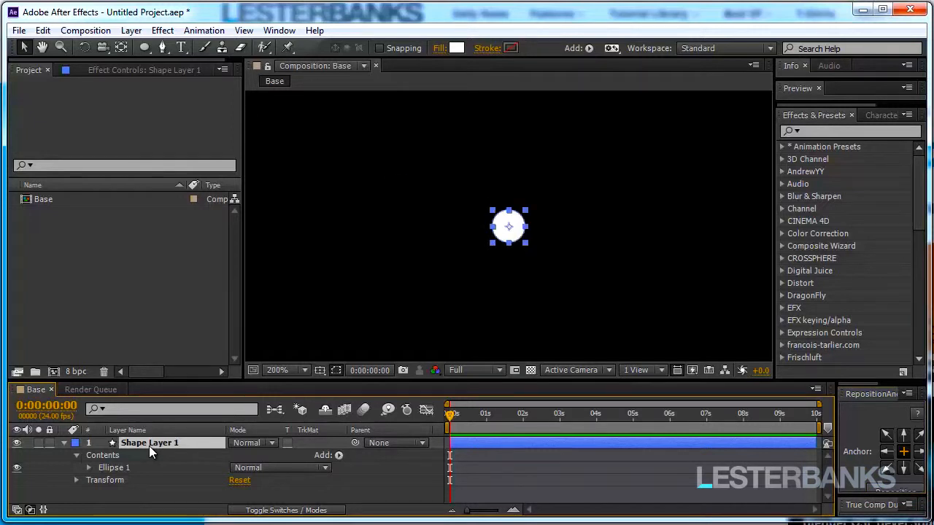
{"action": "mouse_move", "coordinate": [203, 434]}
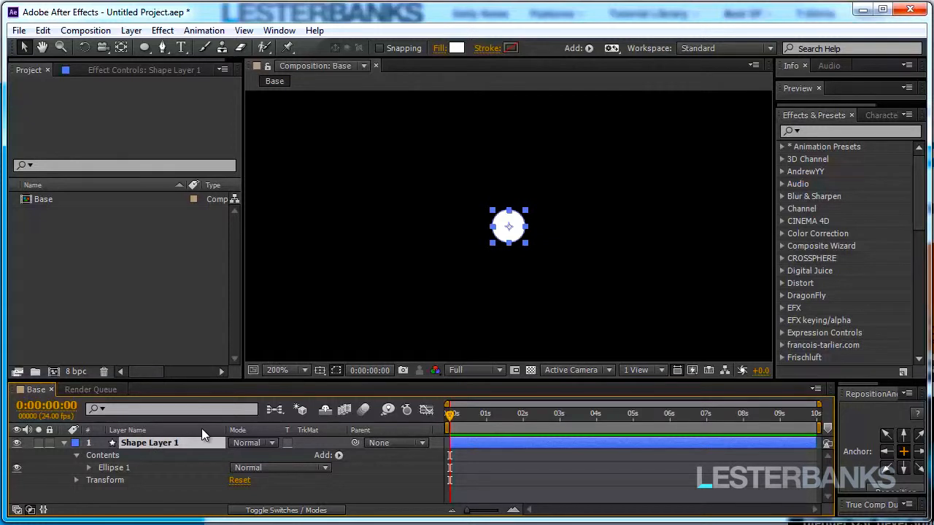
{"action": "double_click", "coordinate": [149, 443]}
{"action": "type", "text": "Circle"}
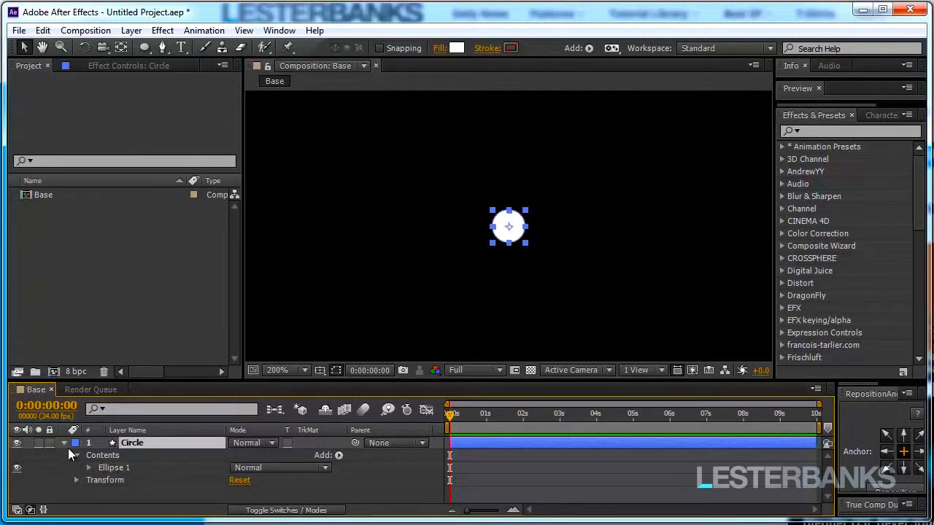
Draw a rounded bar named Line through the circle, sized 371.5 × 27.5.
{"action": "left_click", "coordinate": [143, 47]}
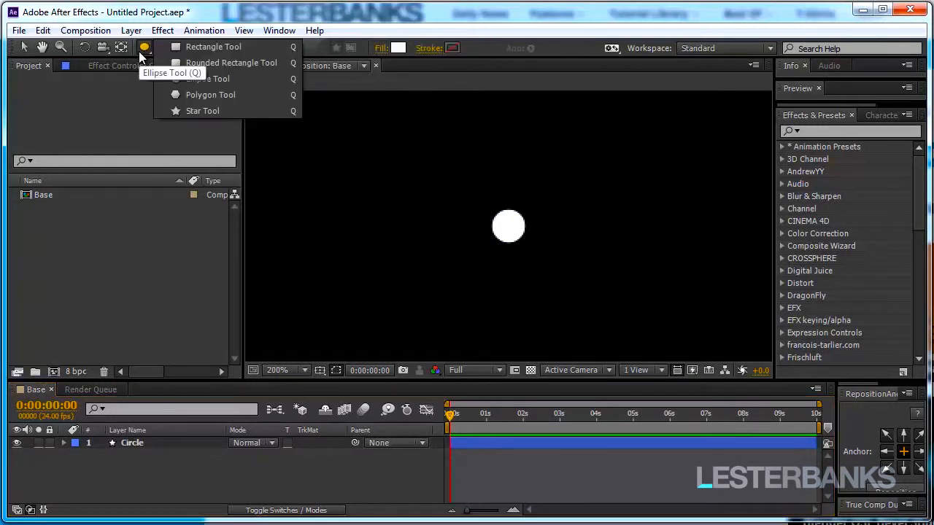
{"action": "mouse_move", "coordinate": [175, 62]}
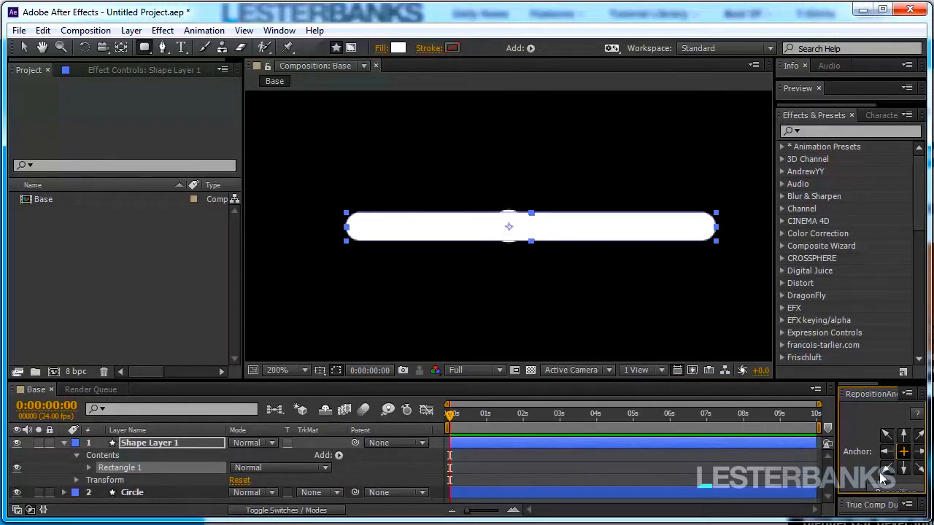
{"action": "left_click", "coordinate": [24, 47]}
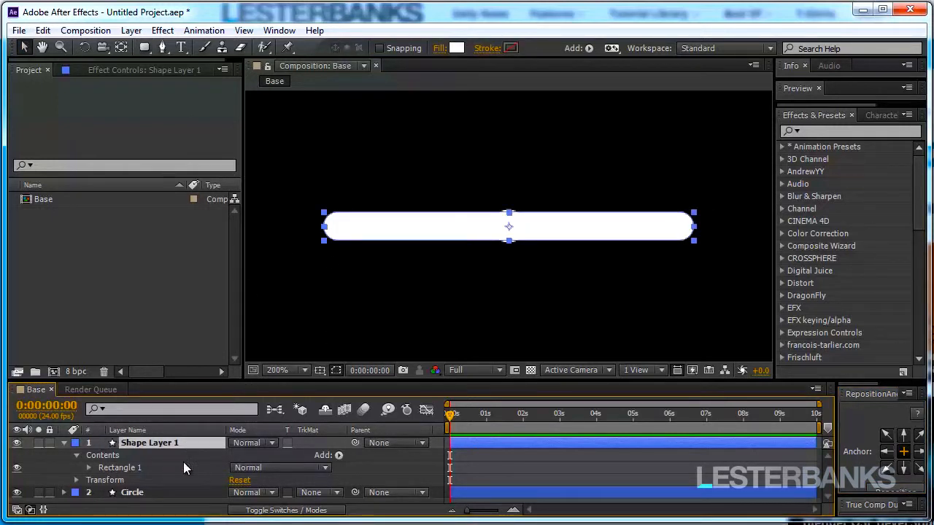
{"action": "left_click", "coordinate": [64, 443]}
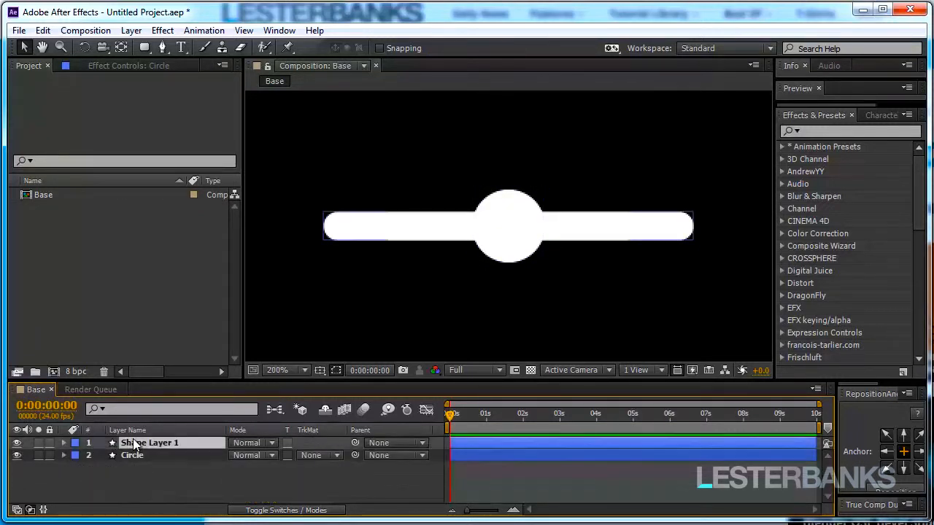
{"action": "left_click", "coordinate": [64, 443]}
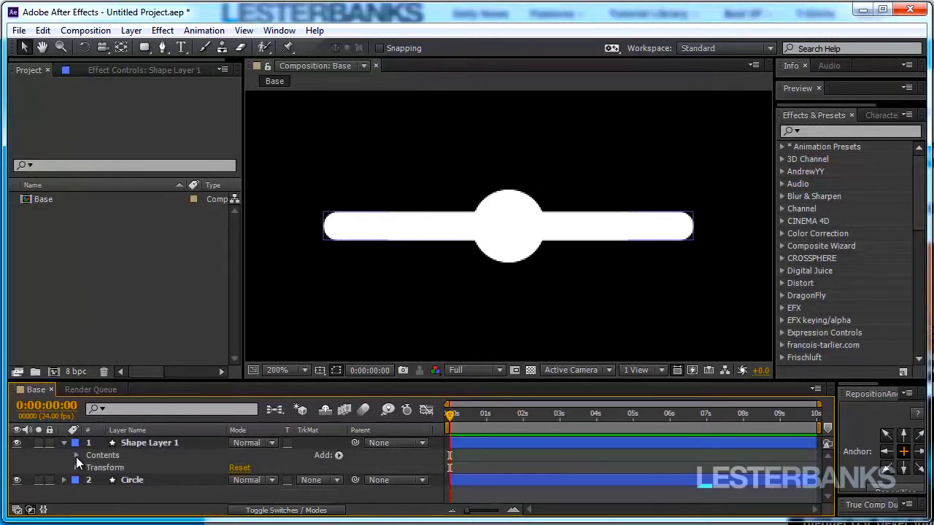
{"action": "left_click", "coordinate": [78, 456]}
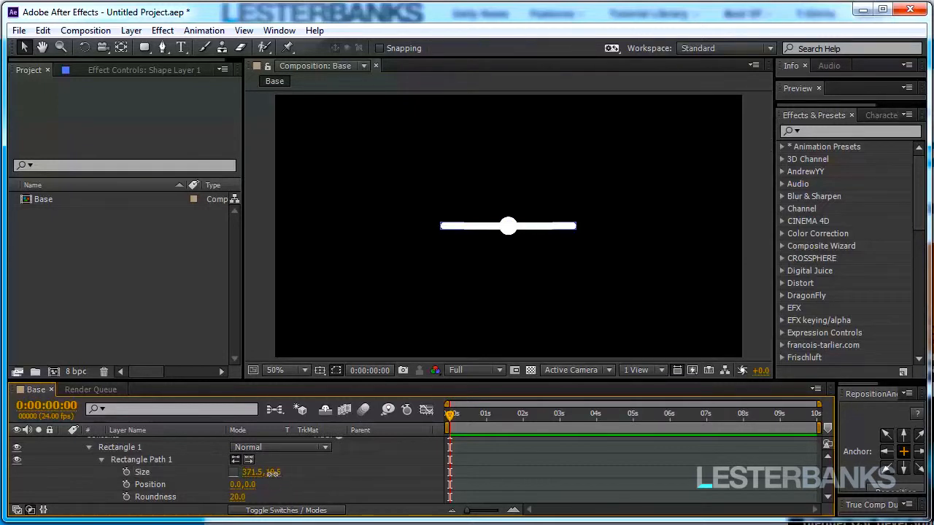
{"action": "left_click", "coordinate": [275, 370]}
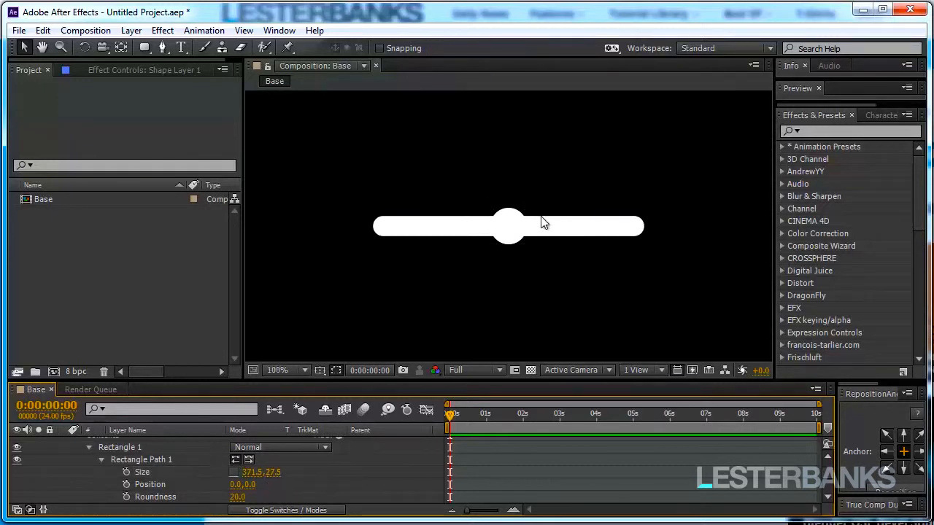
{"action": "left_click", "coordinate": [276, 370]}
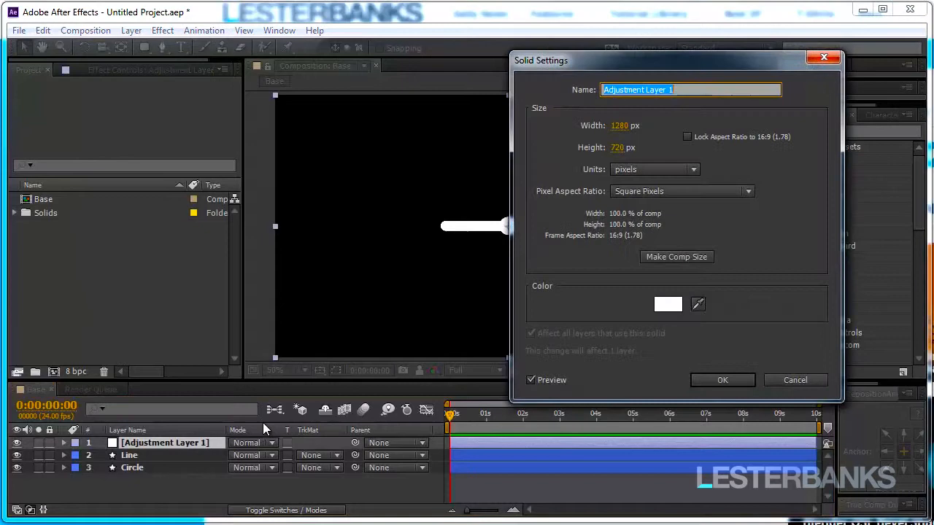
Name the adjustment layer Choke and apply the Simple Choker effect to it.
{"action": "type", "text": "Chok"}
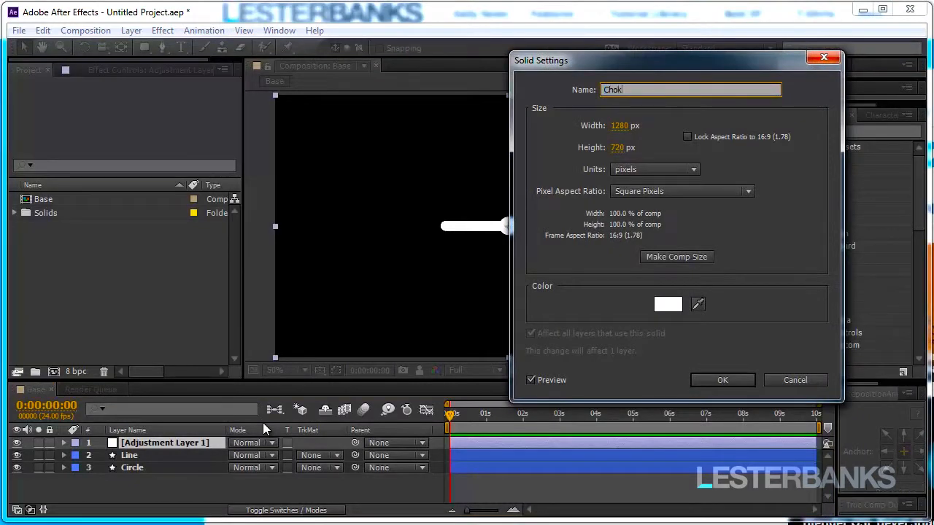
{"action": "left_click", "coordinate": [722, 380]}
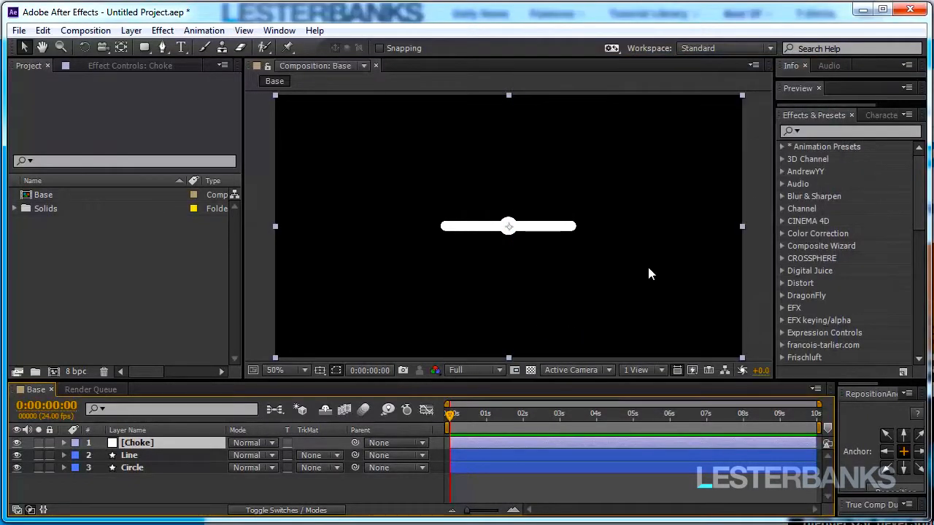
{"action": "left_click", "coordinate": [847, 131]}
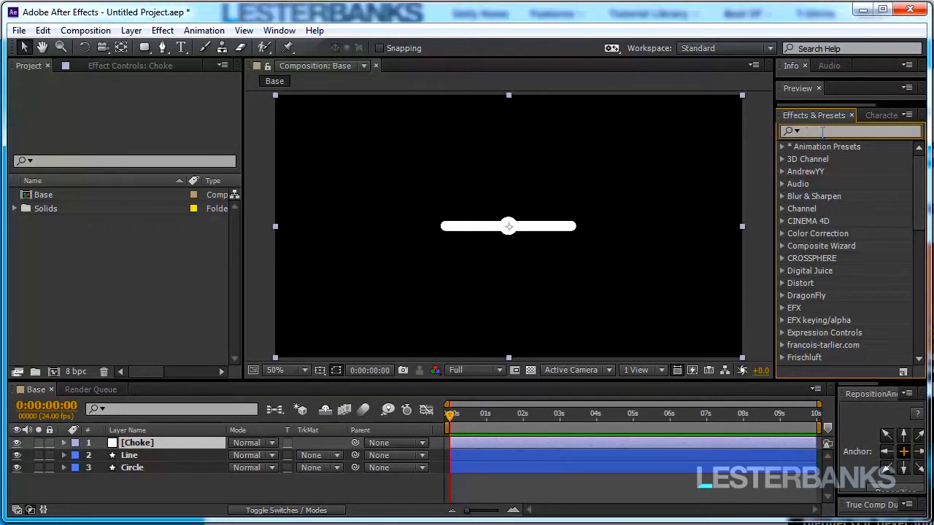
{"action": "type", "text": "simple"}
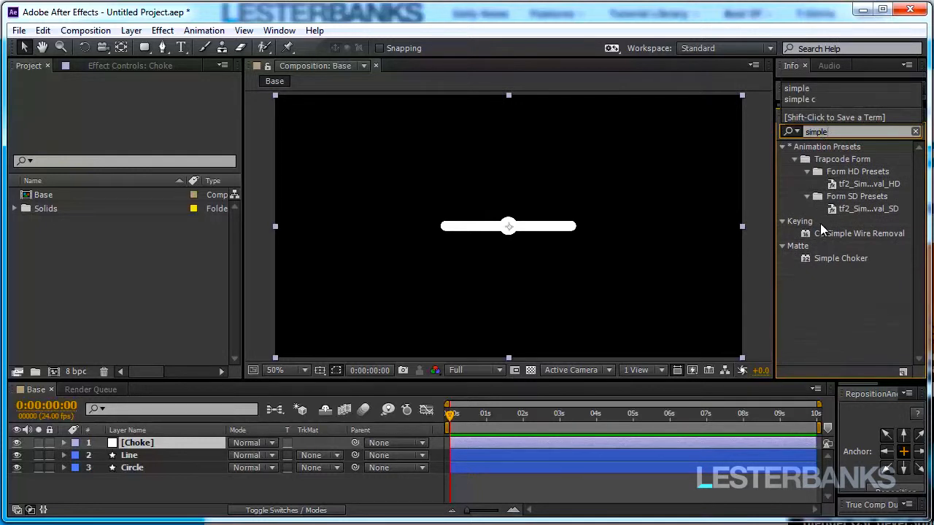
{"action": "left_click", "coordinate": [840, 259]}
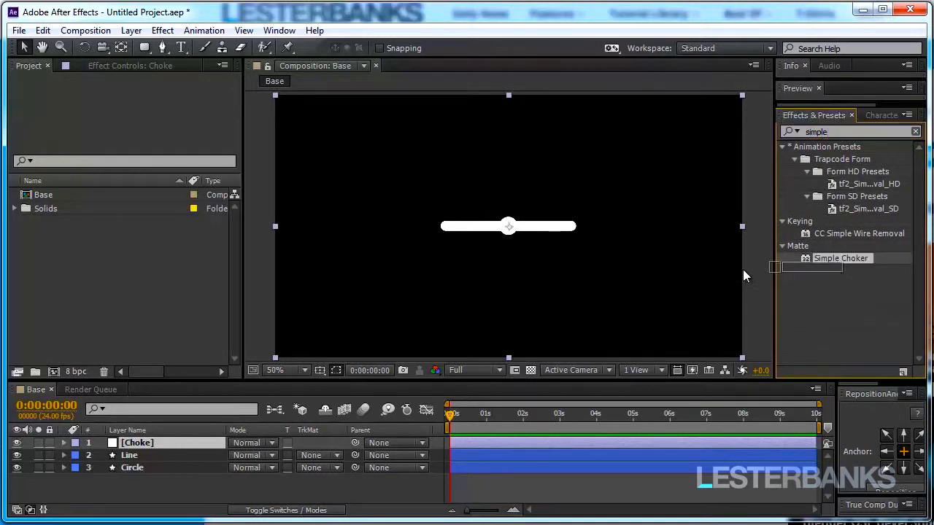
{"action": "double_click", "coordinate": [841, 258]}
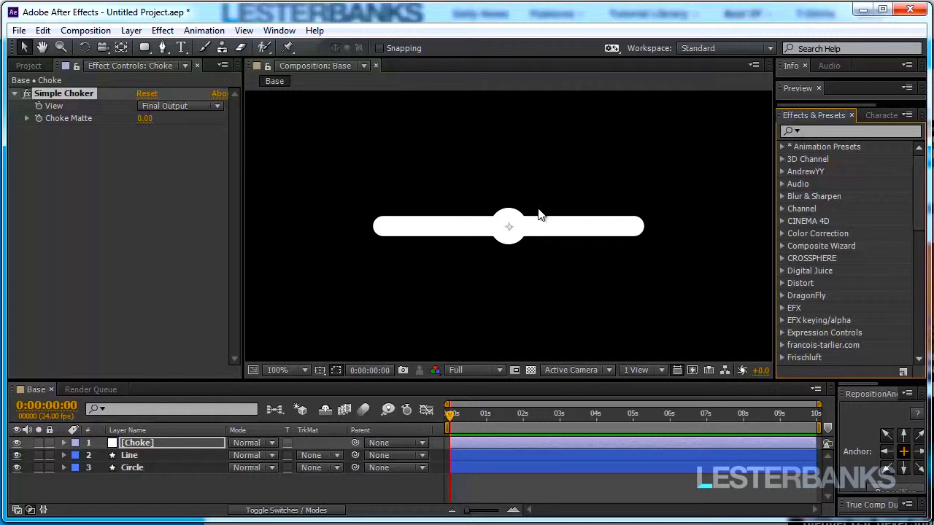
{"action": "mouse_move", "coordinate": [145, 124]}
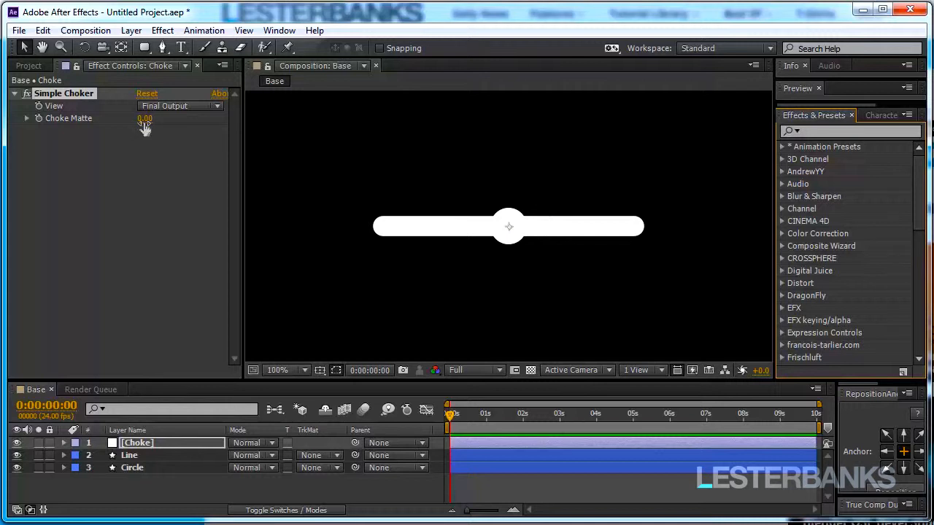
Set Simple Choker's Choke Matte to 20.00.
{"action": "left_click_drag", "start_coordinate": [145, 118], "coordinate": [192, 129]}
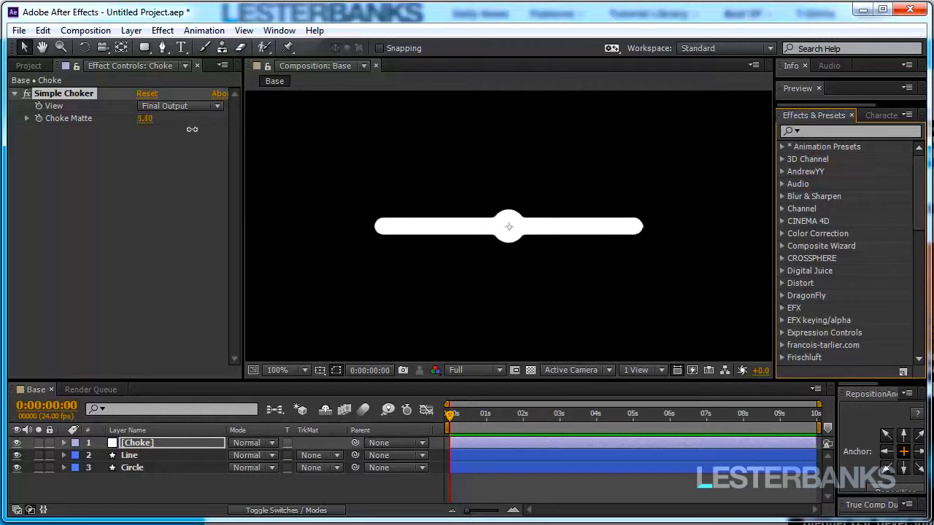
{"action": "left_click_drag", "start_coordinate": [144, 118], "coordinate": [150, 127]}
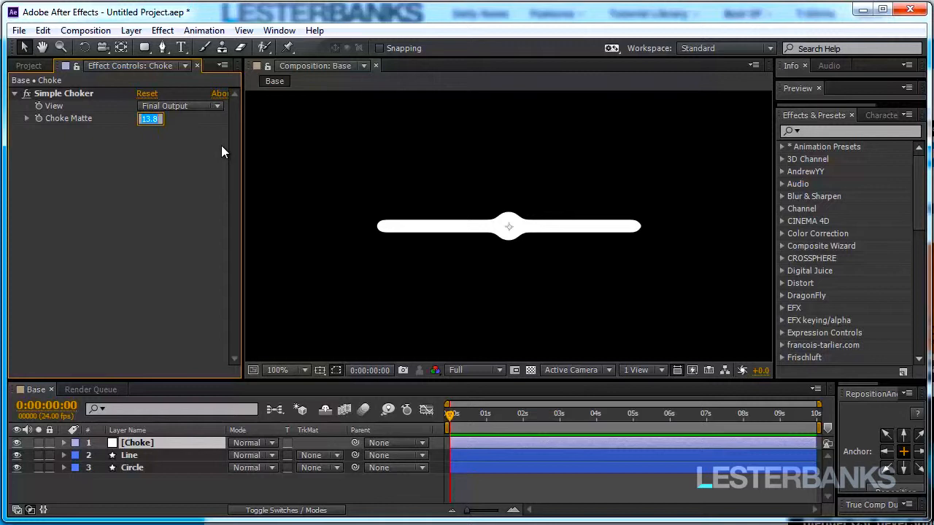
{"action": "type", "text": "20.00"}
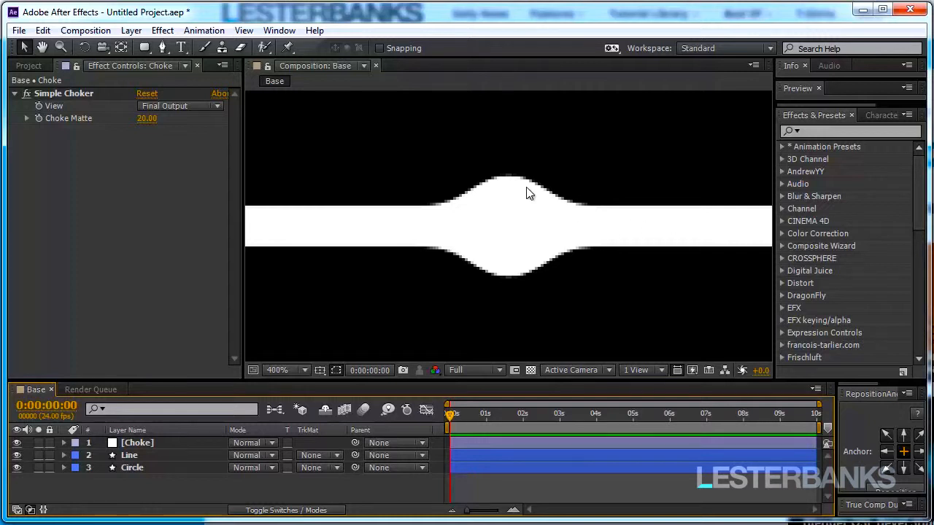
{"action": "mouse_move", "coordinate": [433, 167]}
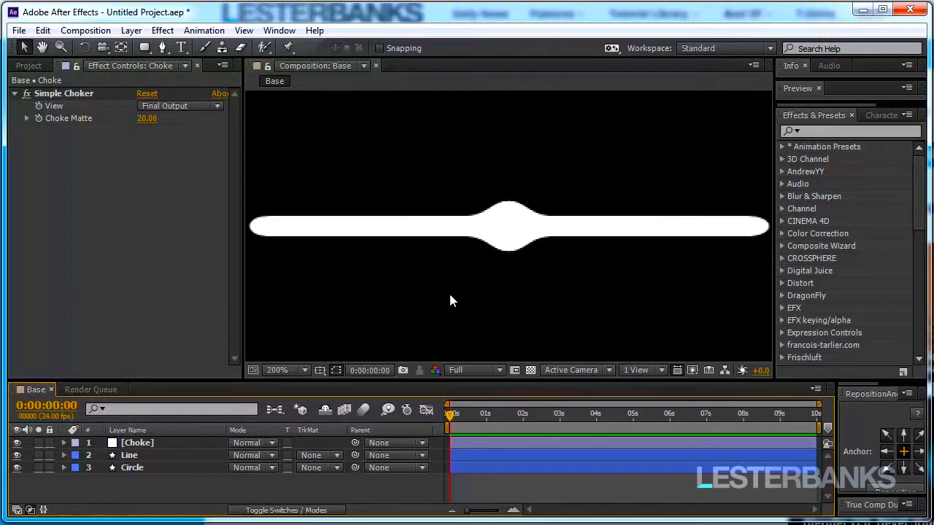
Keyframe Circle's Position at 0:00, 0:09, 2:00, 2:12 and 3:00, ending below the line.
{"action": "left_click", "coordinate": [132, 467]}
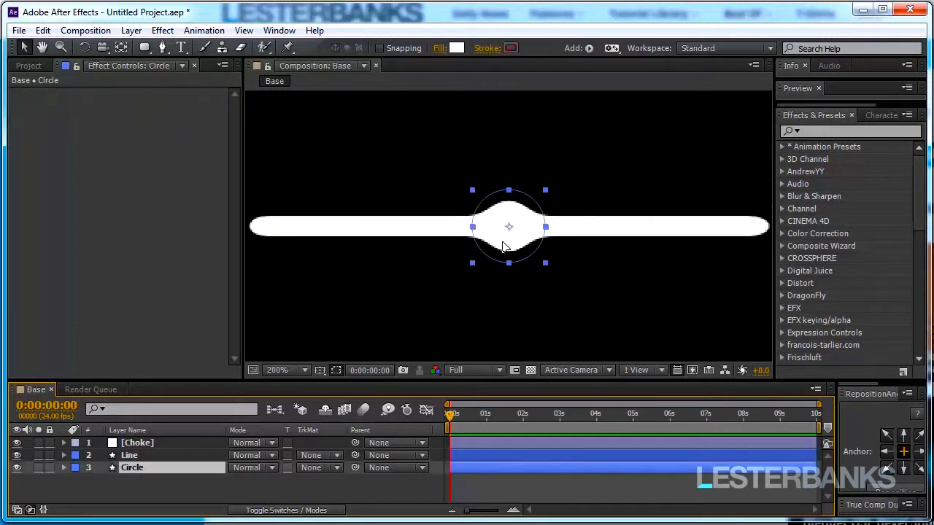
{"action": "left_click_drag", "start_coordinate": [508, 226], "coordinate": [487, 275]}
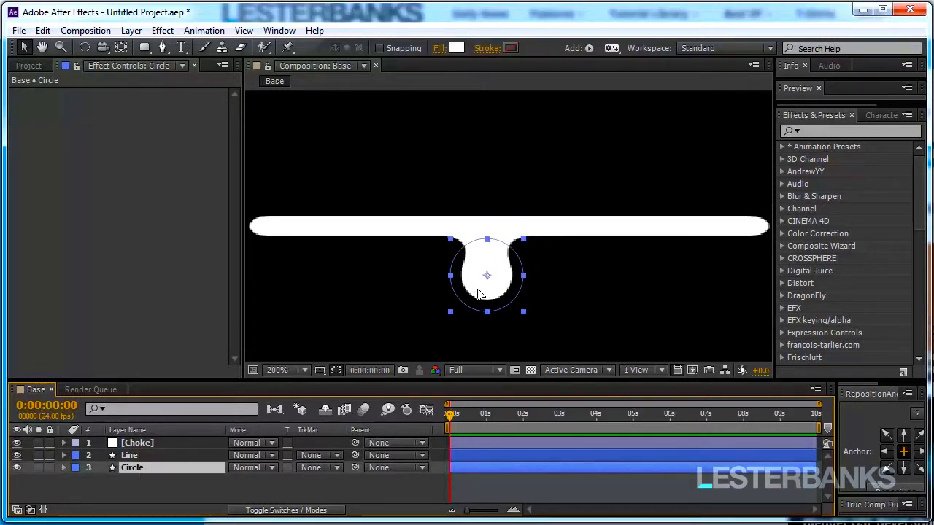
{"action": "left_click_drag", "start_coordinate": [487, 276], "coordinate": [524, 285]}
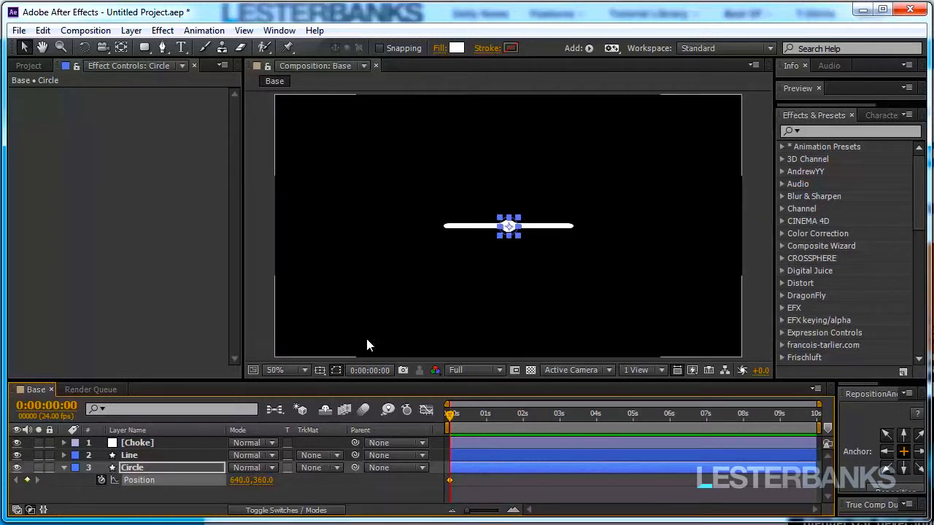
{"action": "left_click", "coordinate": [298, 370]}
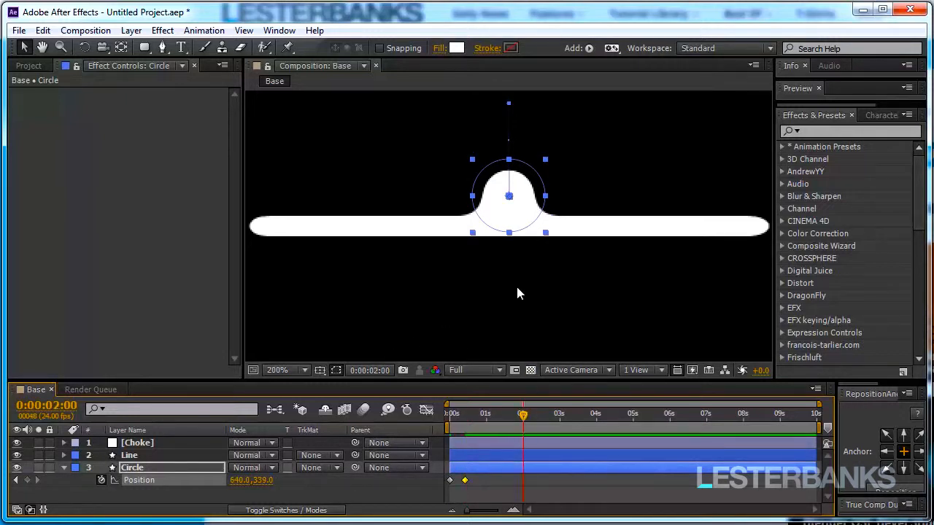
{"action": "left_click_drag", "start_coordinate": [509, 196], "coordinate": [508, 253]}
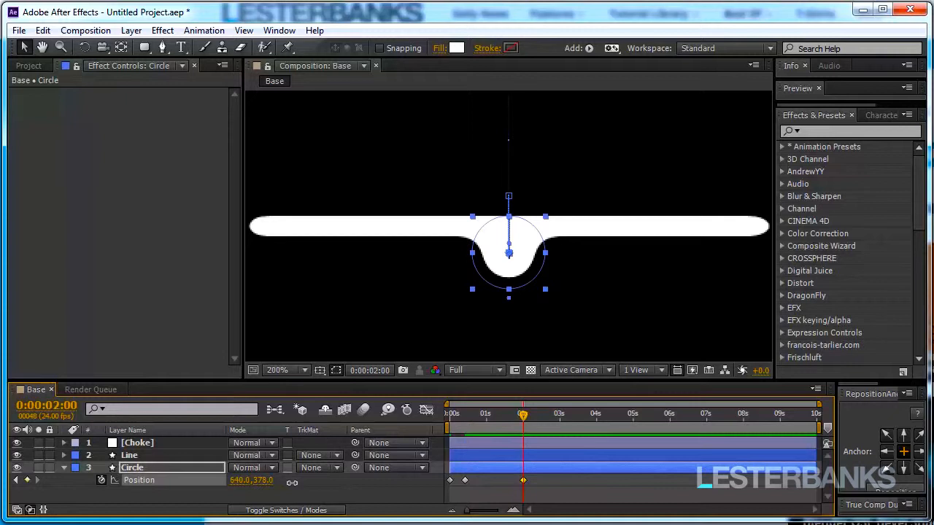
{"action": "mouse_move", "coordinate": [336, 434]}
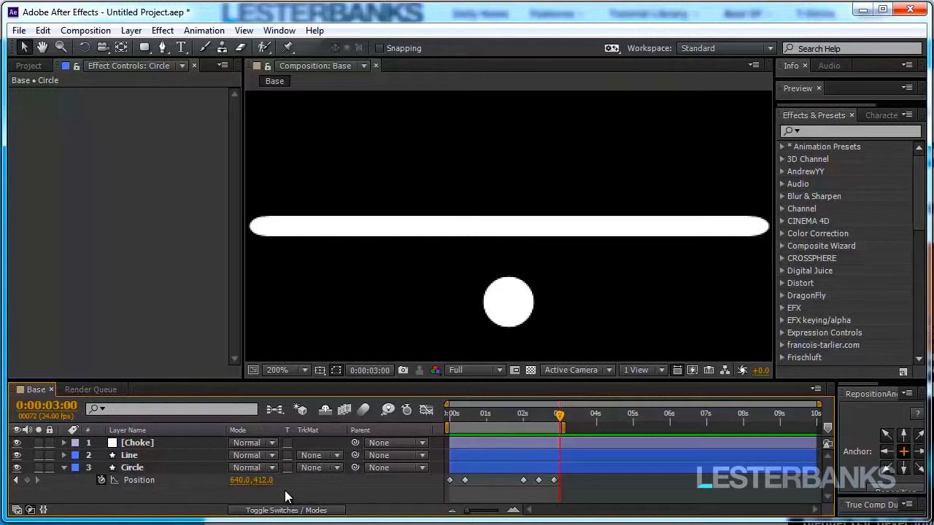
{"action": "left_click", "coordinate": [138, 480]}
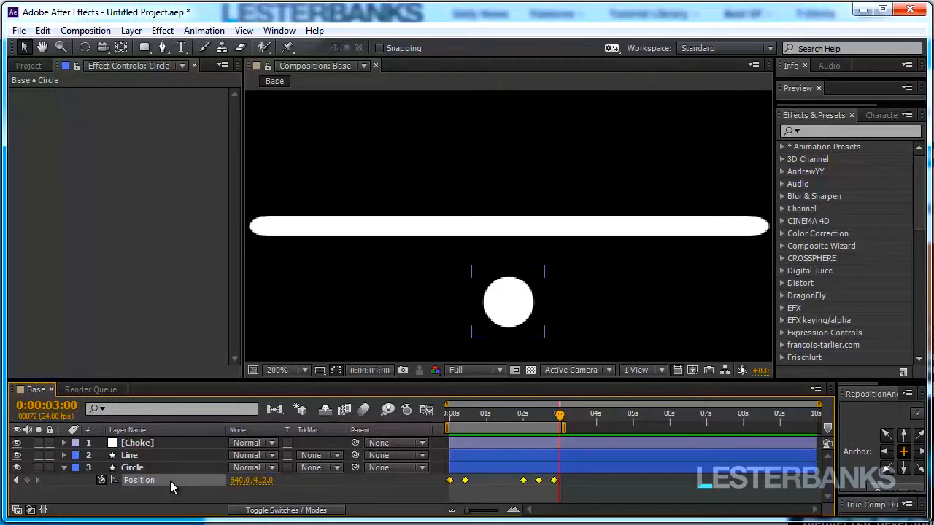
Set the Circle's Position keyframes to Linear spatial interpolation.
{"action": "right_click", "coordinate": [464, 480]}
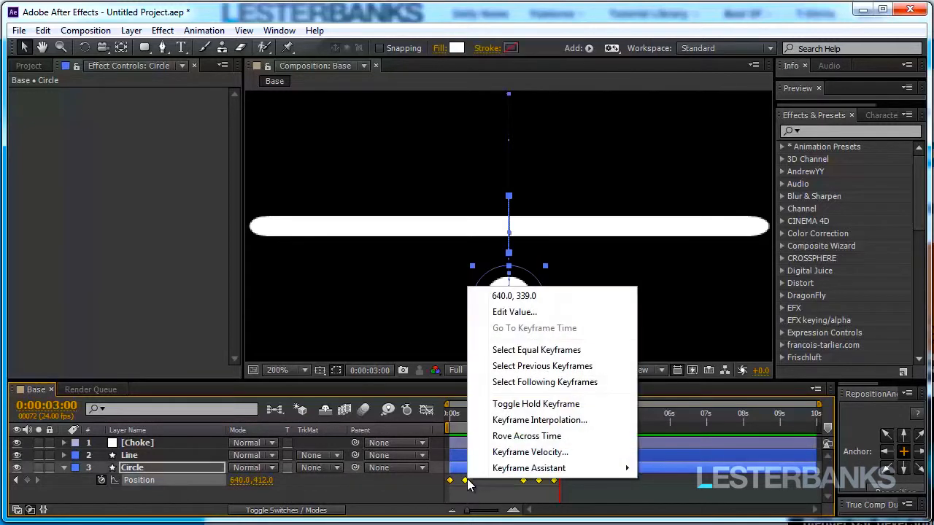
{"action": "left_click", "coordinate": [539, 419]}
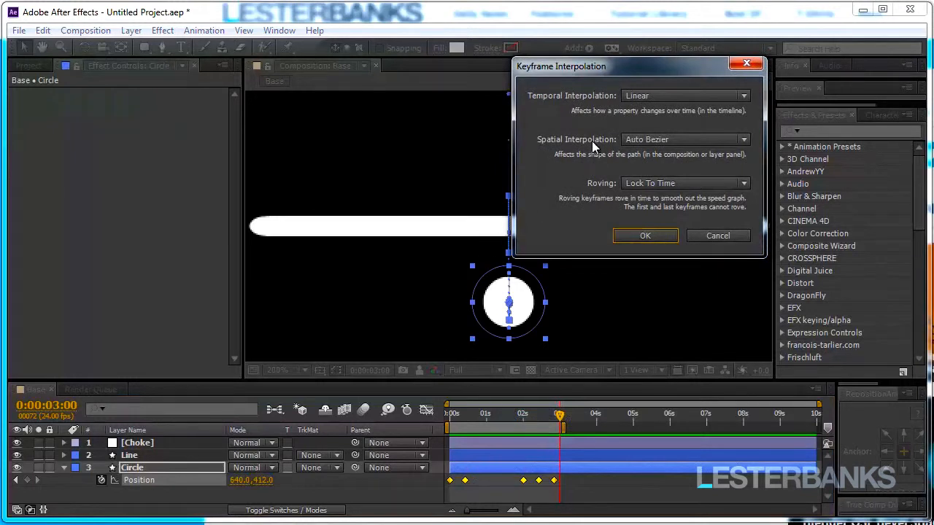
{"action": "mouse_move", "coordinate": [651, 149]}
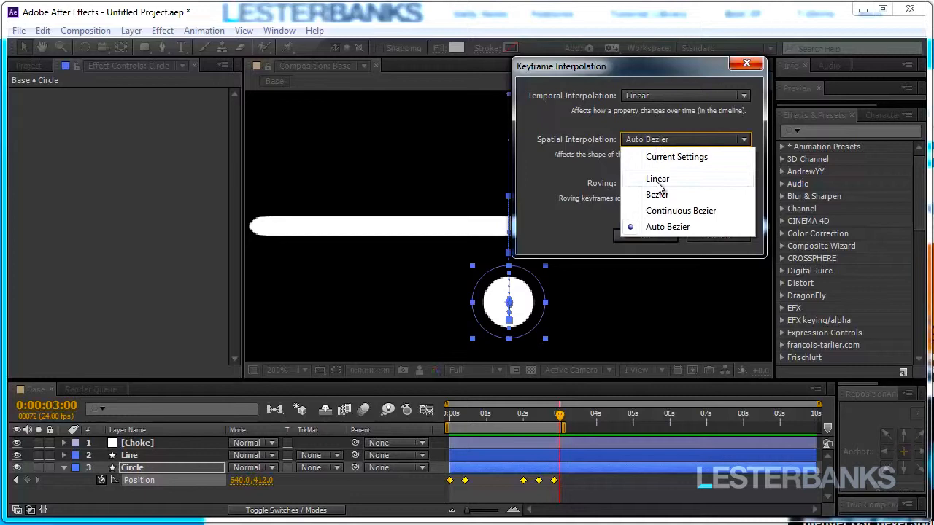
{"action": "left_click", "coordinate": [657, 178]}
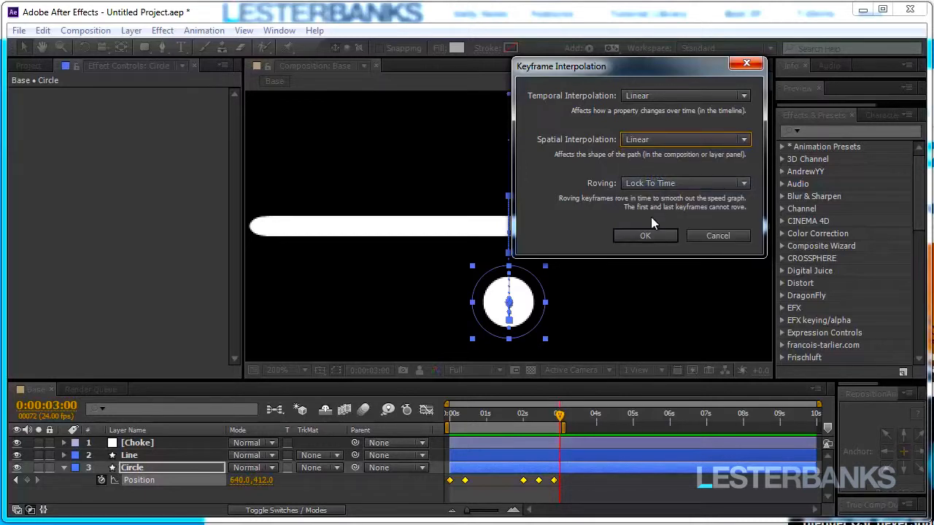
{"action": "left_click", "coordinate": [645, 235]}
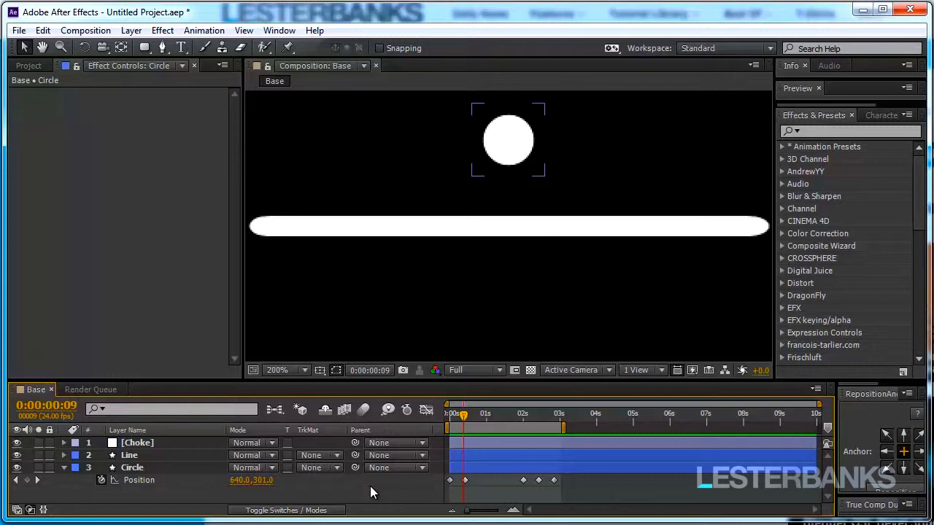
Apply Easy Ease to the Circle's Position keyframes.
{"action": "left_click", "coordinate": [133, 468]}
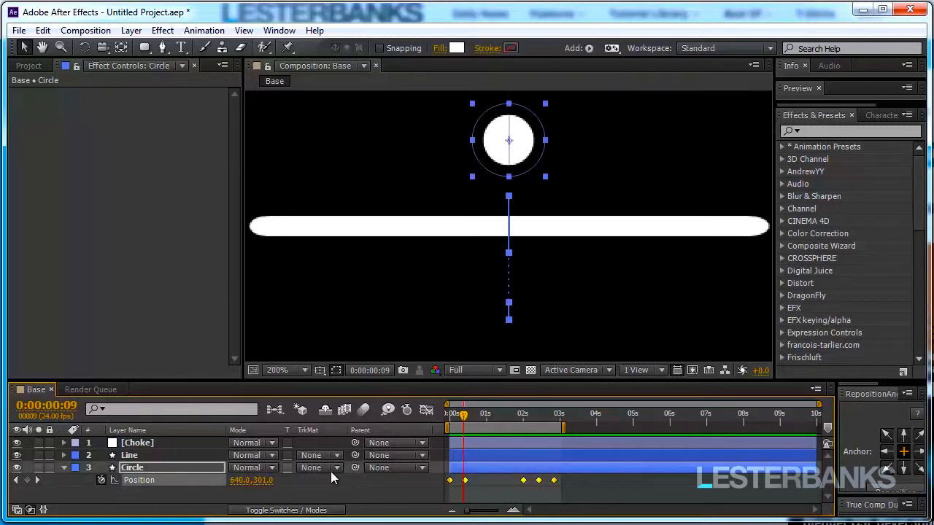
{"action": "right_click", "coordinate": [464, 481]}
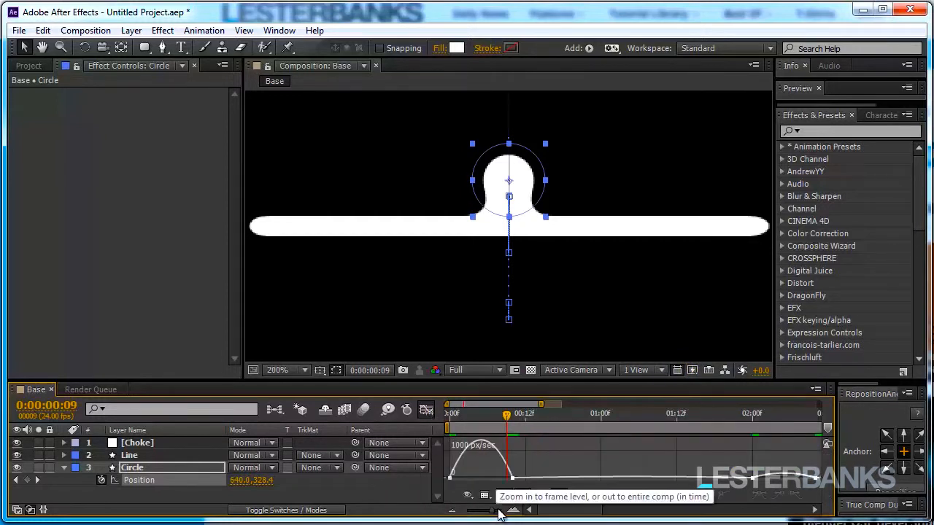
Increase the Position ease influence in the speed graph, then return to frame 0.
{"action": "left_click", "coordinate": [558, 495]}
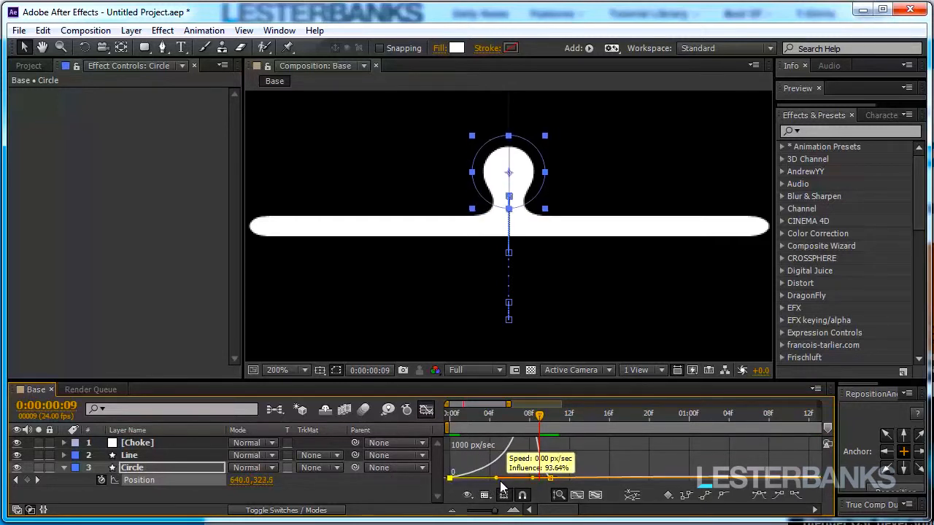
{"action": "left_click_drag", "start_coordinate": [507, 478], "coordinate": [551, 478]}
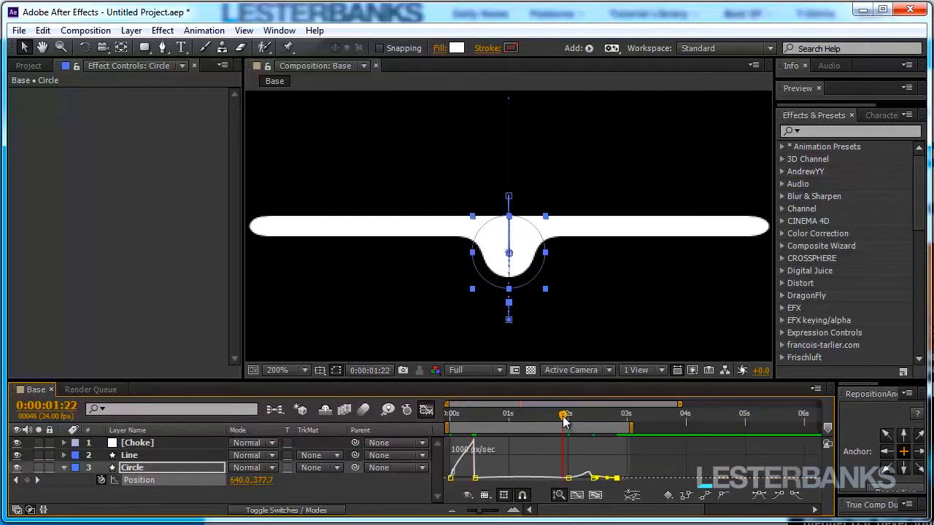
{"action": "left_click_drag", "start_coordinate": [562, 414], "coordinate": [449, 414]}
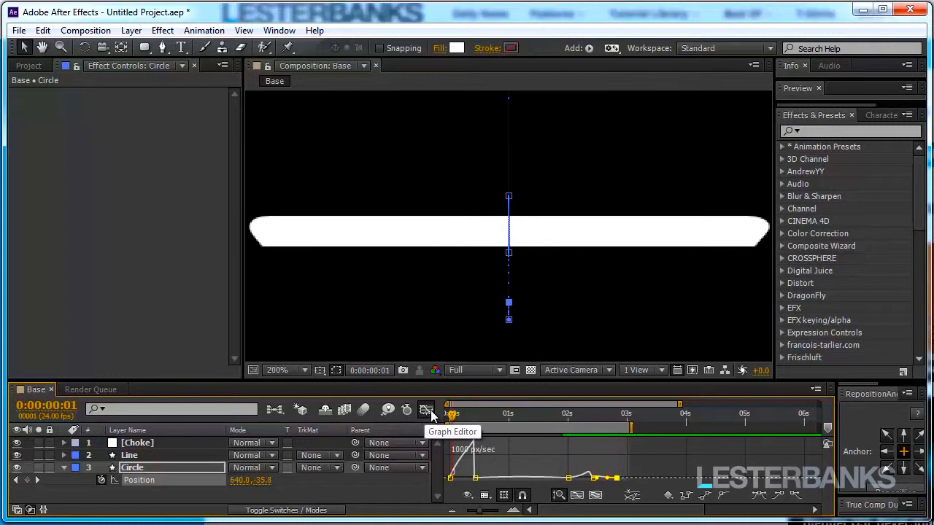
{"action": "left_click", "coordinate": [559, 414]}
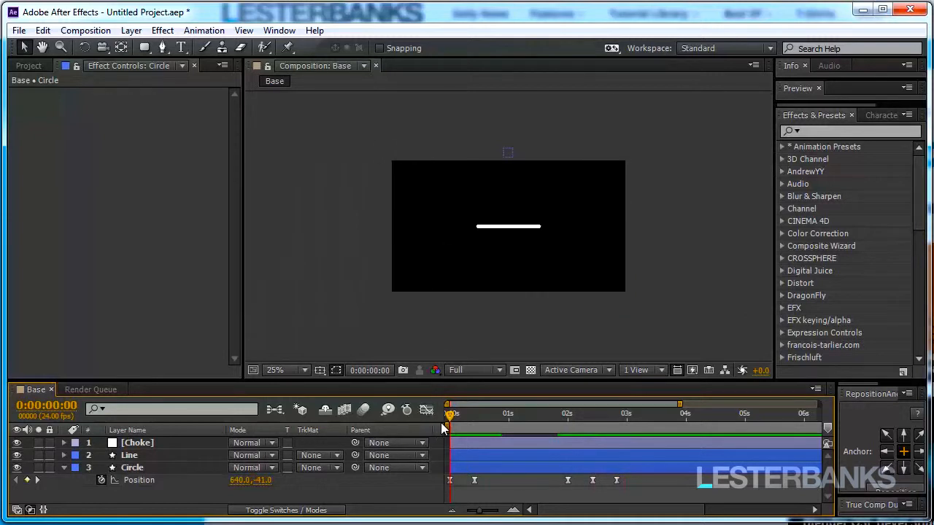
{"action": "left_click_drag", "start_coordinate": [451, 413], "coordinate": [458, 414]}
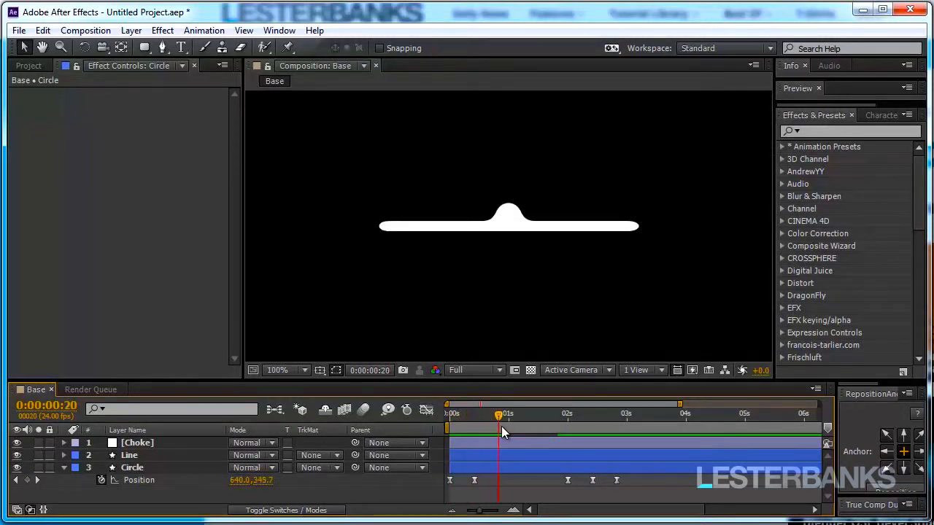
{"action": "left_click_drag", "start_coordinate": [500, 414], "coordinate": [540, 415]}
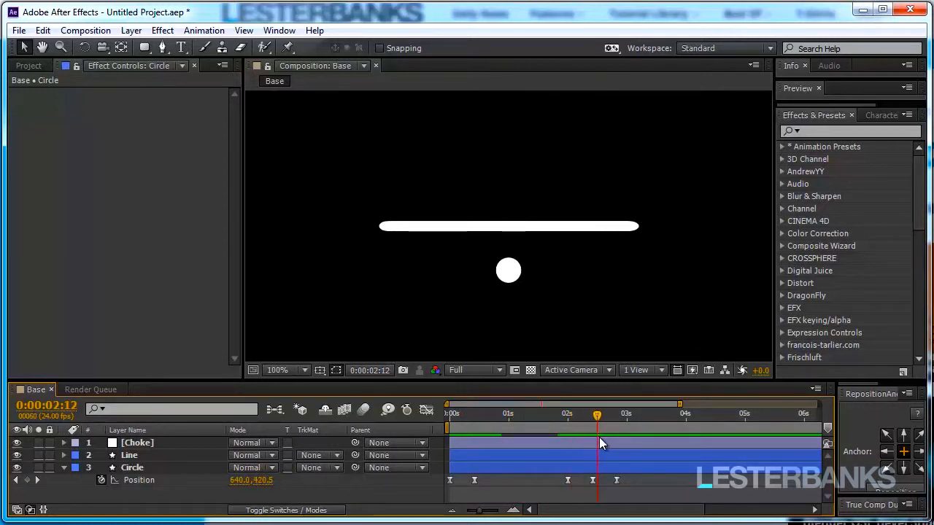
{"action": "left_click_drag", "start_coordinate": [597, 414], "coordinate": [615, 414]}
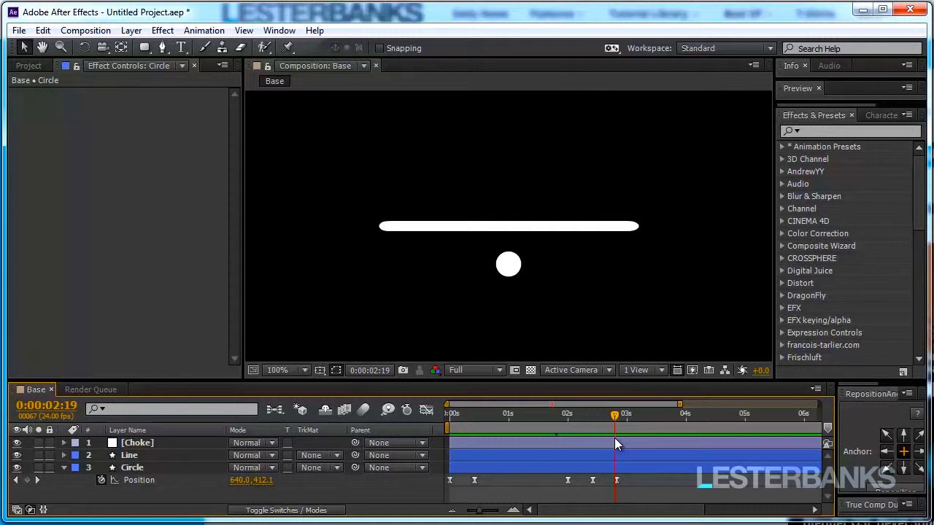
{"action": "mouse_move", "coordinate": [845, 157]}
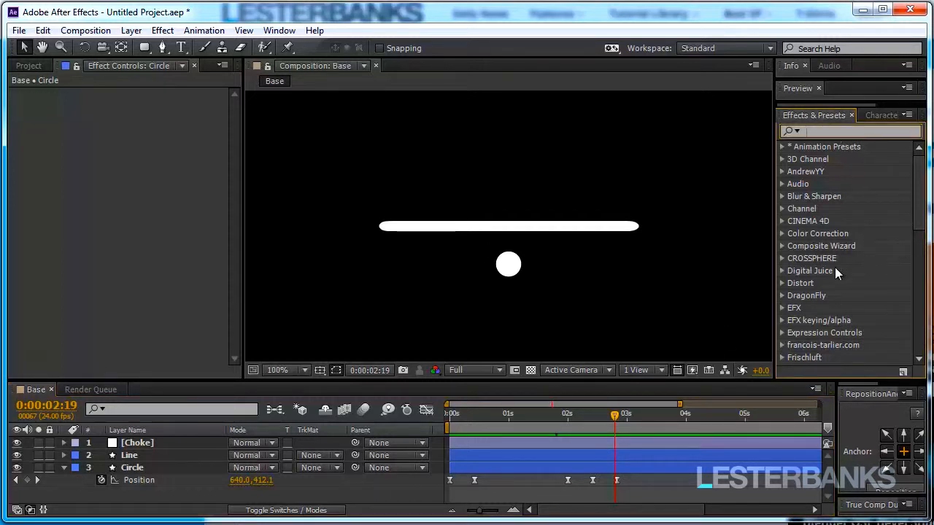
Add a Slider Control effect to the Choke layer beneath Simple Choker.
{"action": "type", "text": "slider"}
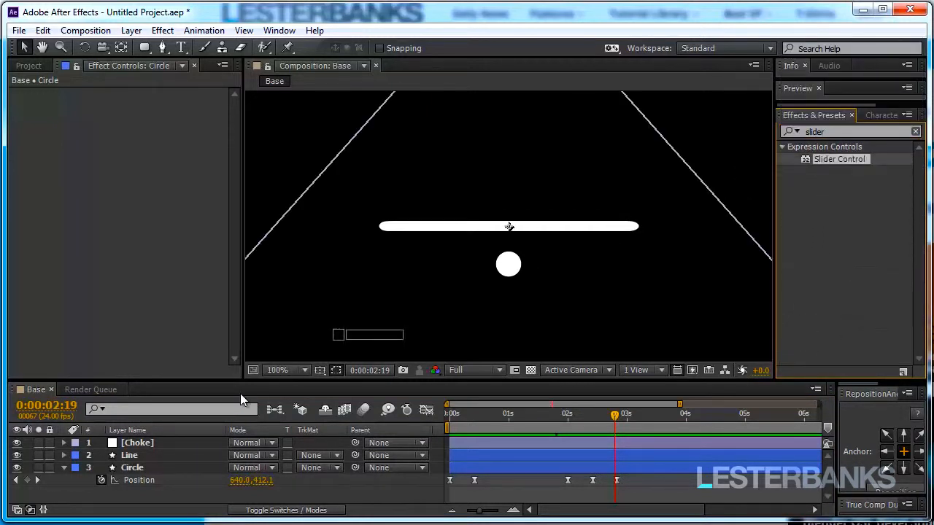
{"action": "left_click", "coordinate": [136, 443]}
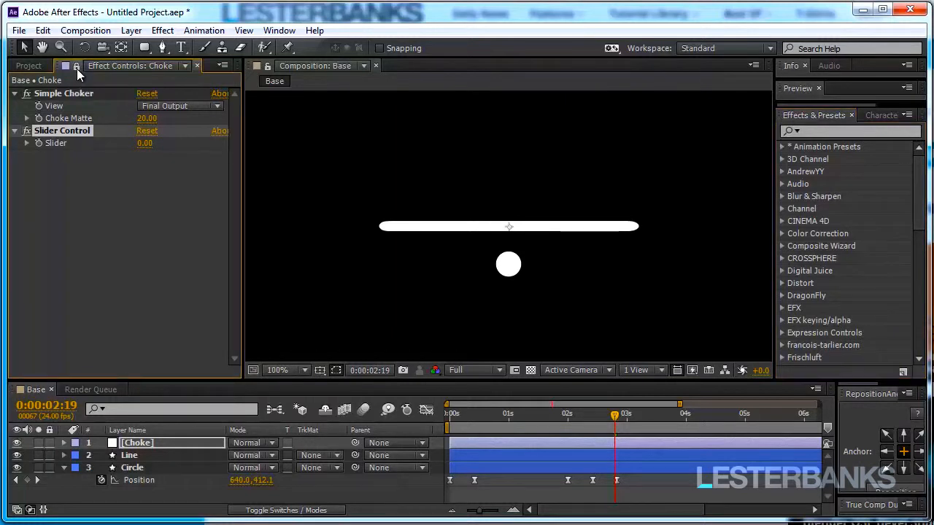
{"action": "mouse_move", "coordinate": [76, 66]}
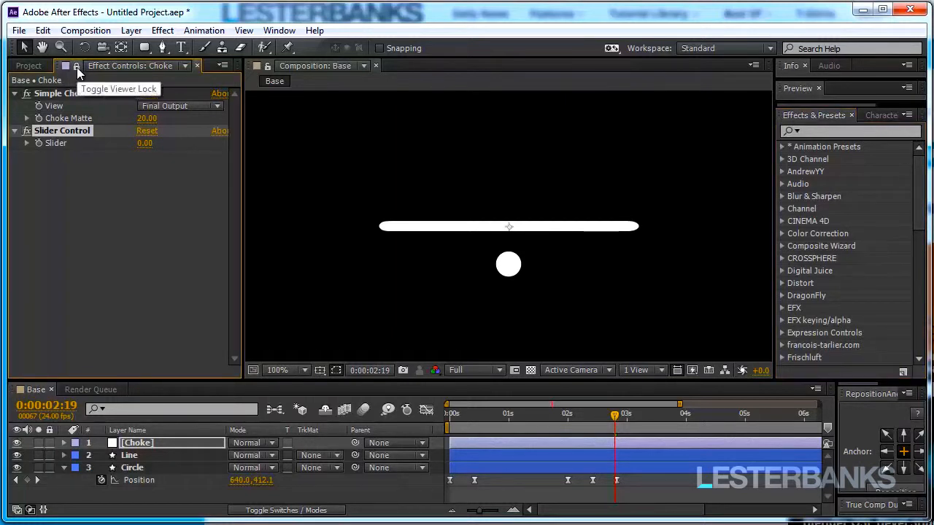
{"action": "mouse_move", "coordinate": [60, 136]}
{"action": "type", "text": "Freq"}
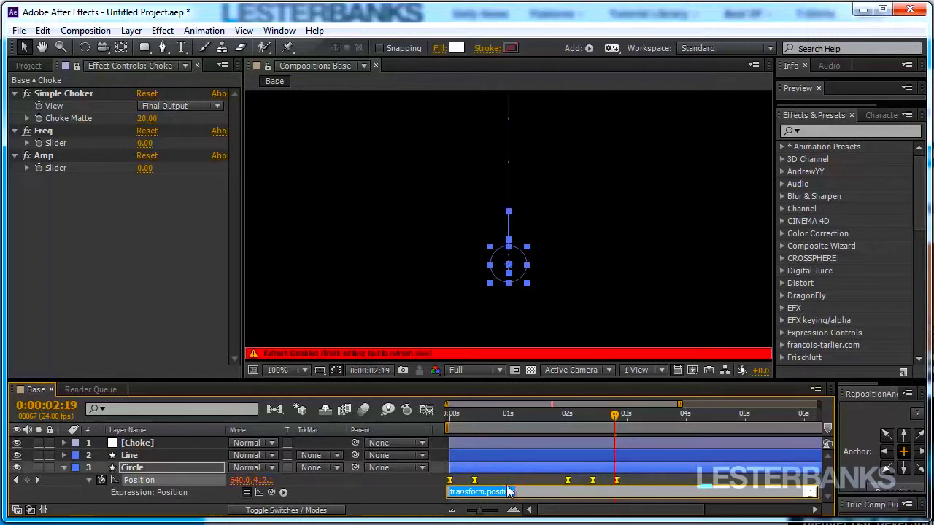
Type a wiggle() expression on the Circle layer's Position.
{"action": "type", "text": "wiggl"}
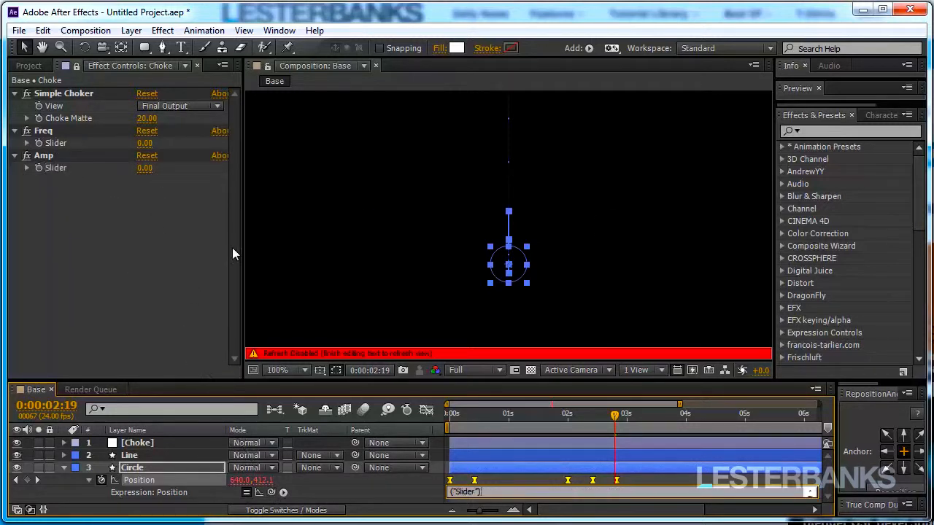
{"action": "mouse_move", "coordinate": [276, 270]}
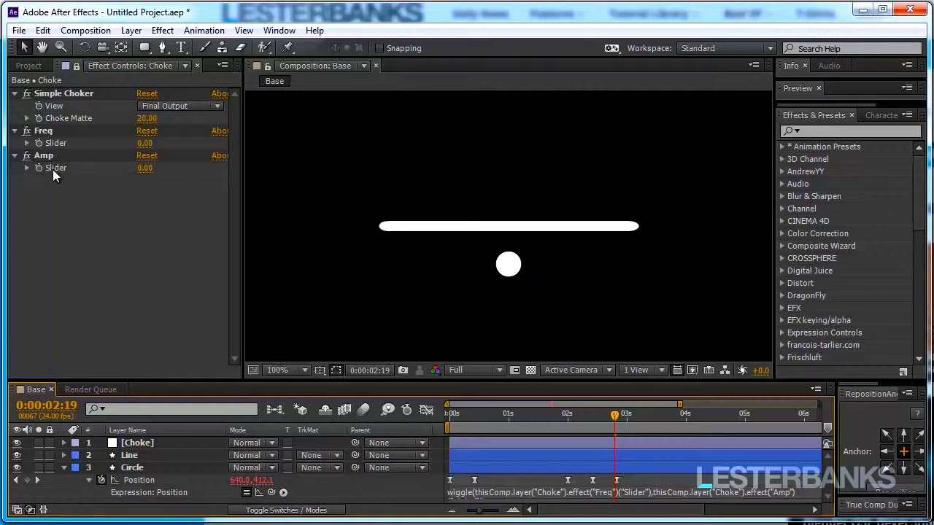
{"action": "mouse_move", "coordinate": [196, 255]}
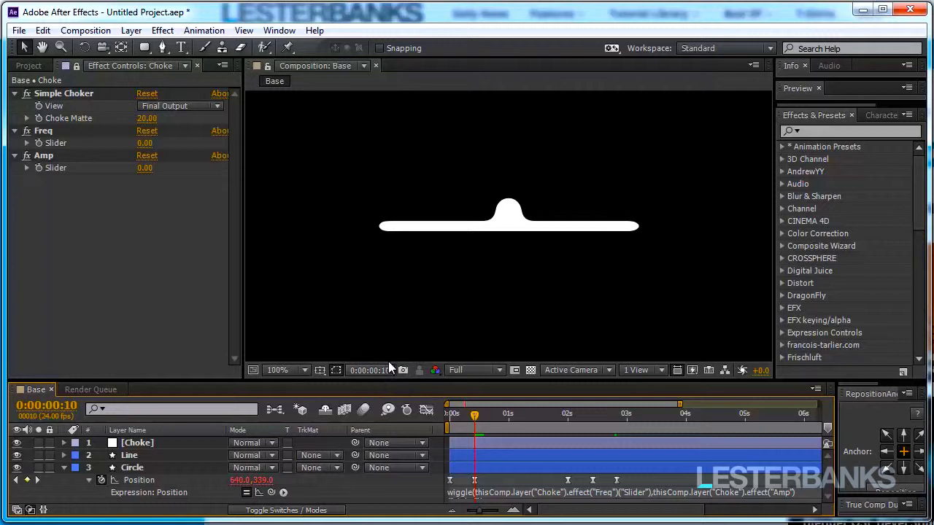
{"action": "mouse_move", "coordinate": [174, 238]}
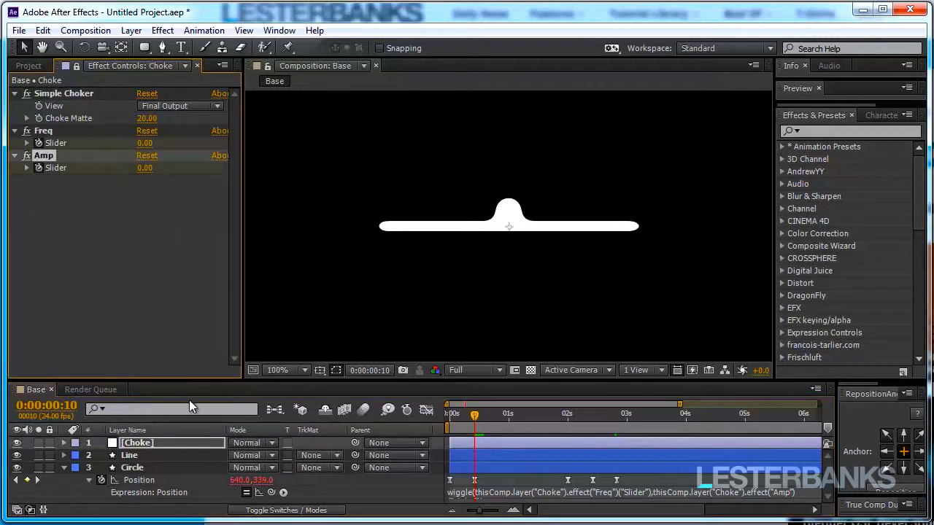
{"action": "mouse_move", "coordinate": [172, 176]}
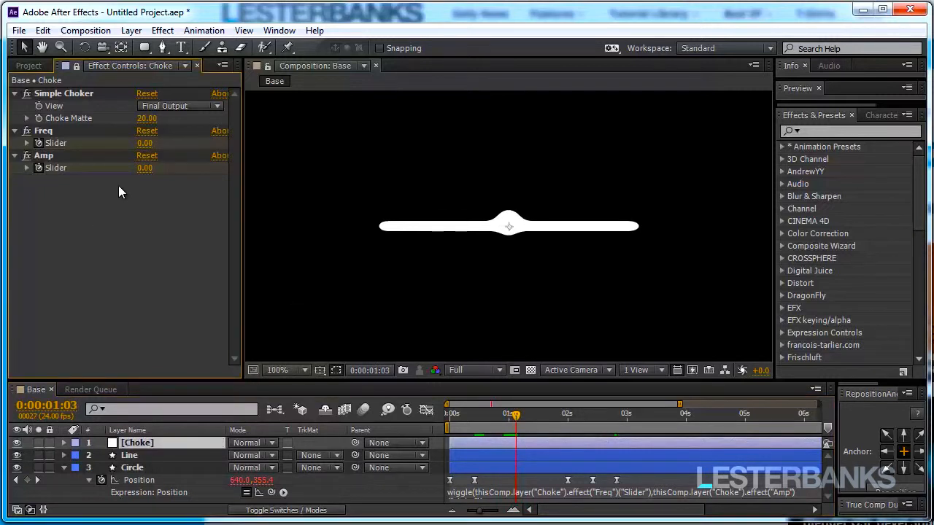
{"action": "mouse_move", "coordinate": [134, 146]}
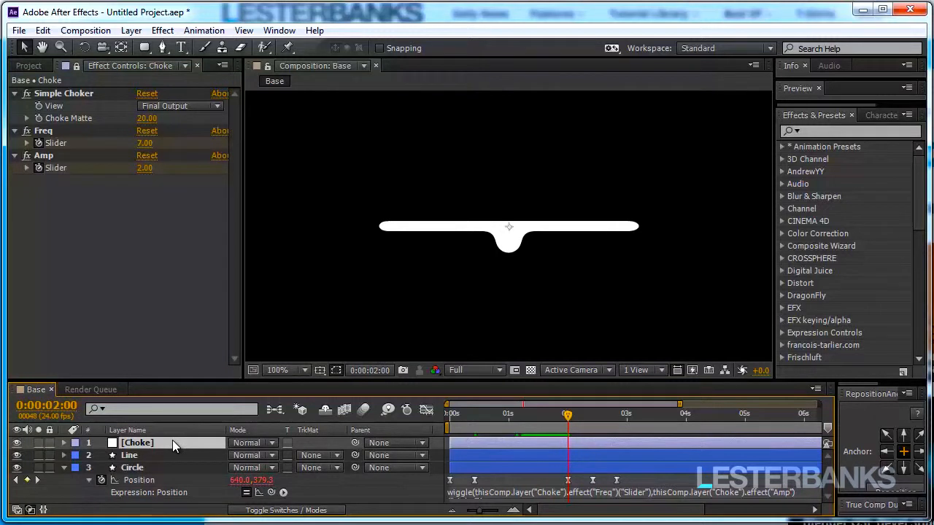
Keyframe the Freq and Amp sliders back to 0 at 2:12, then scrub to preview the wiggle.
{"action": "left_click", "coordinate": [64, 442]}
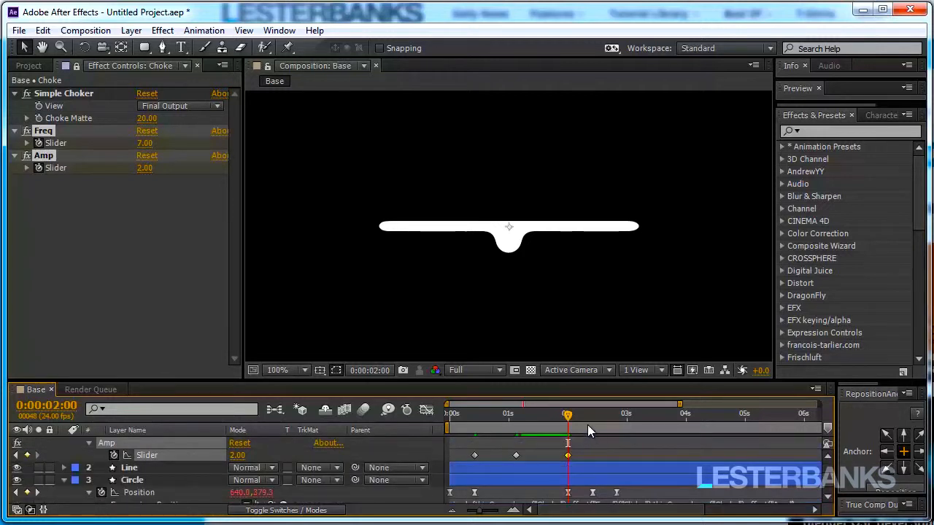
{"action": "left_click_drag", "start_coordinate": [568, 413], "coordinate": [586, 414]}
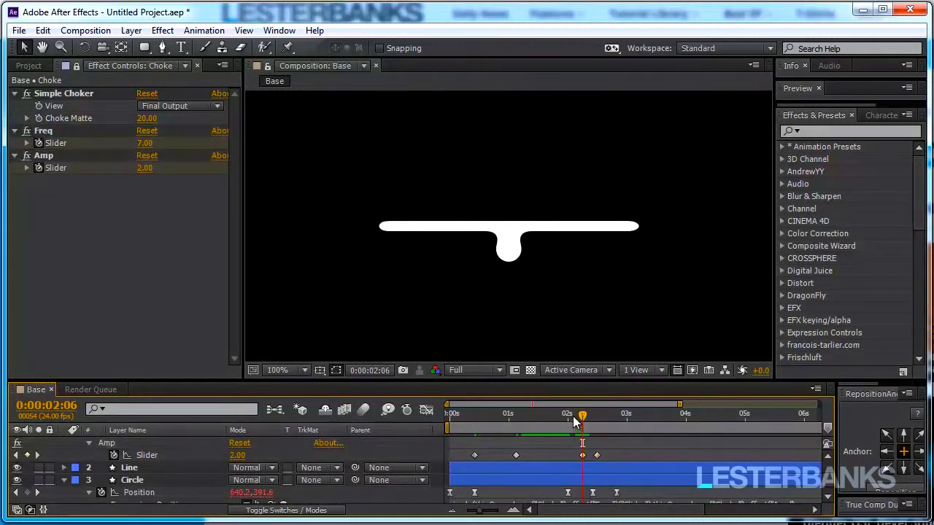
{"action": "left_click_drag", "start_coordinate": [583, 414], "coordinate": [595, 414]}
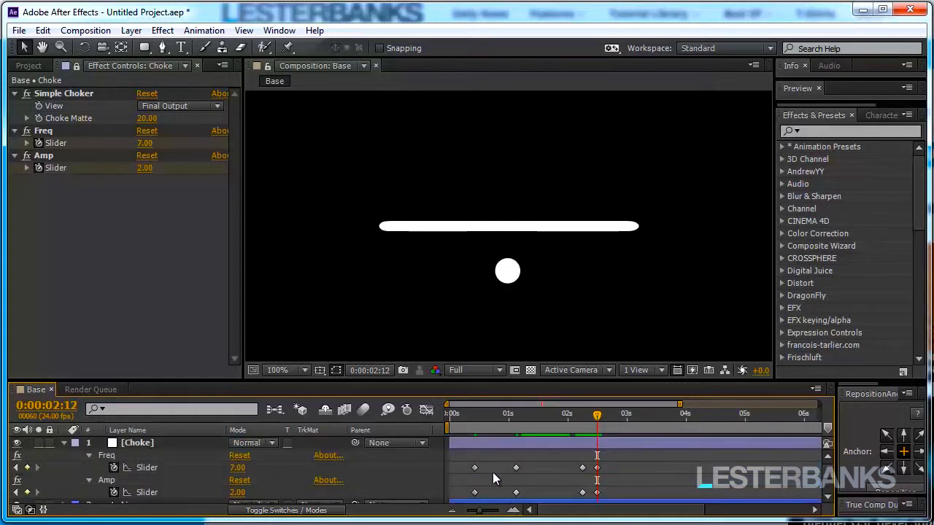
{"action": "double_click", "coordinate": [237, 468]}
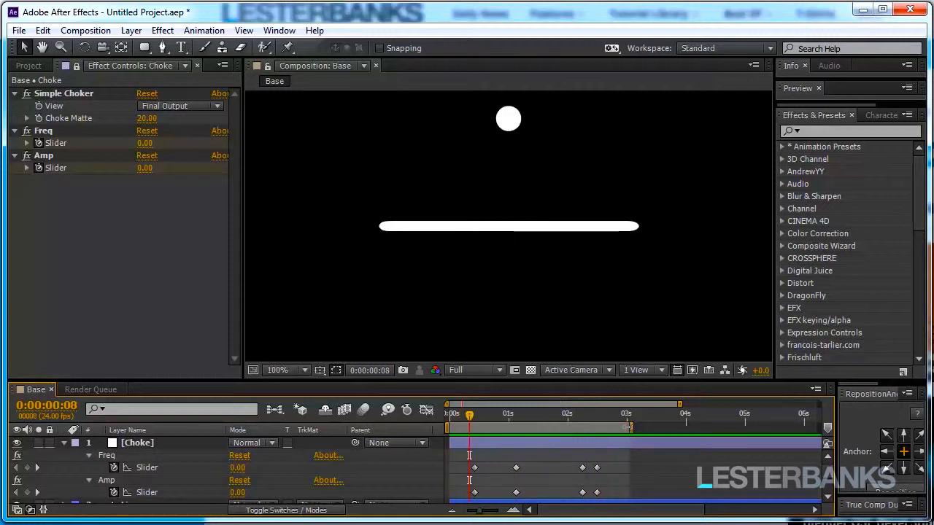
{"action": "left_click_drag", "start_coordinate": [468, 413], "coordinate": [517, 414]}
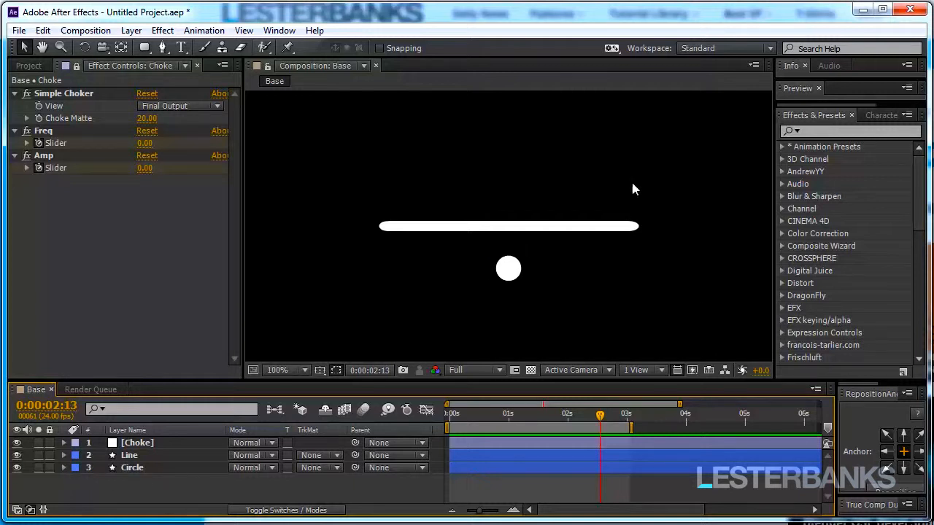
{"action": "mouse_move", "coordinate": [523, 277]}
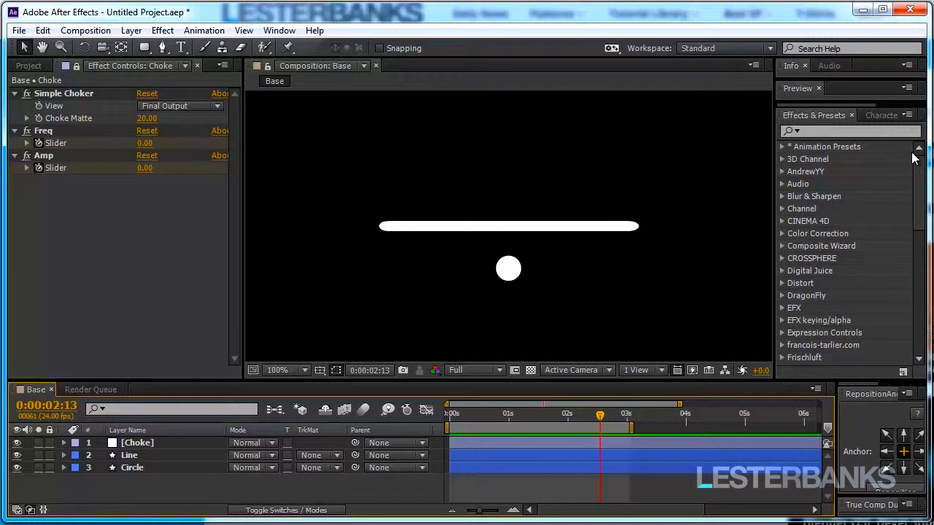
{"action": "mouse_move", "coordinate": [839, 202]}
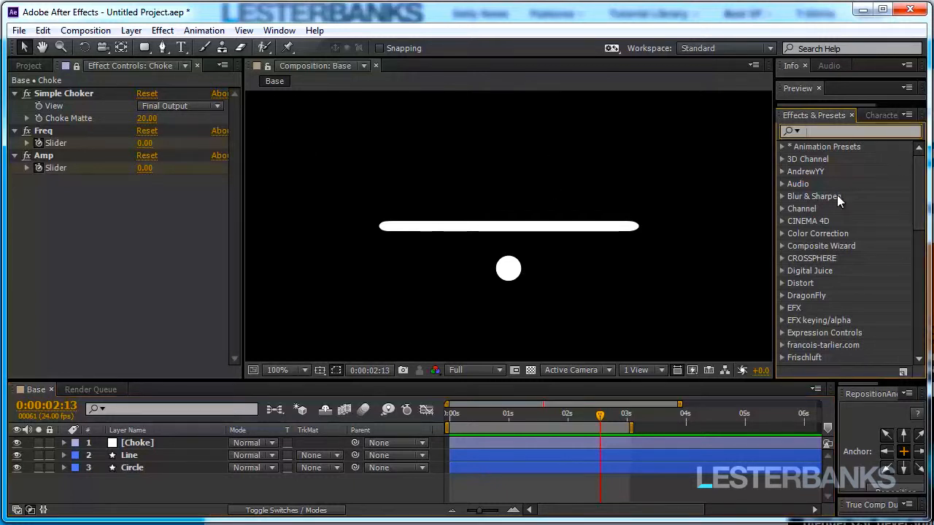
Search 'cc ben' and apply Distort > CC Bender to the Line layer.
{"action": "type", "text": "cc ben"}
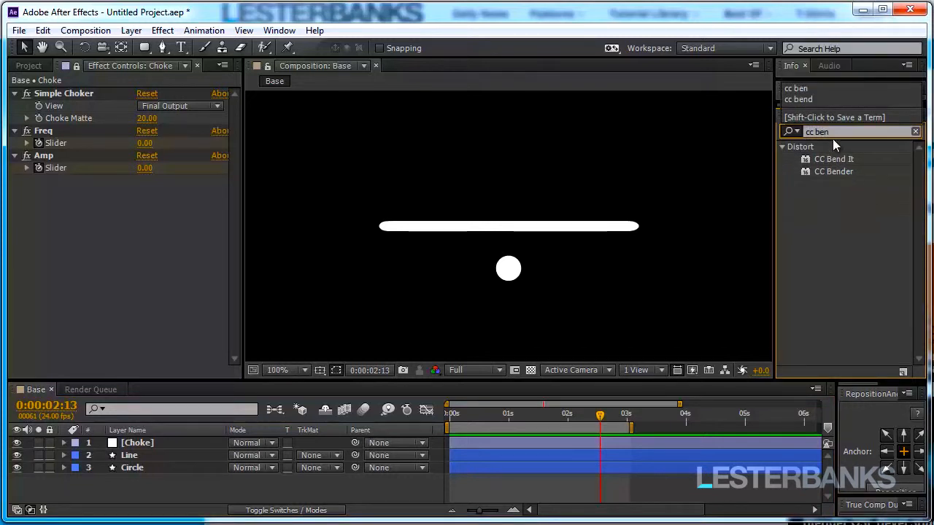
{"action": "mouse_move", "coordinate": [836, 173]}
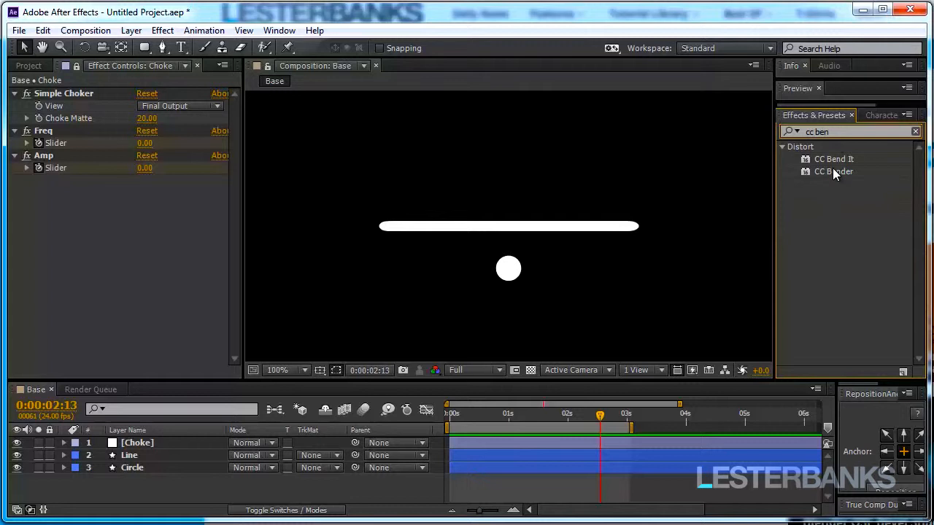
{"action": "left_click", "coordinate": [833, 171]}
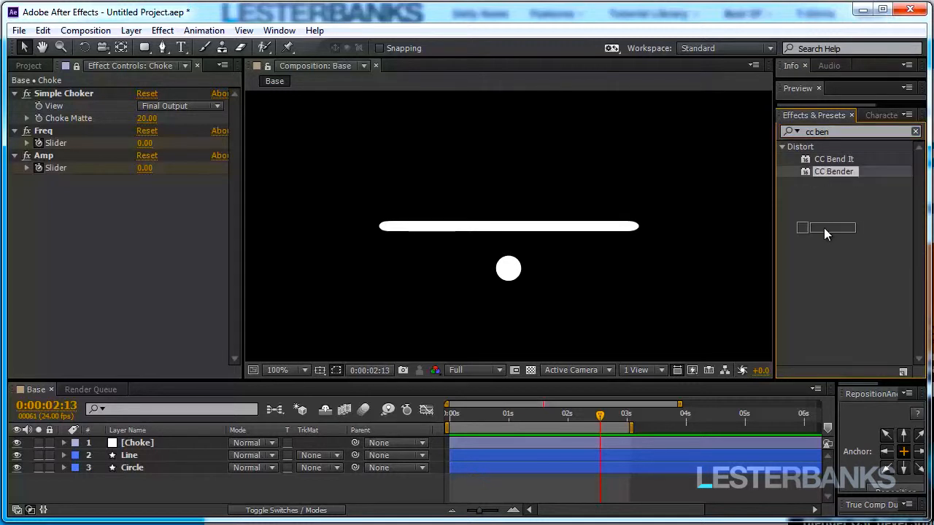
{"action": "double_click", "coordinate": [129, 455]}
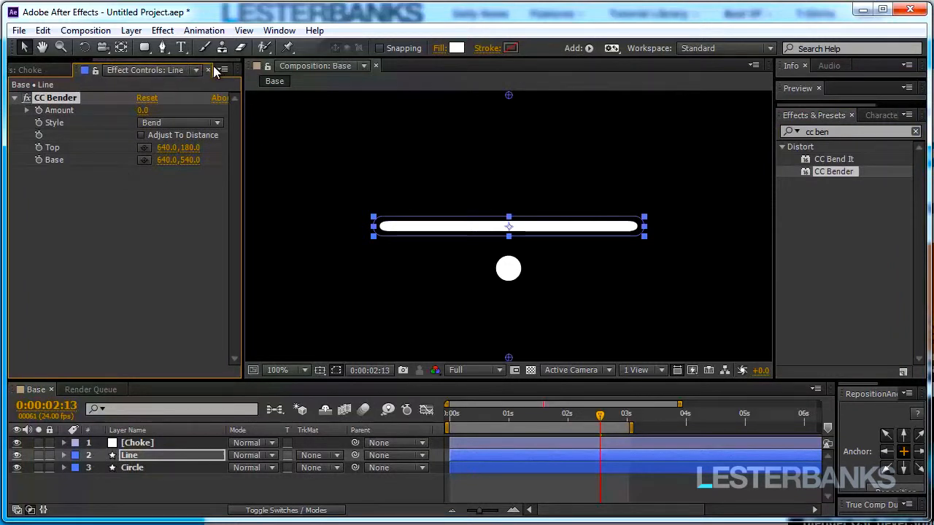
{"action": "mouse_move", "coordinate": [190, 80]}
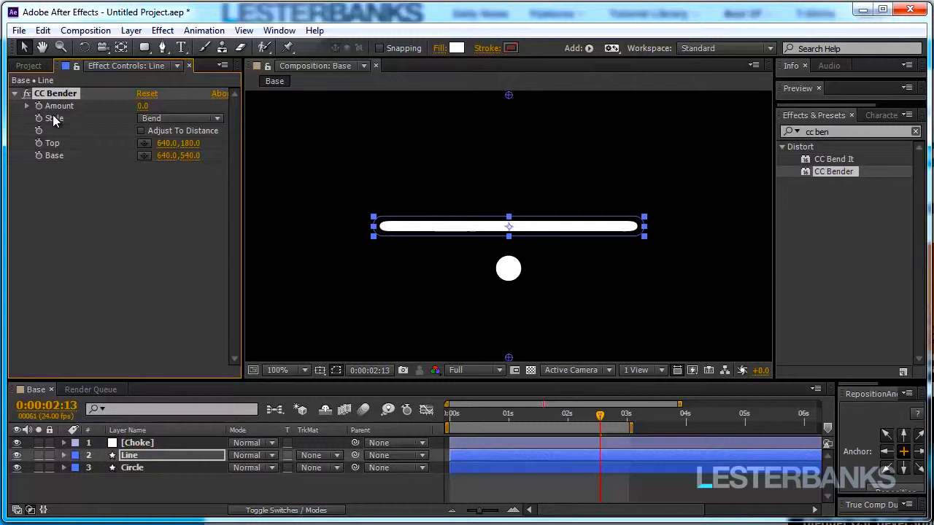
Try out the bend Amount, reset it to 0, and switch the bend style to Marilyn.
{"action": "left_click_drag", "start_coordinate": [142, 106], "coordinate": [190, 106]}
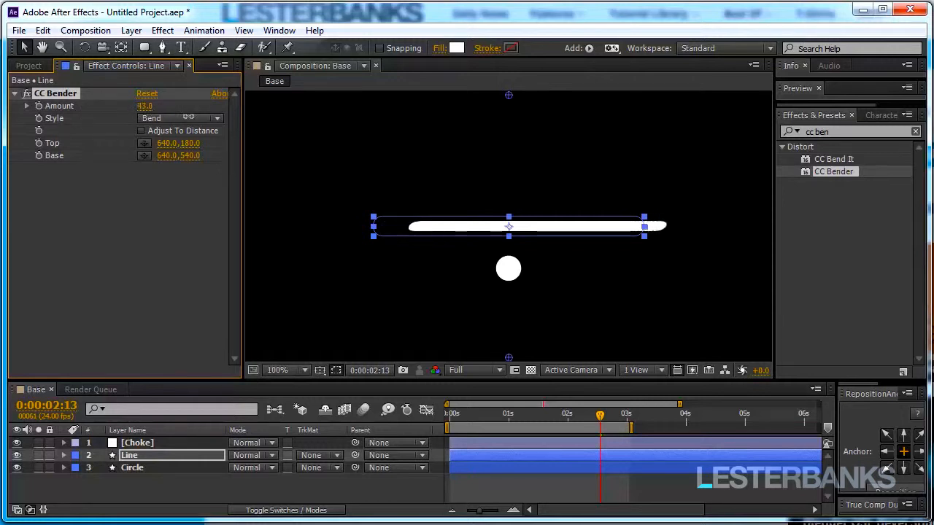
{"action": "left_click_drag", "start_coordinate": [150, 105], "coordinate": [146, 106]}
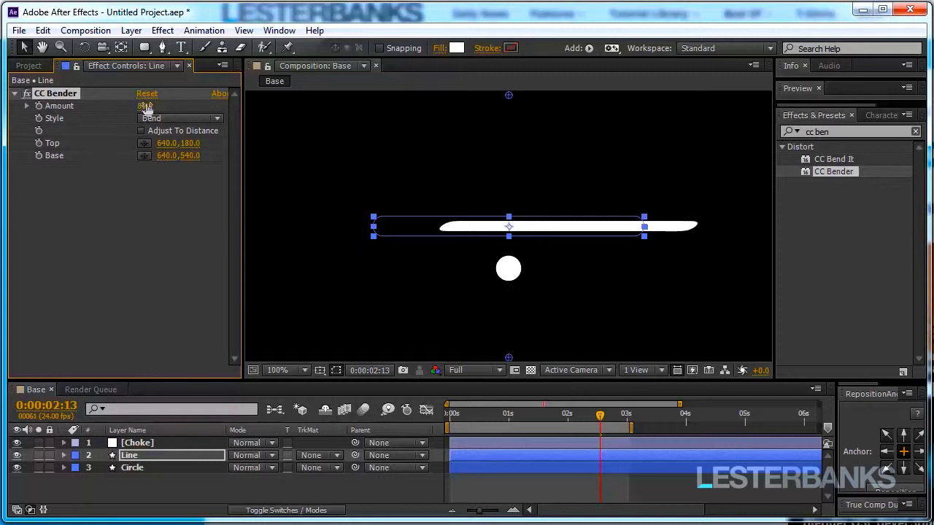
{"action": "left_click_drag", "start_coordinate": [149, 106], "coordinate": [103, 106]}
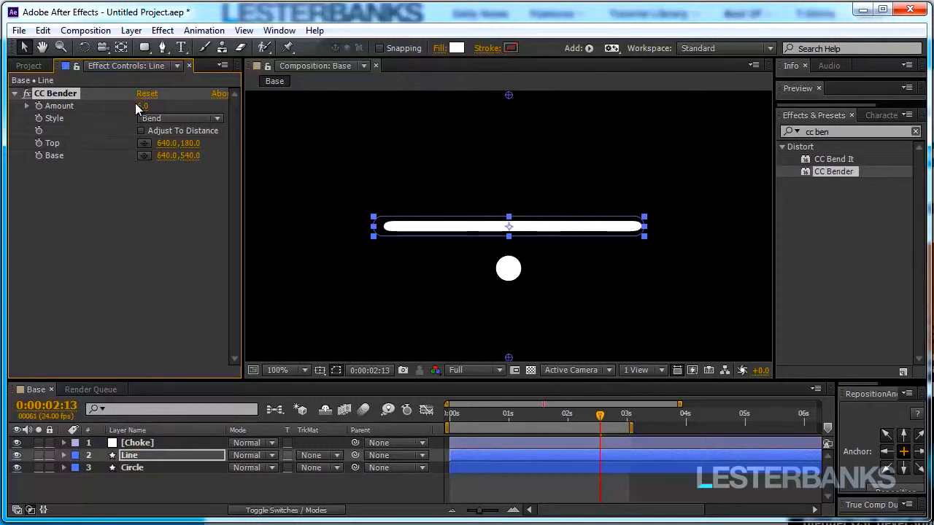
{"action": "left_click", "coordinate": [145, 106]}
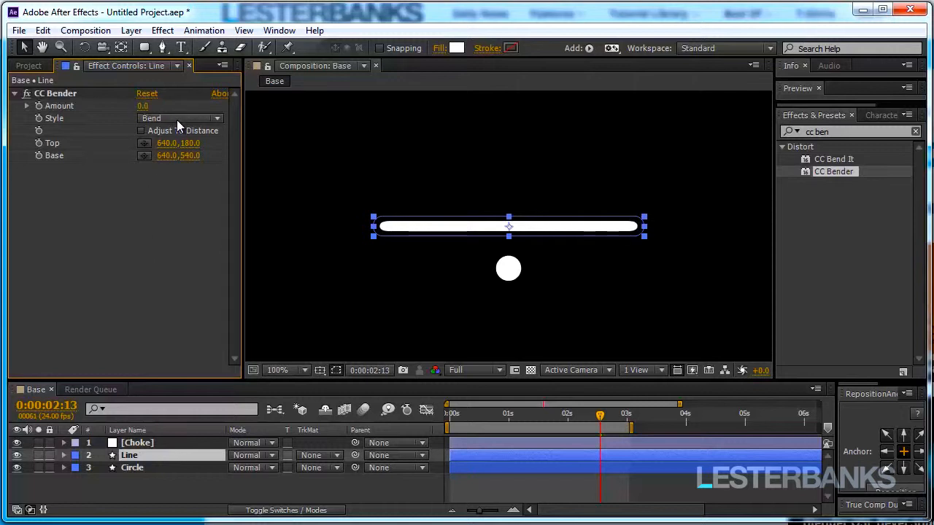
{"action": "left_click", "coordinate": [178, 119]}
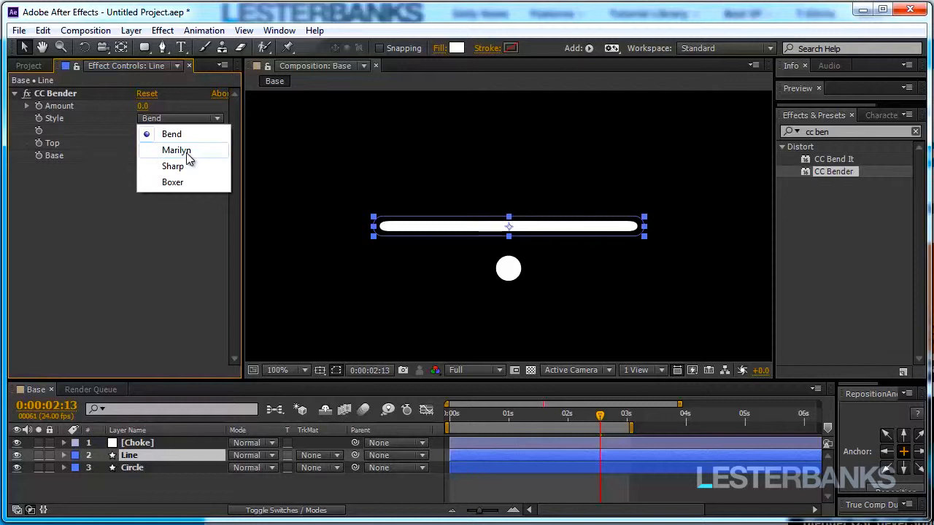
{"action": "left_click", "coordinate": [176, 149]}
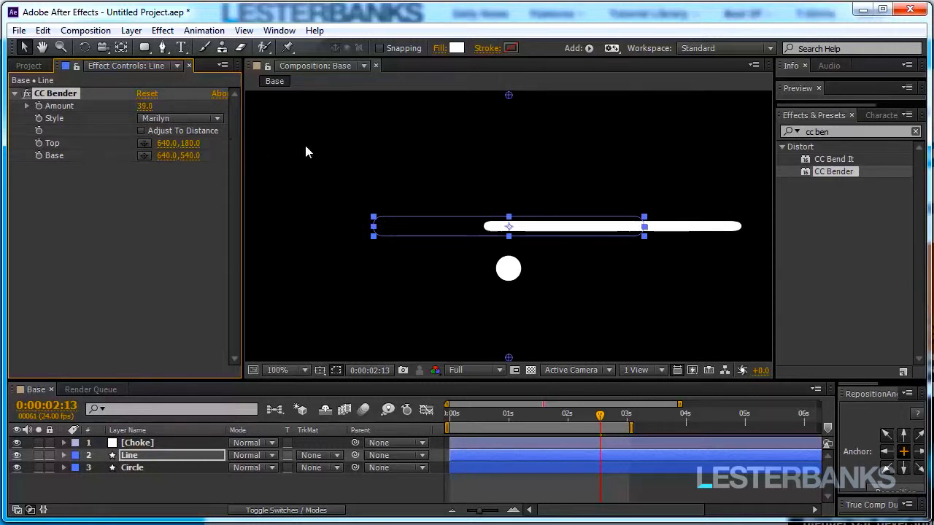
{"action": "mouse_move", "coordinate": [495, 190]}
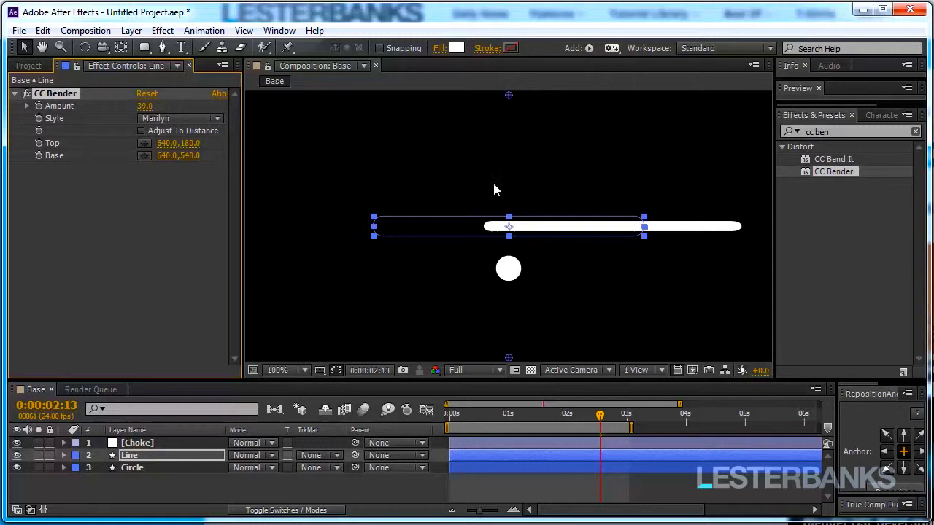
{"action": "mouse_move", "coordinate": [352, 232]}
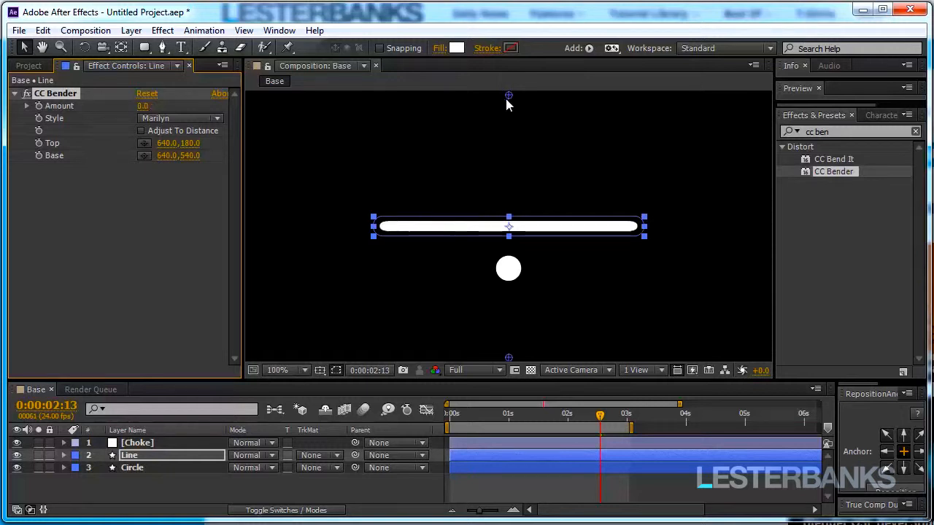
{"action": "mouse_move", "coordinate": [327, 180]}
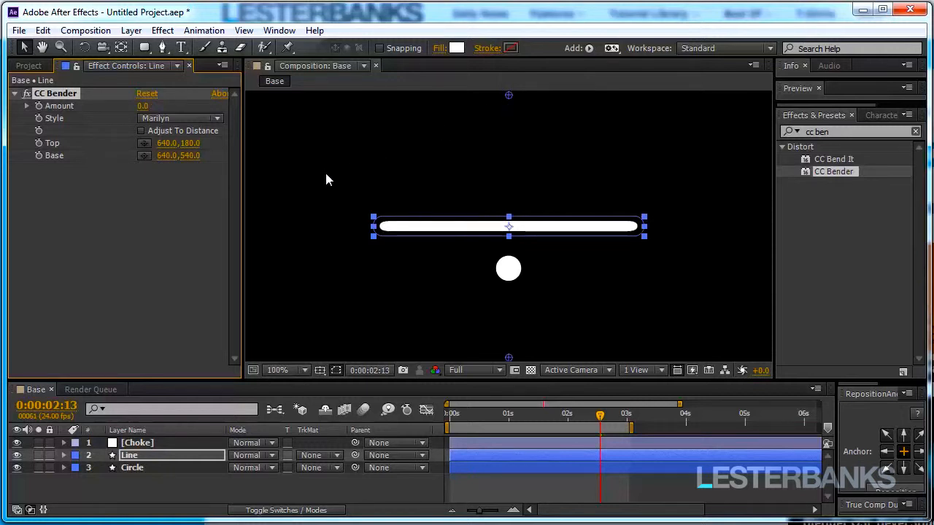
{"action": "mouse_move", "coordinate": [508, 104]}
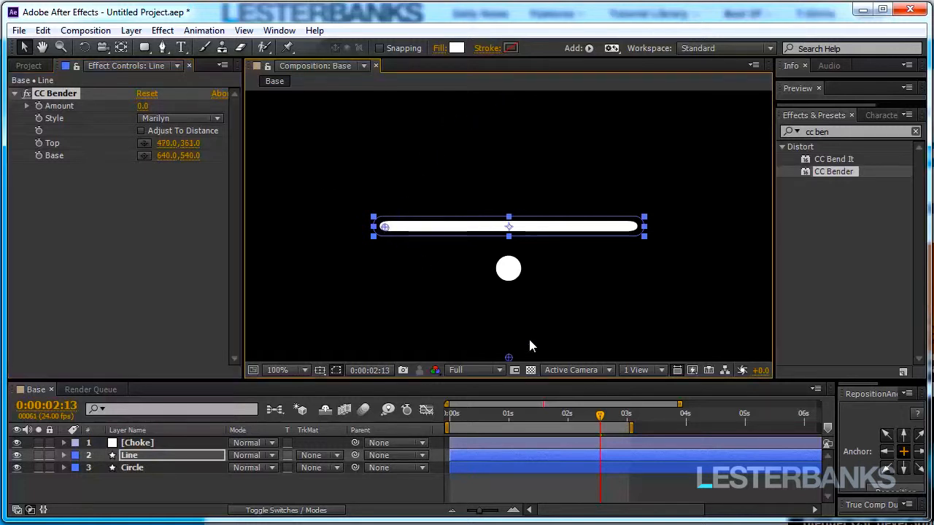
Place CC Bender's Base point at the line's right end and edit the Top point values.
{"action": "left_click_drag", "start_coordinate": [508, 358], "coordinate": [525, 352]}
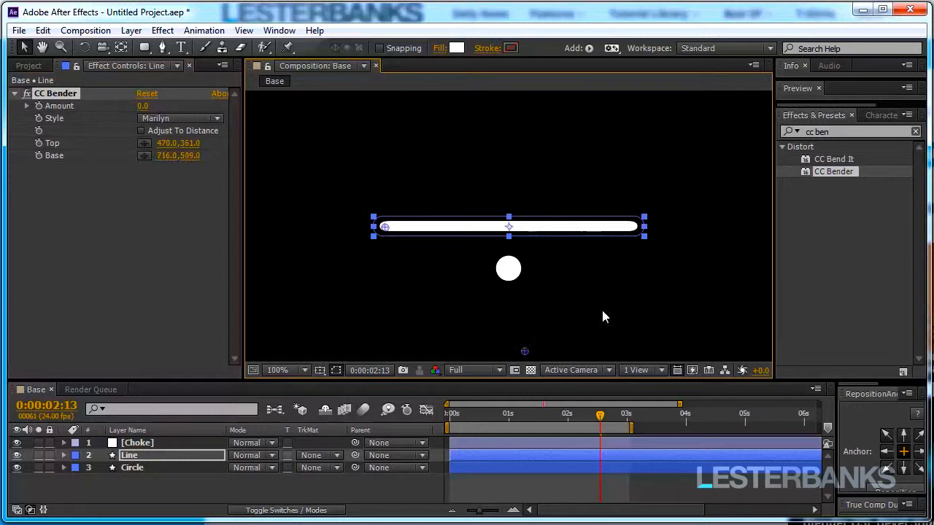
{"action": "left_click_drag", "start_coordinate": [644, 225], "coordinate": [631, 227]}
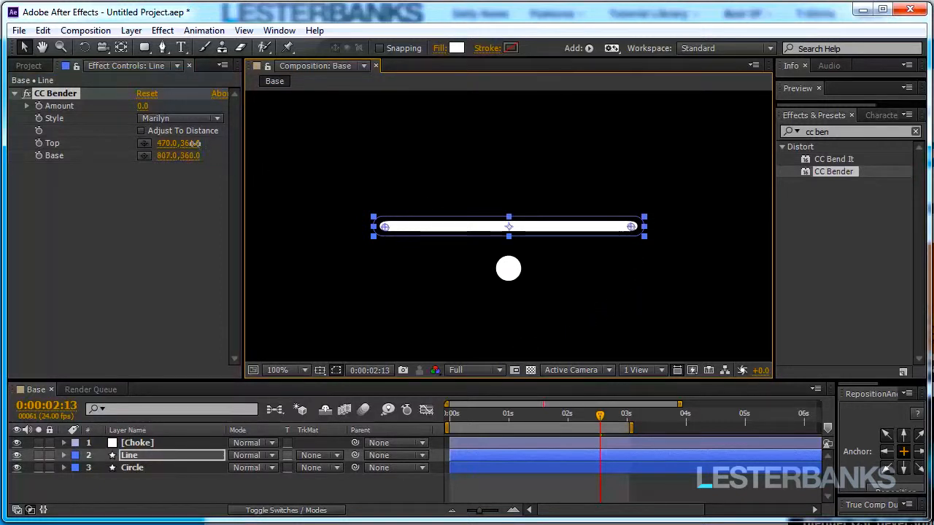
{"action": "double_click", "coordinate": [191, 143]}
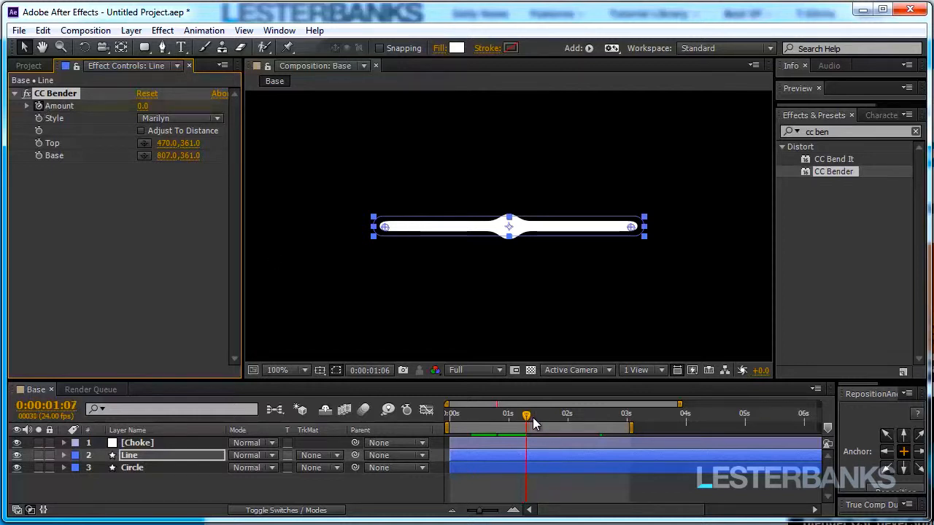
Keyframe CC Bender Amount to -1 and -1.5 near two seconds, easing back to -0.5.
{"action": "left_click_drag", "start_coordinate": [525, 416], "coordinate": [566, 416]}
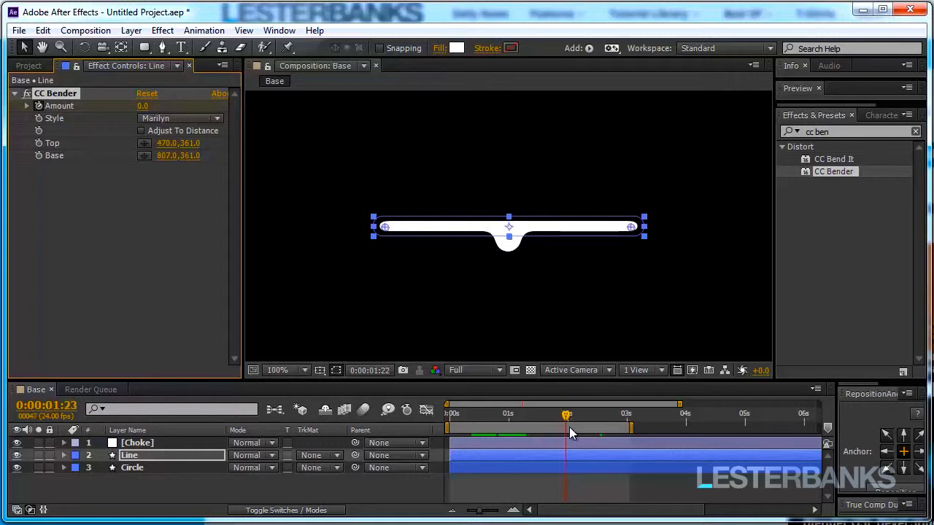
{"action": "left_click", "coordinate": [567, 414]}
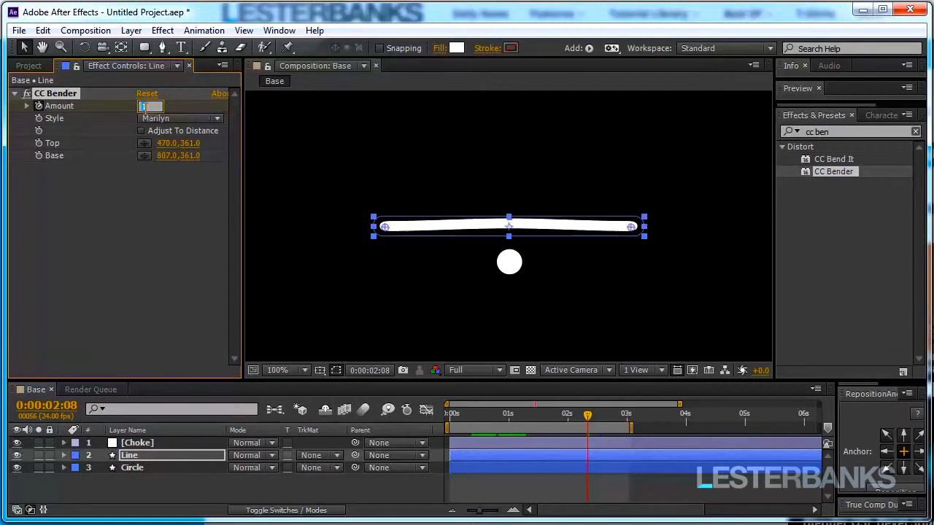
{"action": "type", "text": "-1.5"}
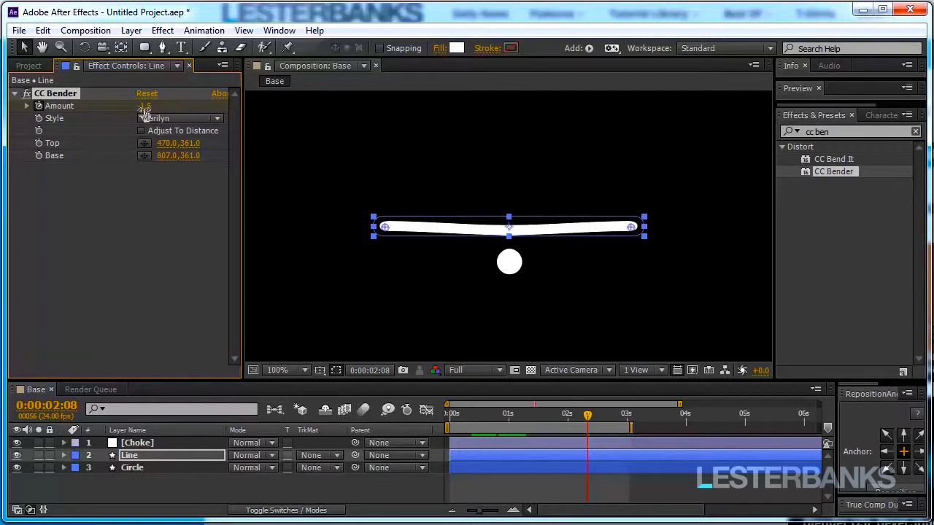
{"action": "left_click_drag", "start_coordinate": [587, 414], "coordinate": [551, 413]}
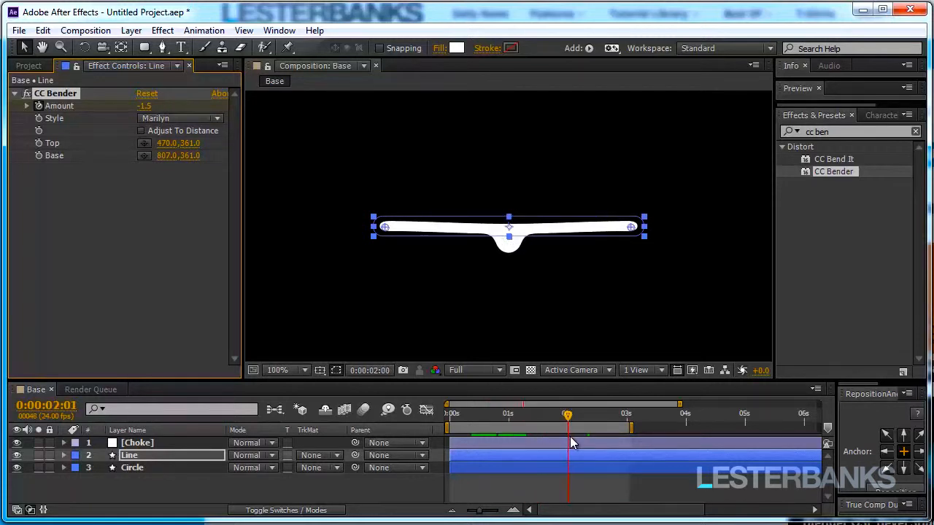
{"action": "left_click_drag", "start_coordinate": [568, 414], "coordinate": [585, 414]}
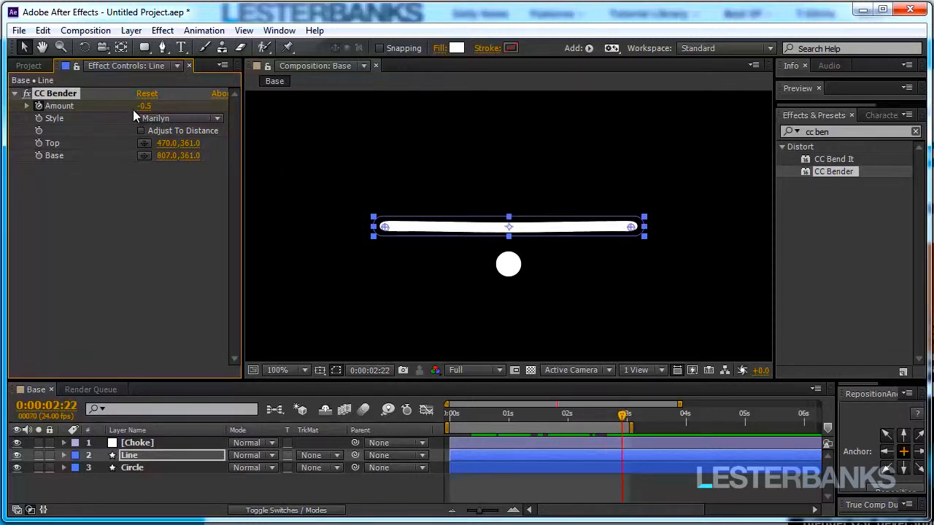
{"action": "left_click_drag", "start_coordinate": [621, 414], "coordinate": [462, 414]}
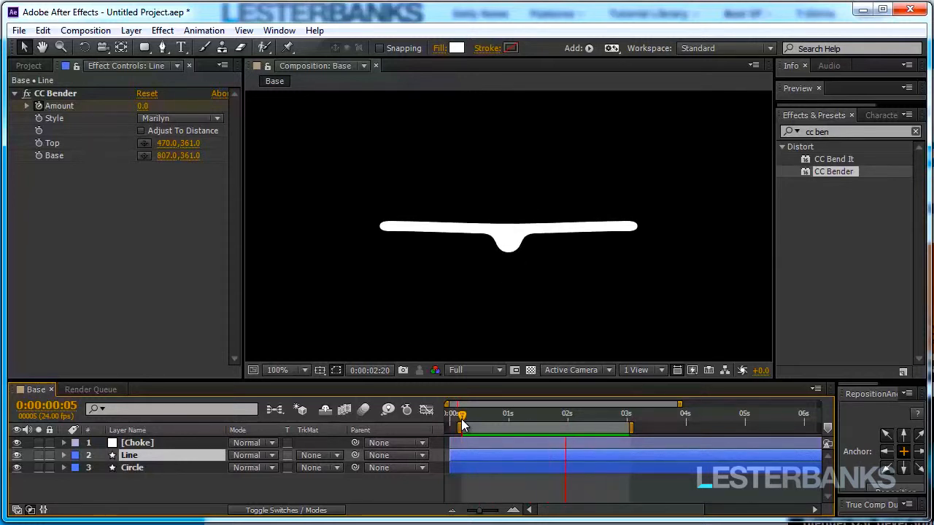
{"action": "left_click", "coordinate": [626, 414]}
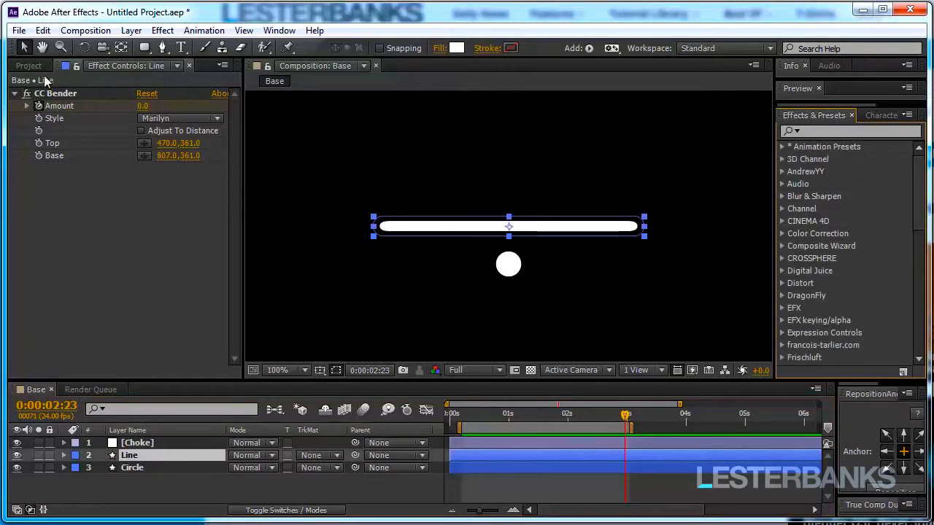
Create a composition named Main and add the Base comp to it.
{"action": "left_click", "coordinate": [27, 65]}
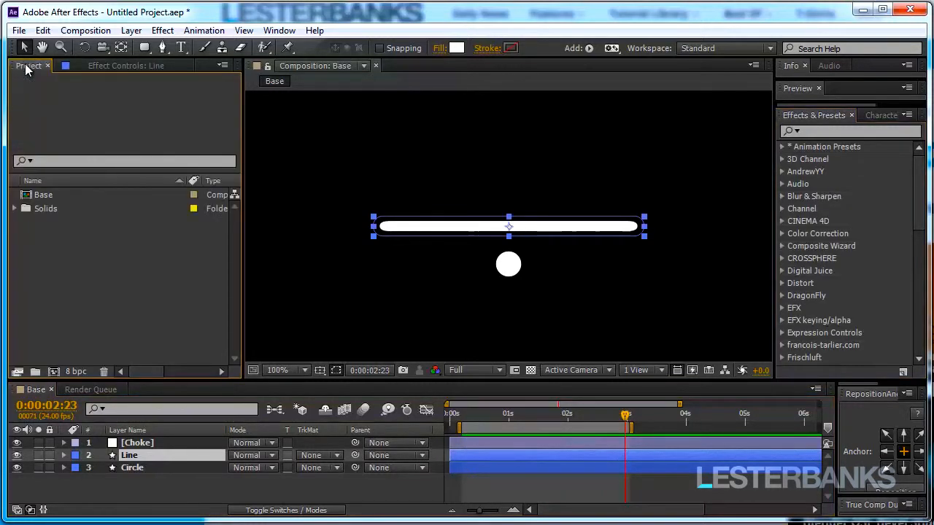
{"action": "mouse_move", "coordinate": [336, 237]}
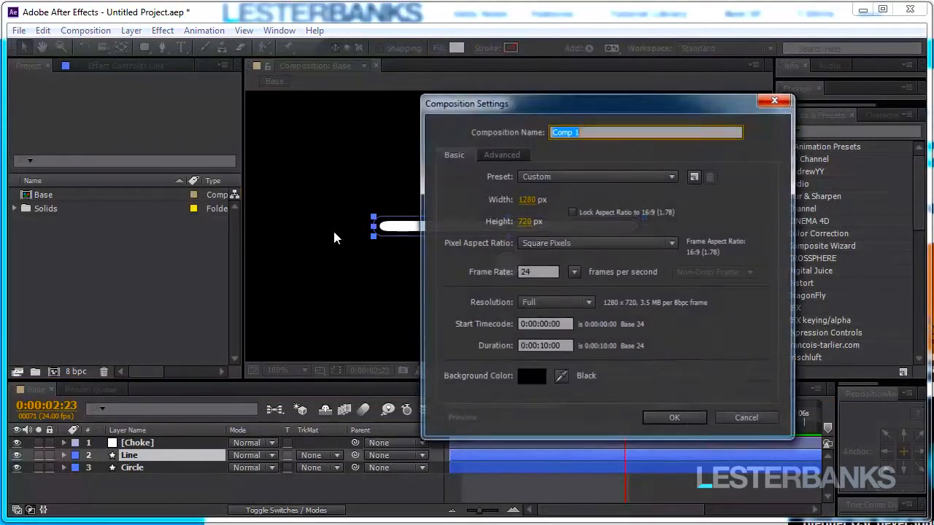
{"action": "type", "text": "Main"}
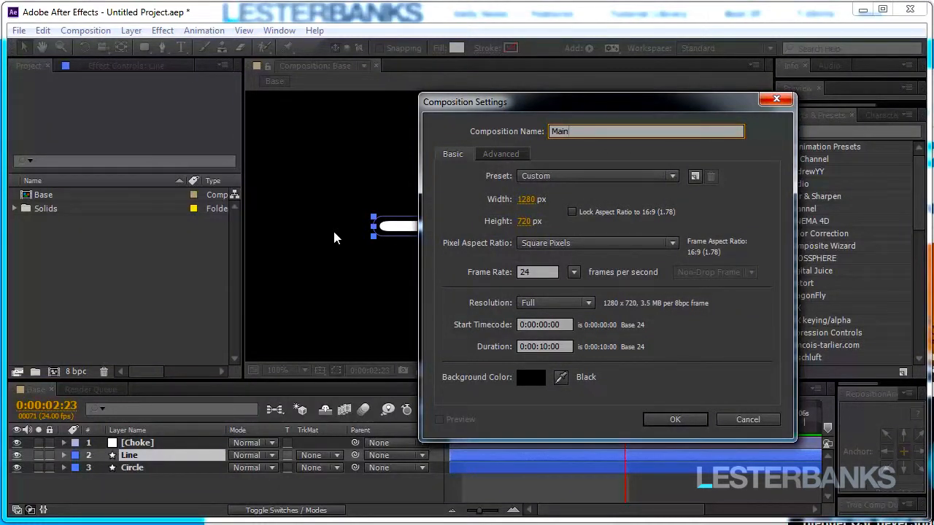
{"action": "left_click", "coordinate": [675, 420]}
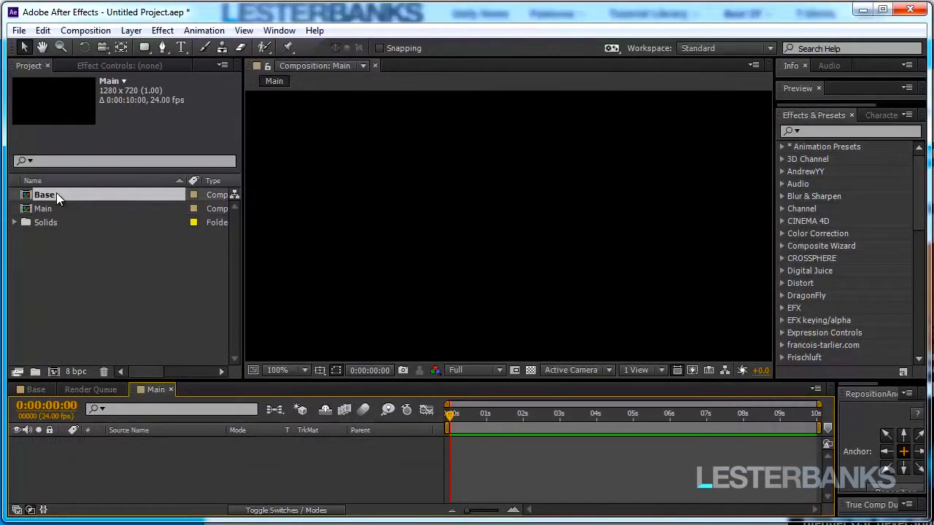
{"action": "double_click", "coordinate": [44, 195]}
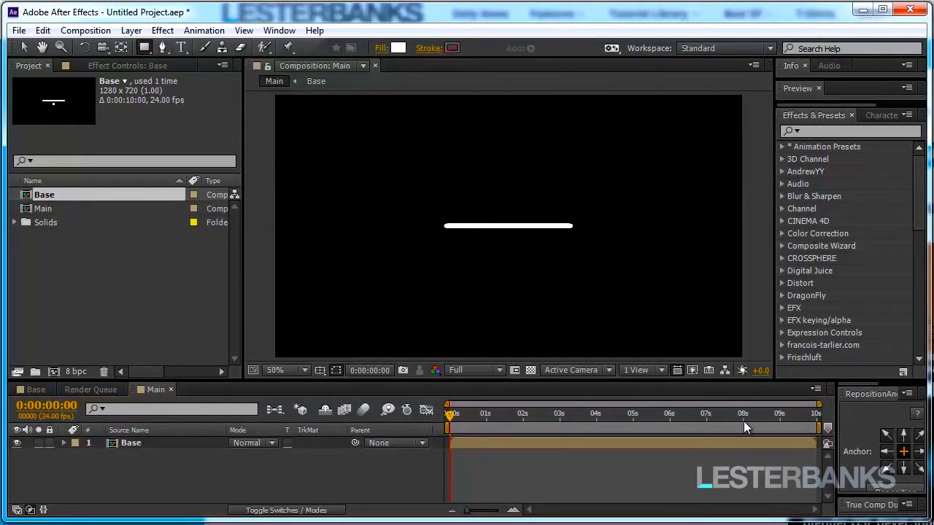
{"action": "mouse_move", "coordinate": [145, 47]}
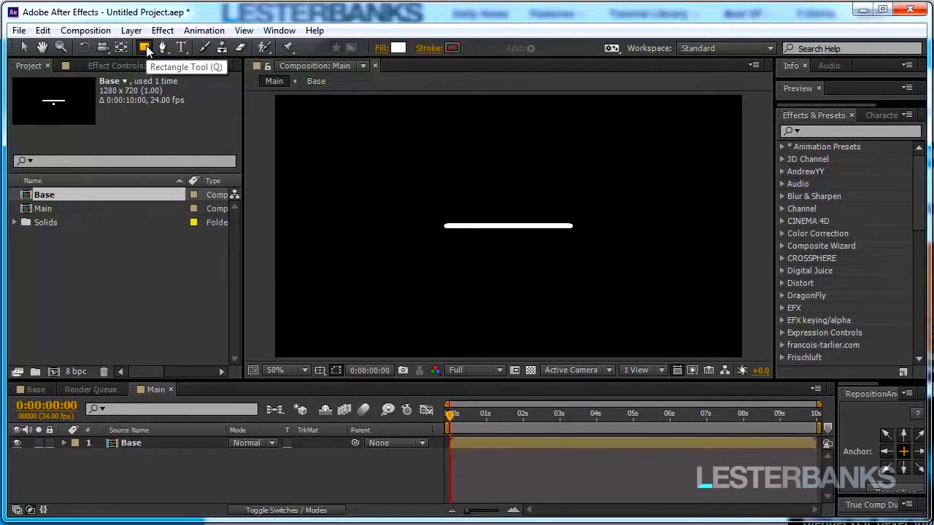
Add a full-frame rectangle below Base and fill it grey.
{"action": "left_click_drag", "start_coordinate": [292, 102], "coordinate": [730, 350]}
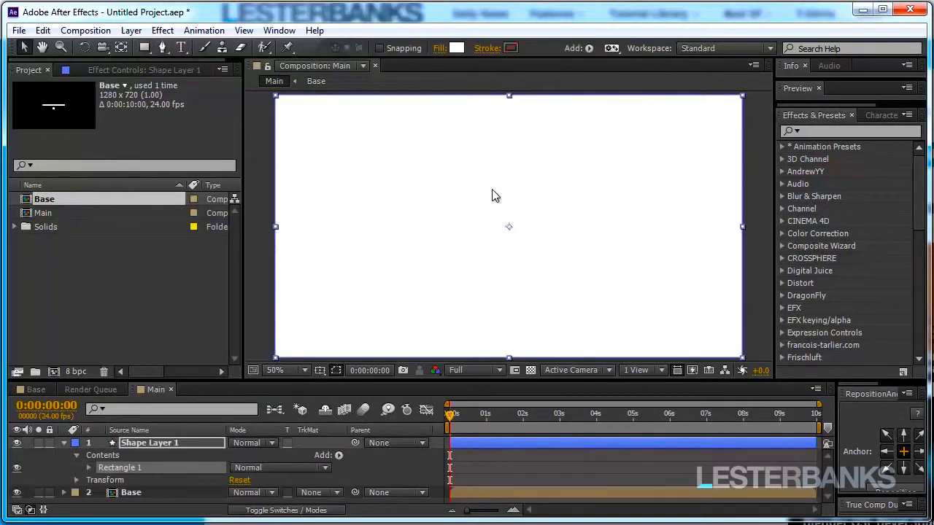
{"action": "left_click", "coordinate": [284, 370]}
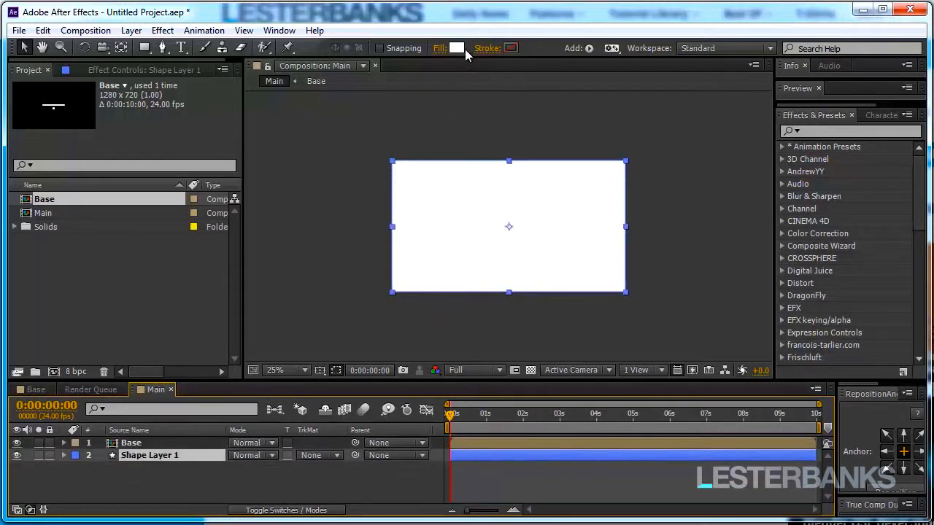
{"action": "left_click", "coordinate": [456, 48]}
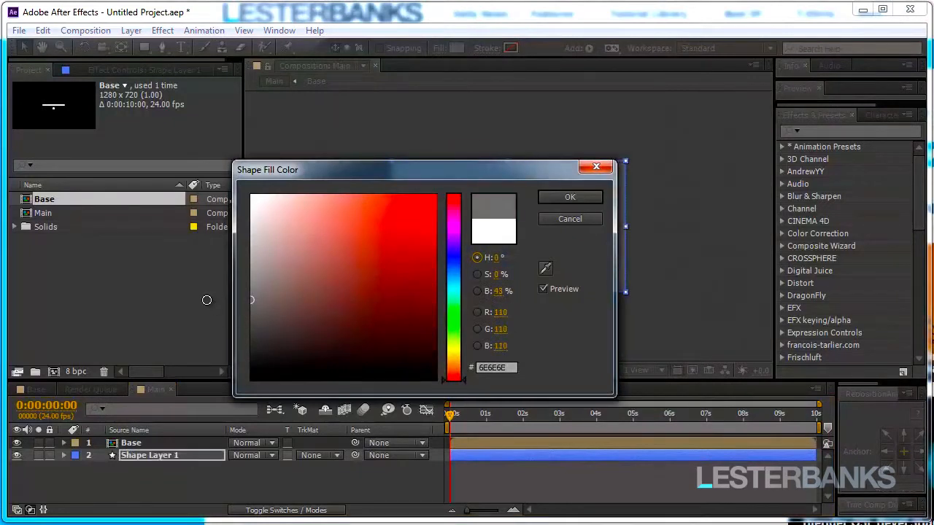
{"action": "left_click", "coordinate": [570, 197]}
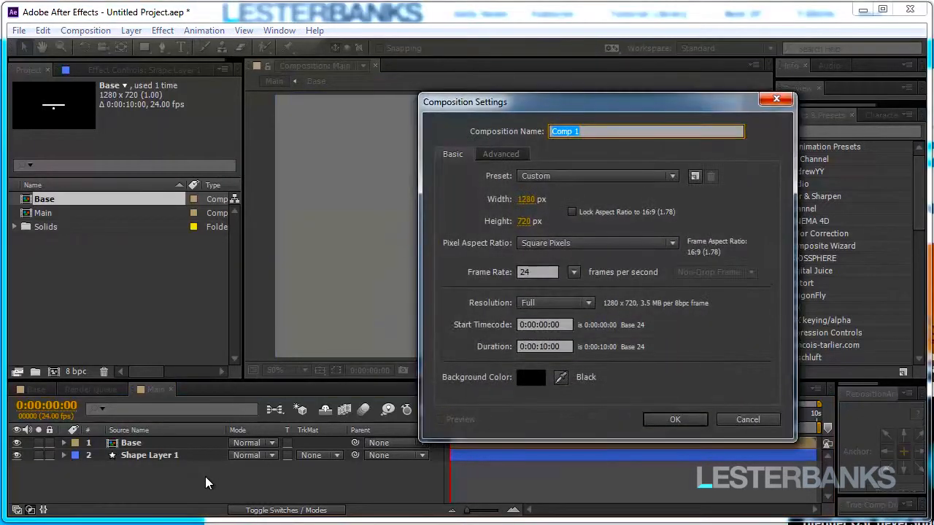
Name the new composition Holes, set its size to 50 px, and confirm.
{"action": "type", "text": "Ho"}
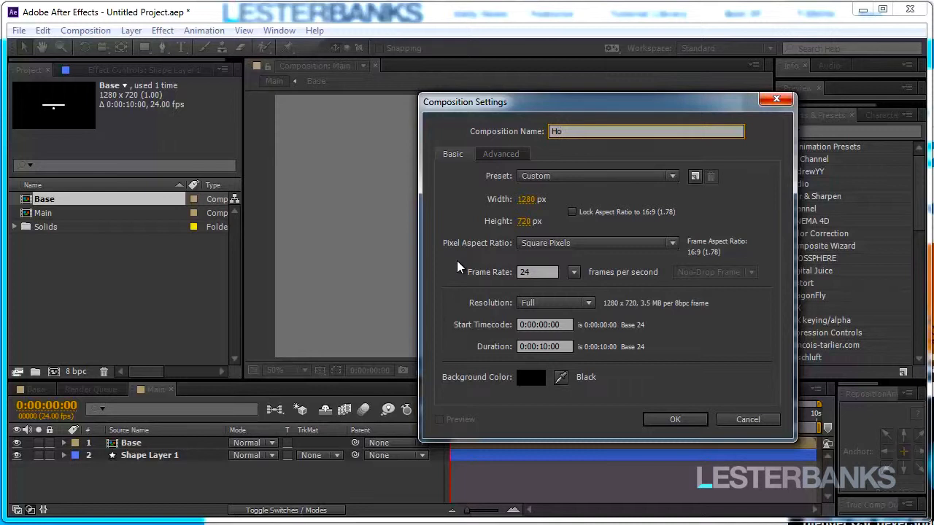
{"action": "type", "text": "les"}
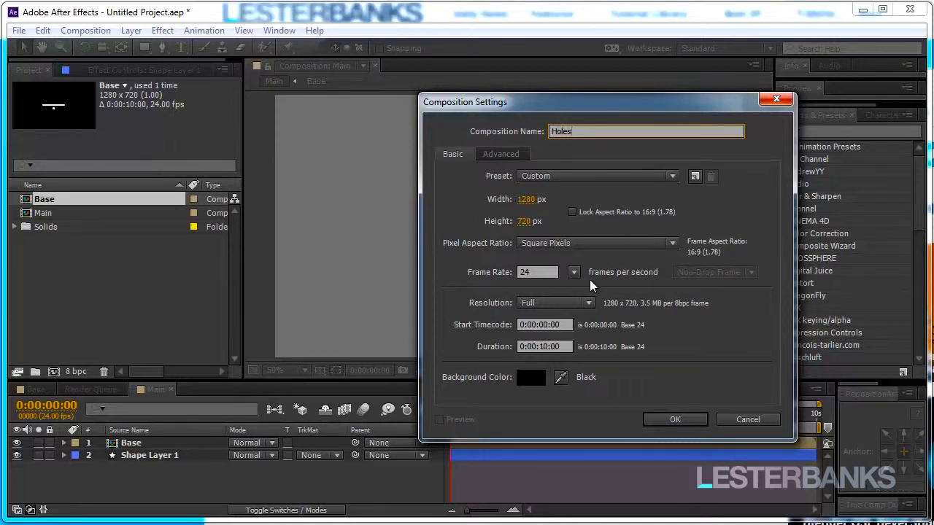
{"action": "mouse_move", "coordinate": [547, 199]}
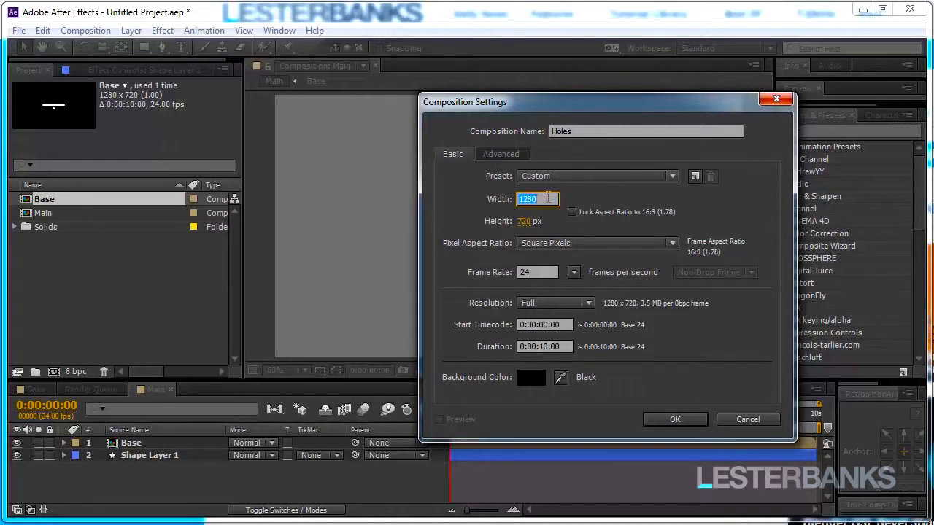
{"action": "type", "text": "50"}
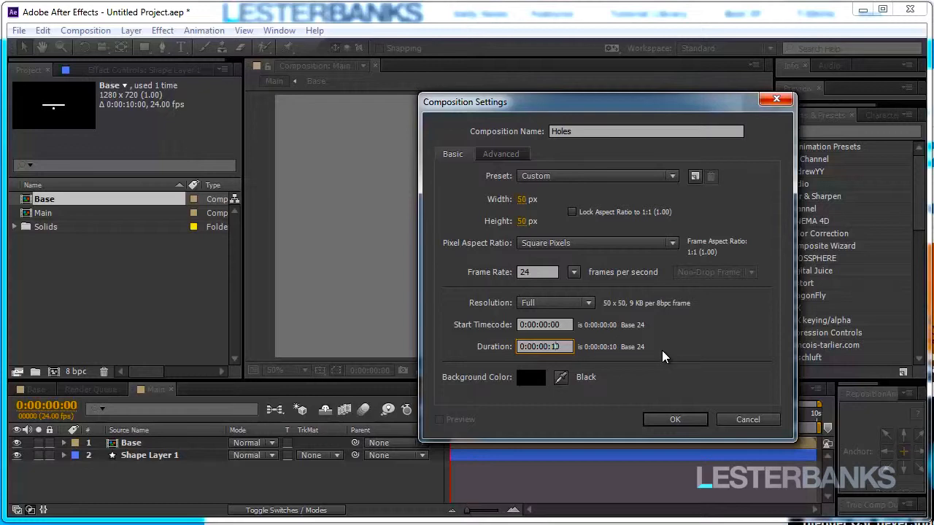
{"action": "left_click", "coordinate": [674, 419]}
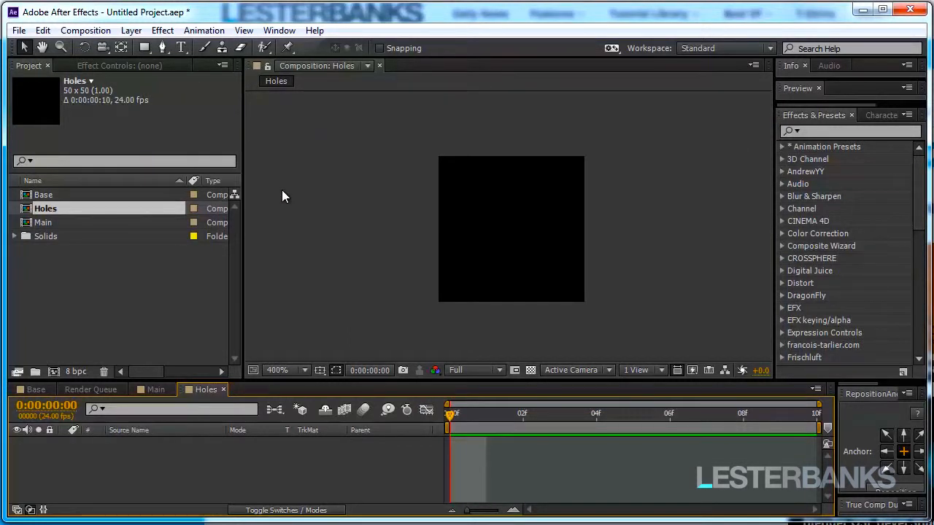
{"action": "mouse_move", "coordinate": [609, 338]}
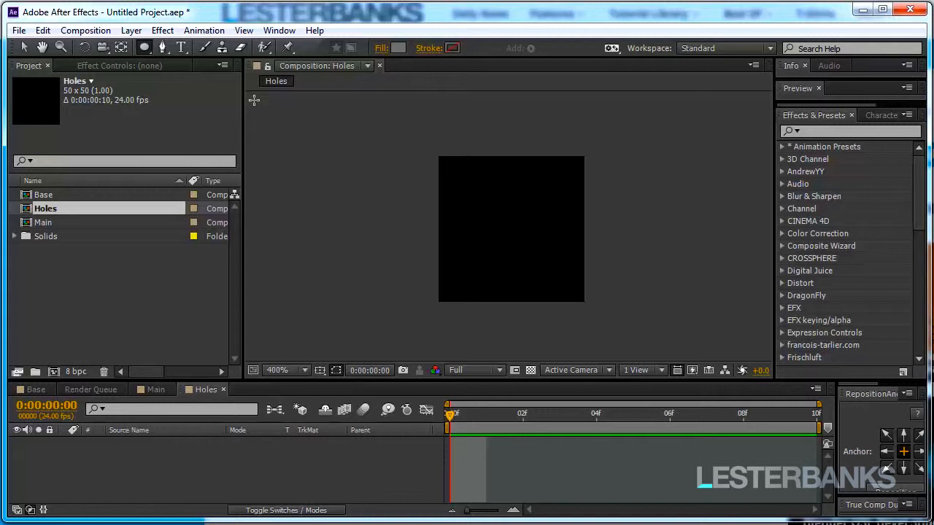
{"action": "mouse_move", "coordinate": [508, 167]}
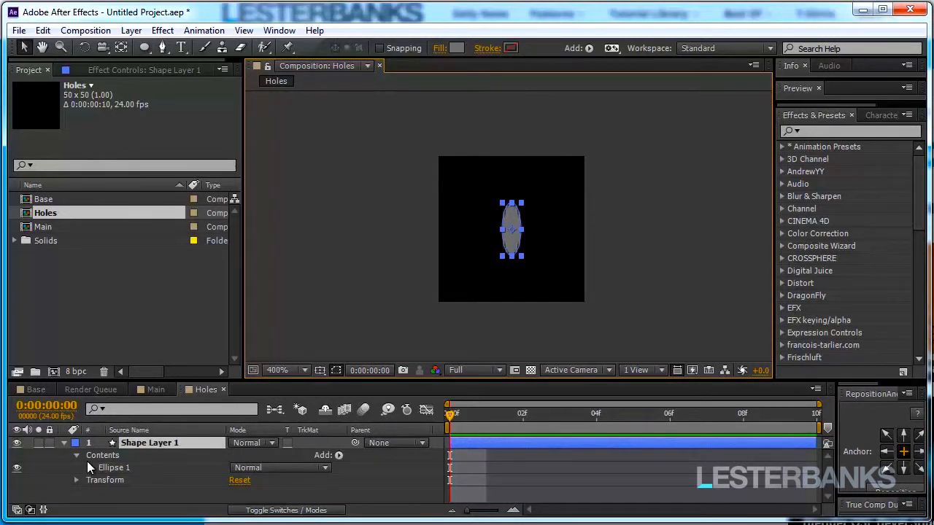
Expand the ellipse's Contents > Ellipse Path 1 and keyframe its Size, starting at 6.5×18.3.
{"action": "left_click", "coordinate": [89, 468]}
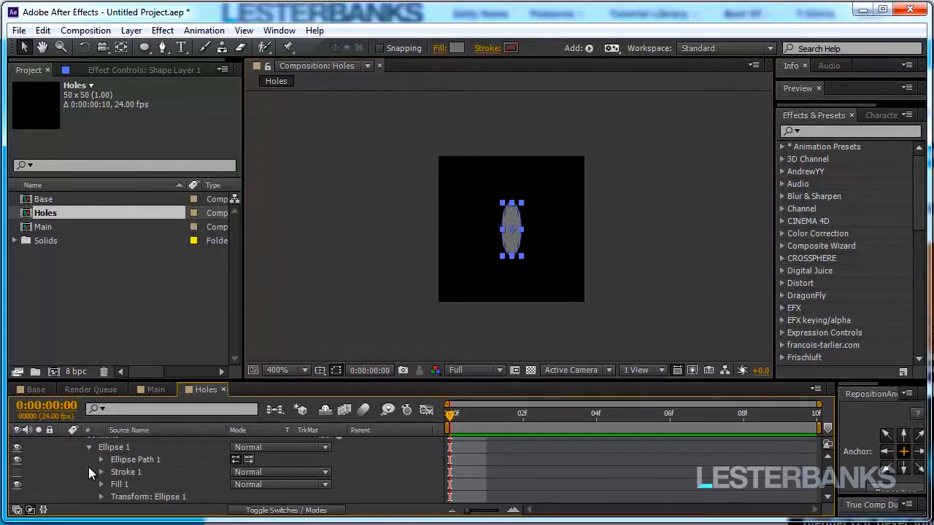
{"action": "mouse_move", "coordinate": [102, 464]}
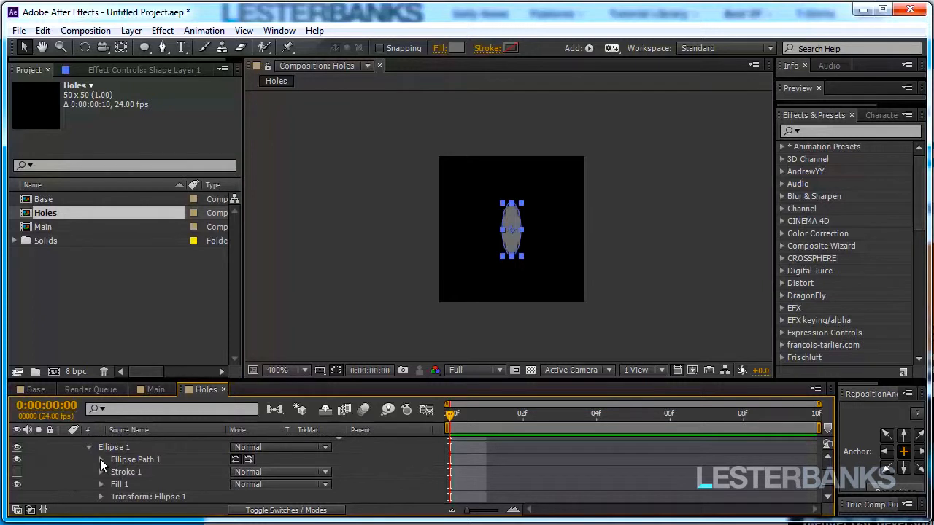
{"action": "left_click", "coordinate": [102, 460]}
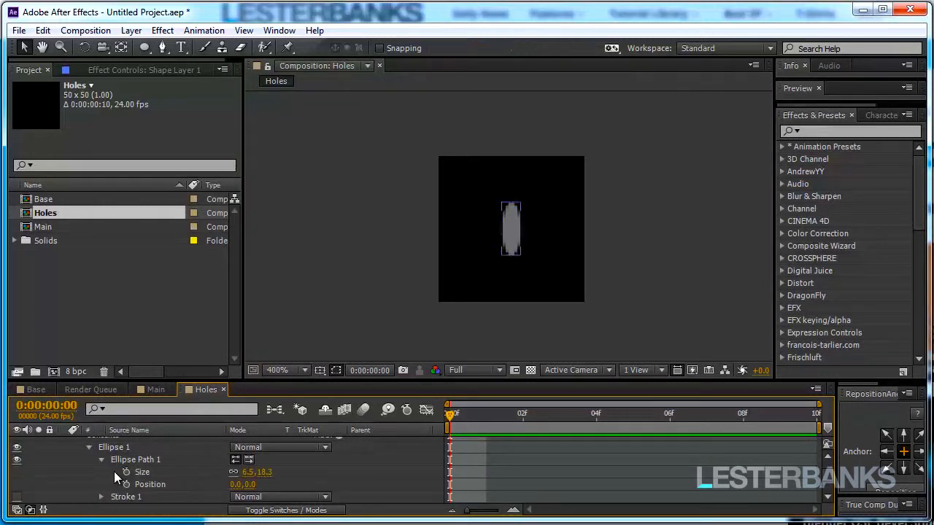
{"action": "left_click", "coordinate": [125, 473]}
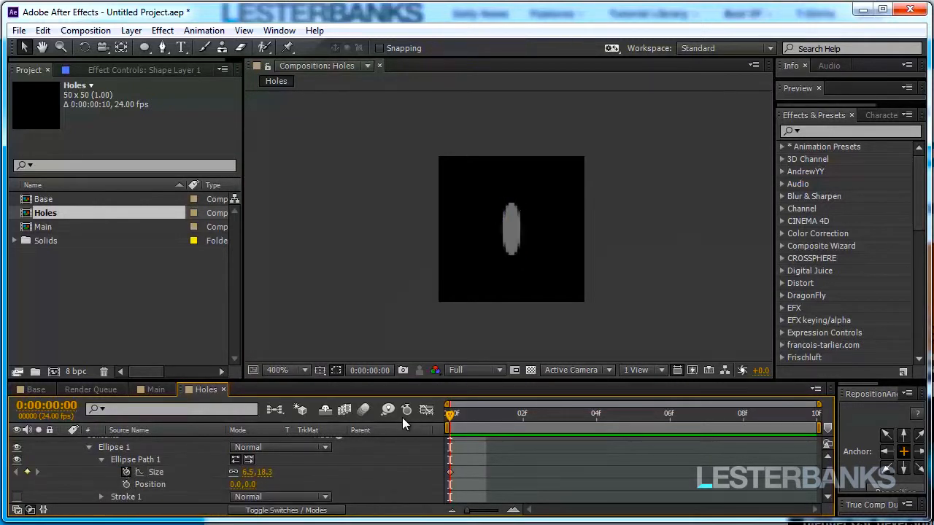
{"action": "left_click", "coordinate": [27, 472]}
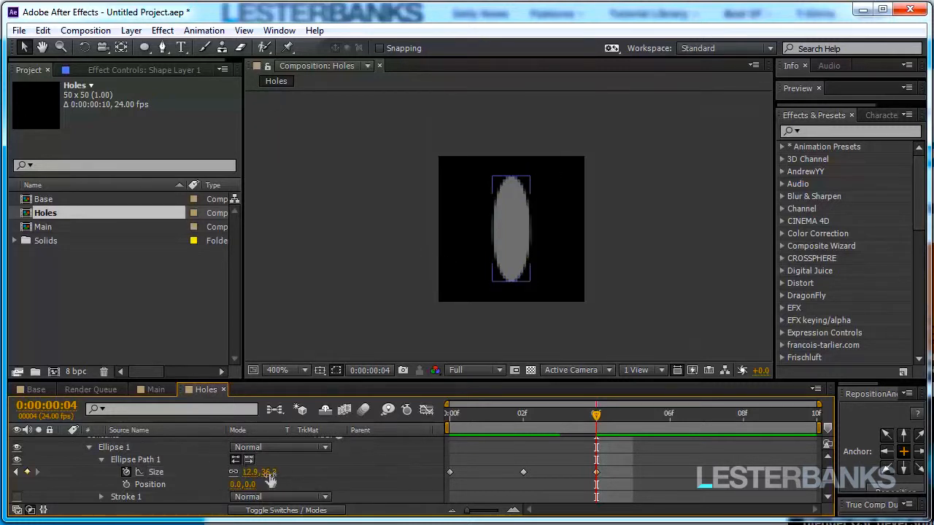
{"action": "mouse_move", "coordinate": [234, 473]}
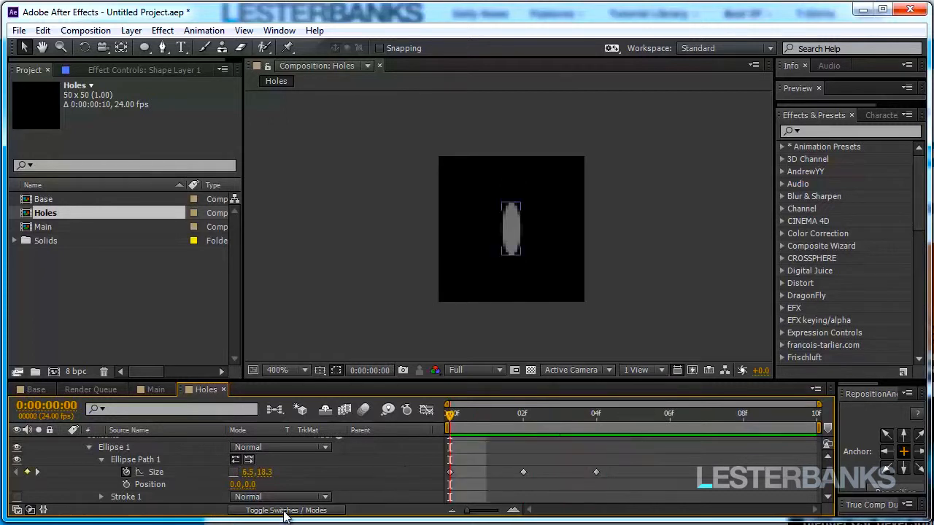
{"action": "double_click", "coordinate": [270, 472]}
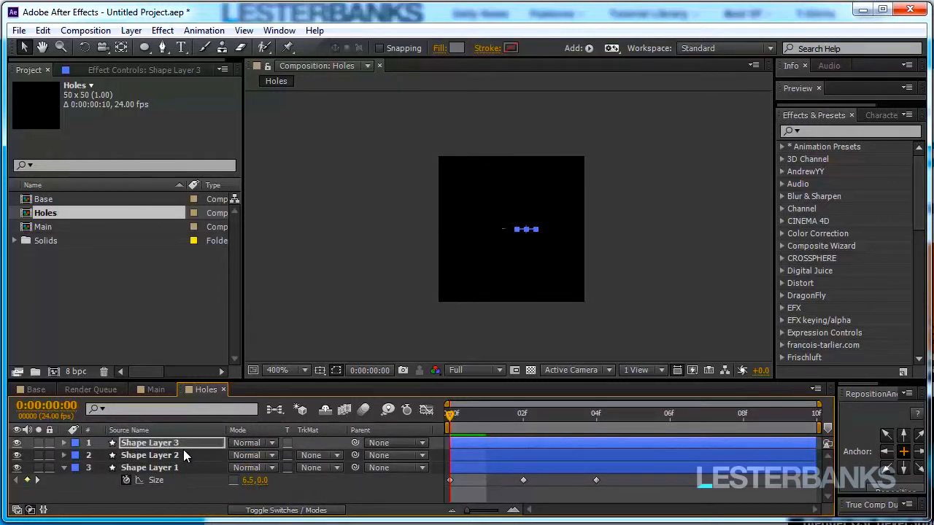
Select the second ellipse layer and adjust its Size keyframe partway through the growth.
{"action": "left_click", "coordinate": [150, 455]}
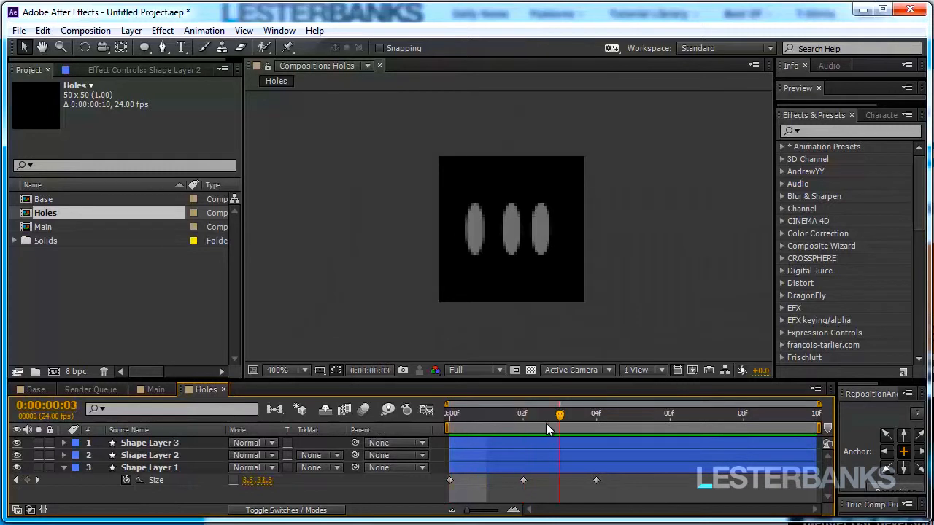
{"action": "left_click_drag", "start_coordinate": [560, 414], "coordinate": [523, 414]}
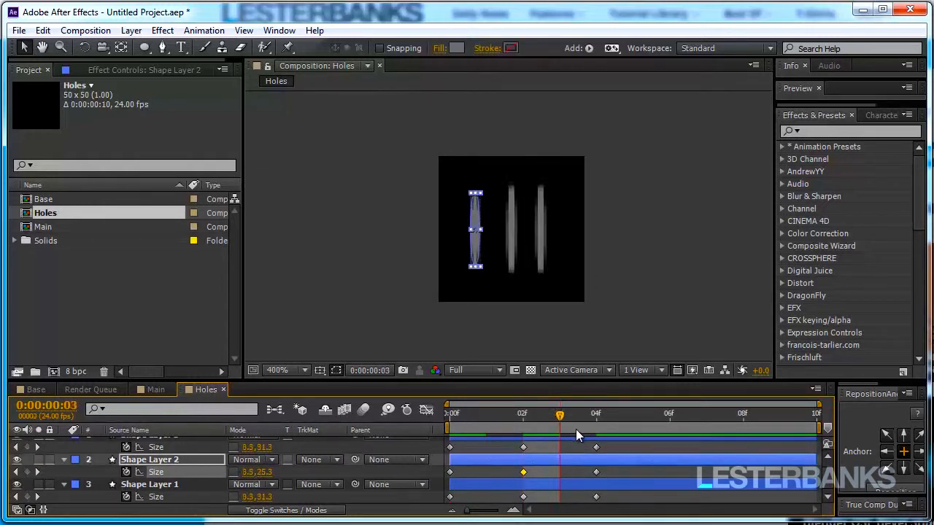
{"action": "left_click_drag", "start_coordinate": [560, 414], "coordinate": [523, 414]}
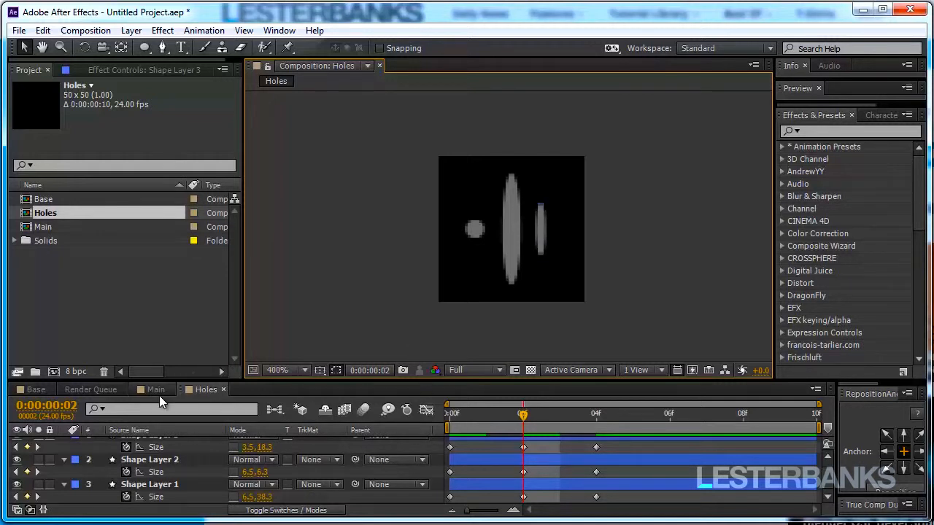
{"action": "left_click", "coordinate": [154, 389]}
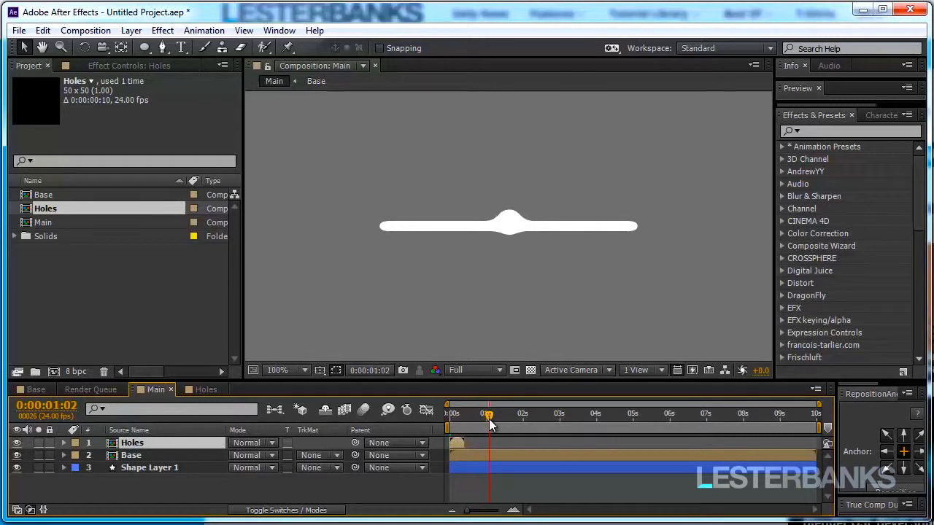
Scrub to where the circle detaches and start the Holes layer there, about 2:03.
{"action": "left_click_drag", "start_coordinate": [487, 414], "coordinate": [508, 414]}
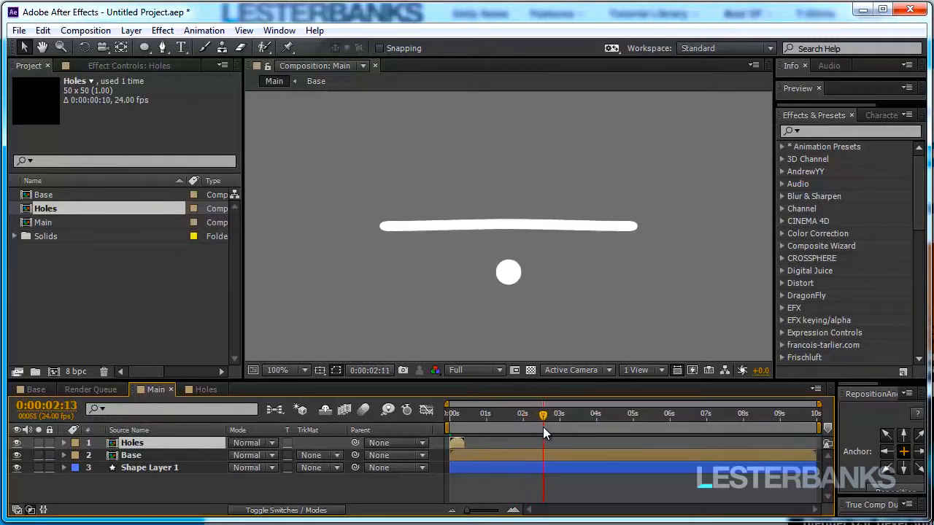
{"action": "left_click_drag", "start_coordinate": [544, 414], "coordinate": [527, 414]}
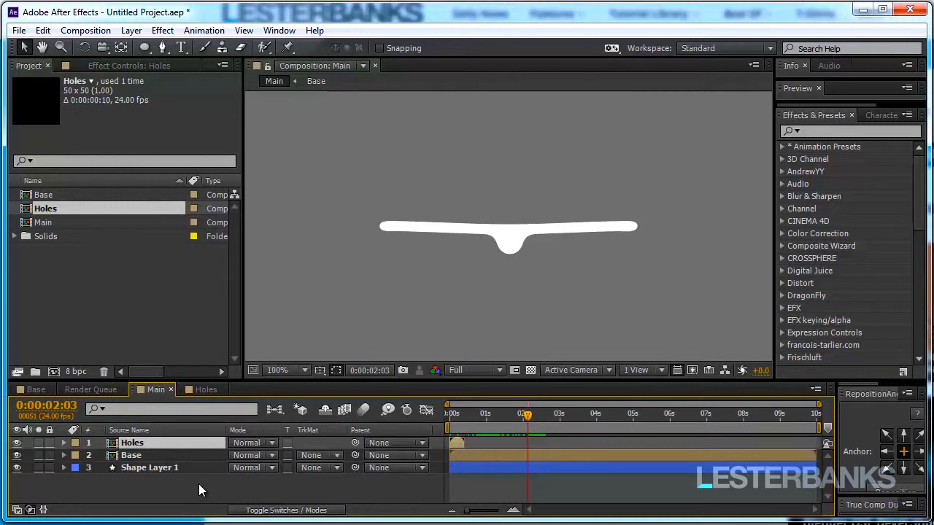
{"action": "left_click", "coordinate": [509, 227]}
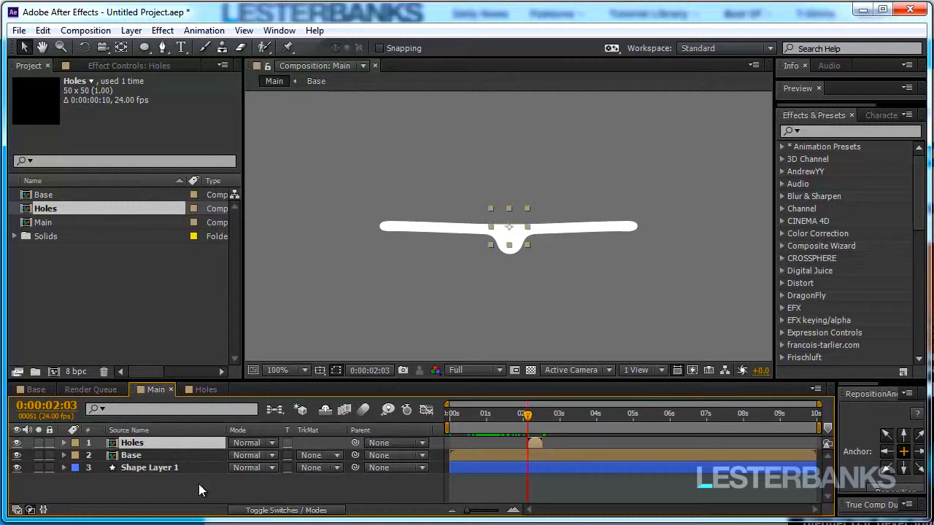
{"action": "mouse_move", "coordinate": [350, 295]}
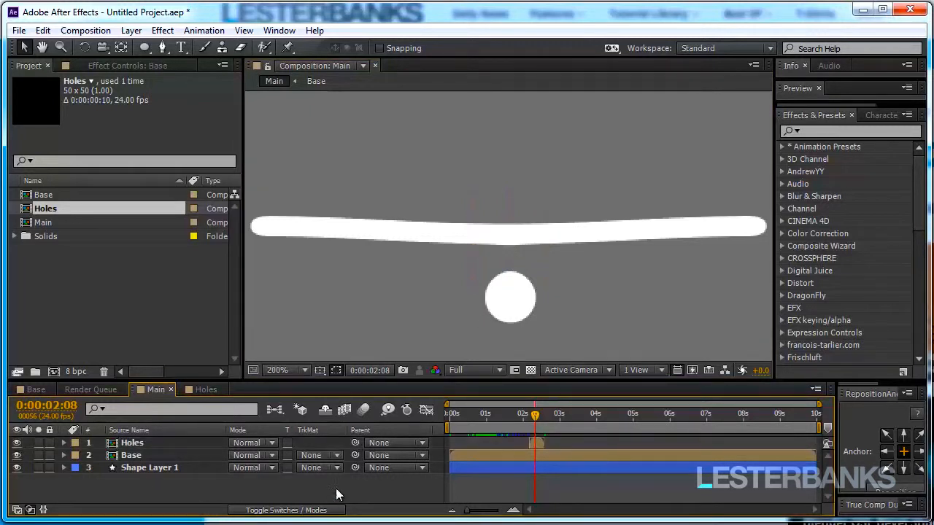
Set Base's matte to Alpha Inverted 'Holes', scale Holes to 50%, and preview the holes.
{"action": "left_click", "coordinate": [322, 455]}
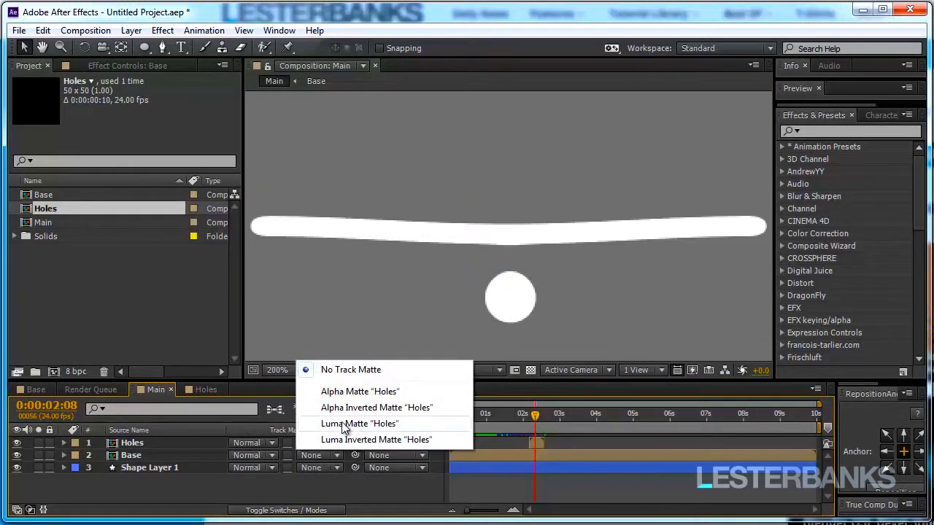
{"action": "left_click", "coordinate": [376, 407]}
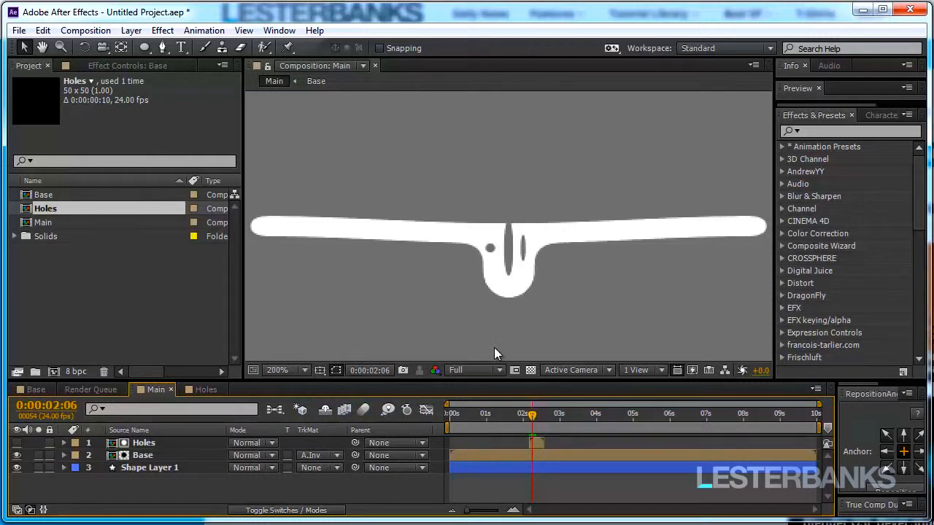
{"action": "left_click", "coordinate": [143, 443]}
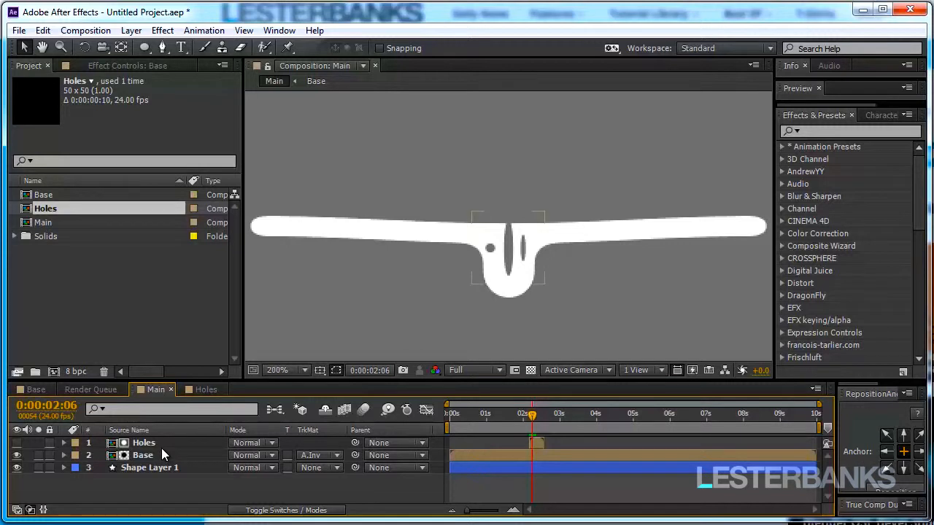
{"action": "left_click", "coordinate": [144, 443]}
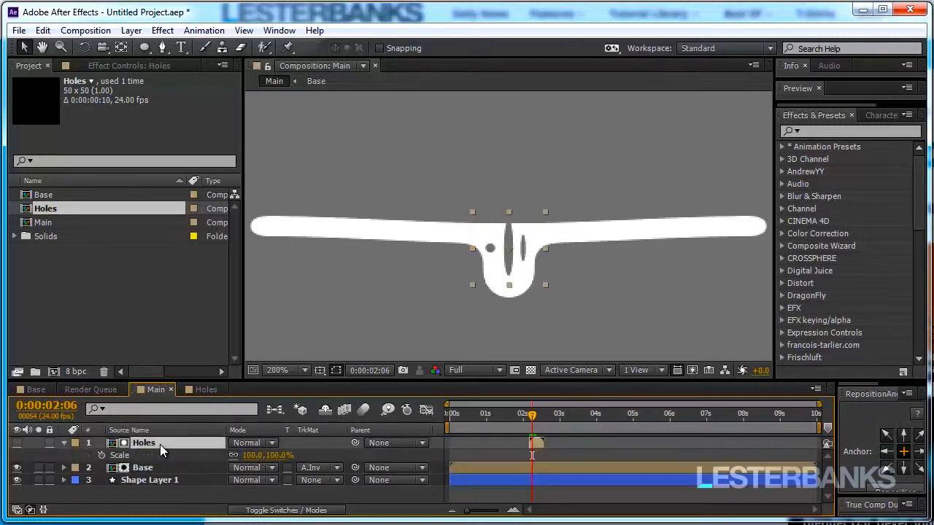
{"action": "double_click", "coordinate": [254, 455]}
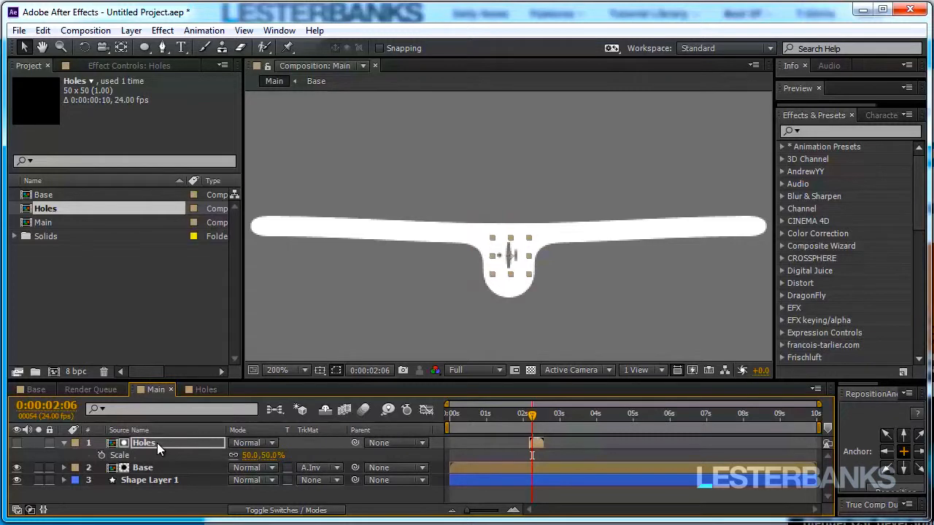
{"action": "left_click", "coordinate": [276, 370]}
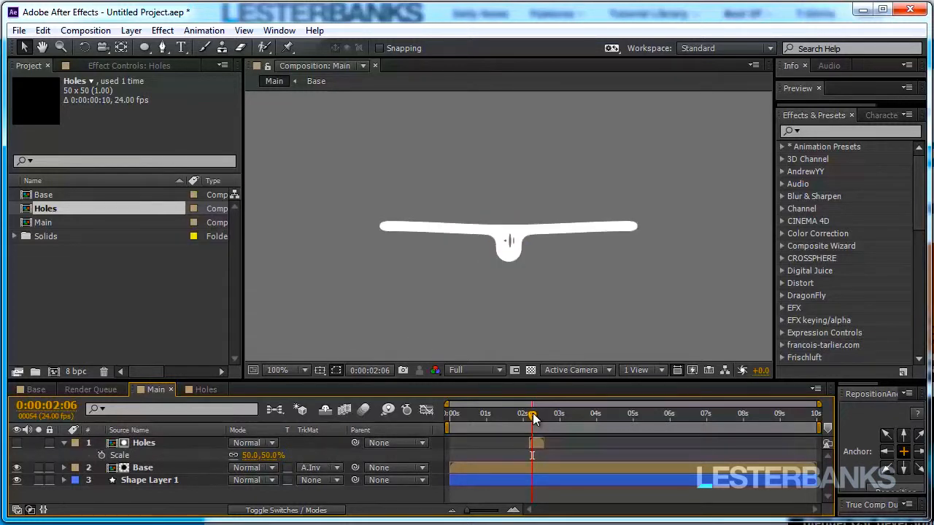
{"action": "left_click_drag", "start_coordinate": [533, 413], "coordinate": [524, 414]}
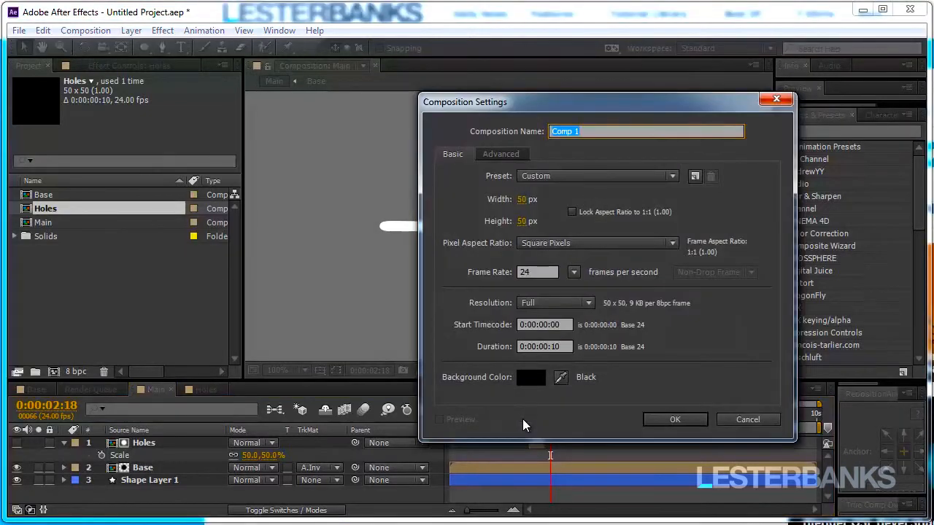
Build 1280×720 composition 01 with a rounded bar over the circle and a top adjustment layer.
{"action": "left_click", "coordinate": [674, 419]}
{"action": "type", "text": "720"}
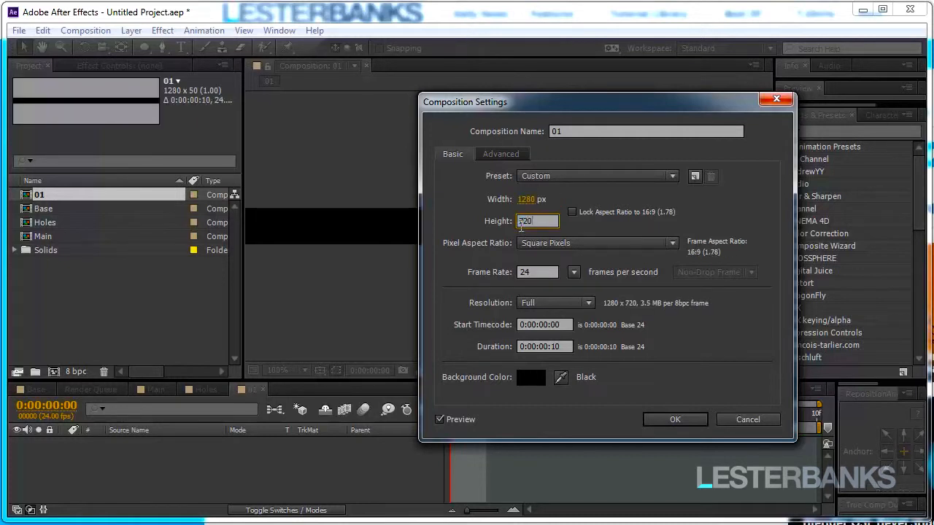
{"action": "left_click", "coordinate": [543, 346]}
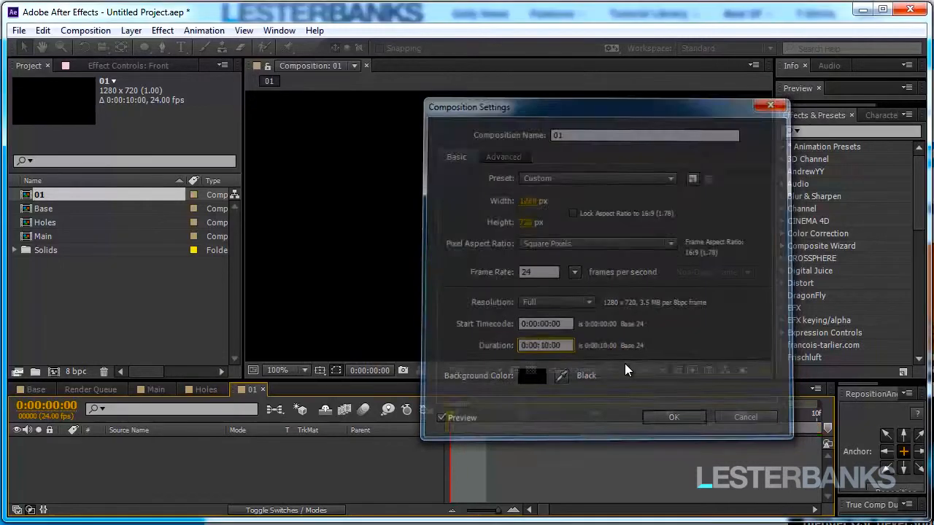
{"action": "left_click", "coordinate": [673, 417]}
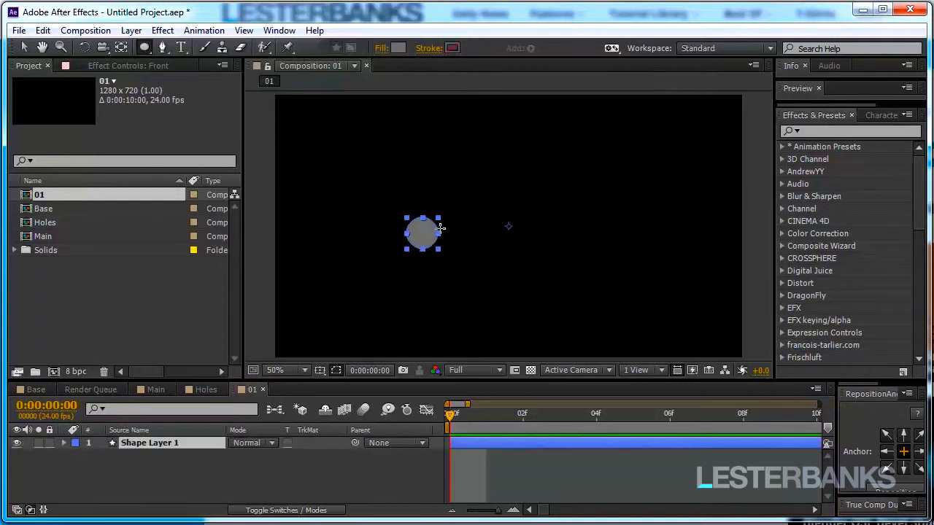
{"action": "left_click", "coordinate": [63, 443]}
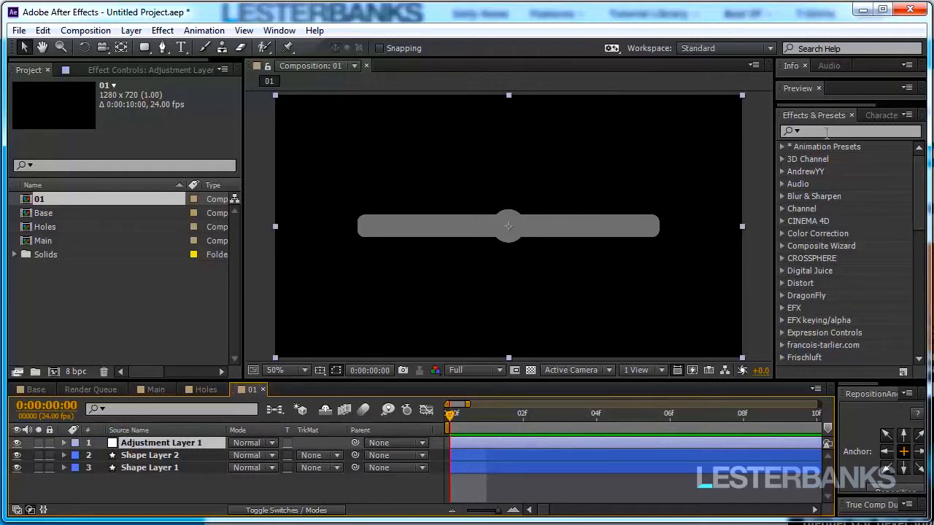
Apply Fast Blur (Blurriness 37) and Levels to the adjustment layer.
{"action": "type", "text": "fast"}
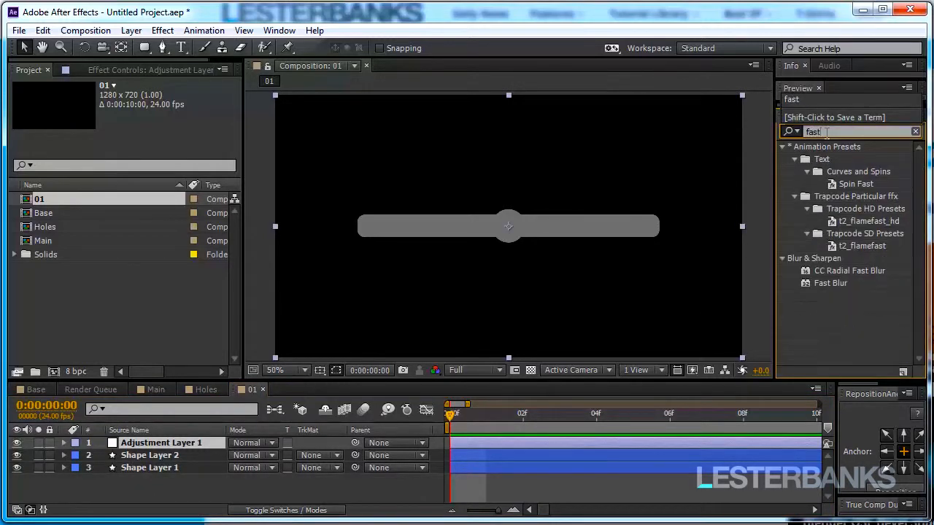
{"action": "double_click", "coordinate": [831, 283]}
{"action": "type", "text": "leve"}
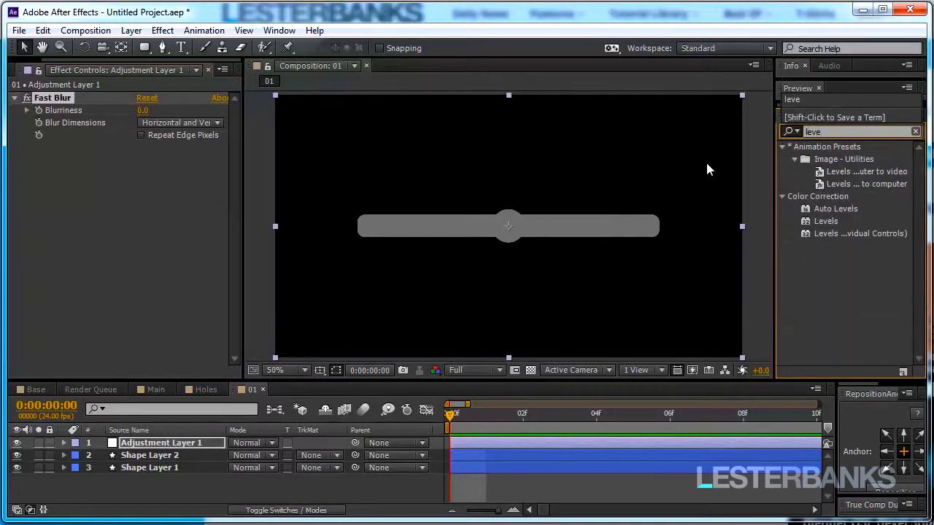
{"action": "double_click", "coordinate": [827, 221]}
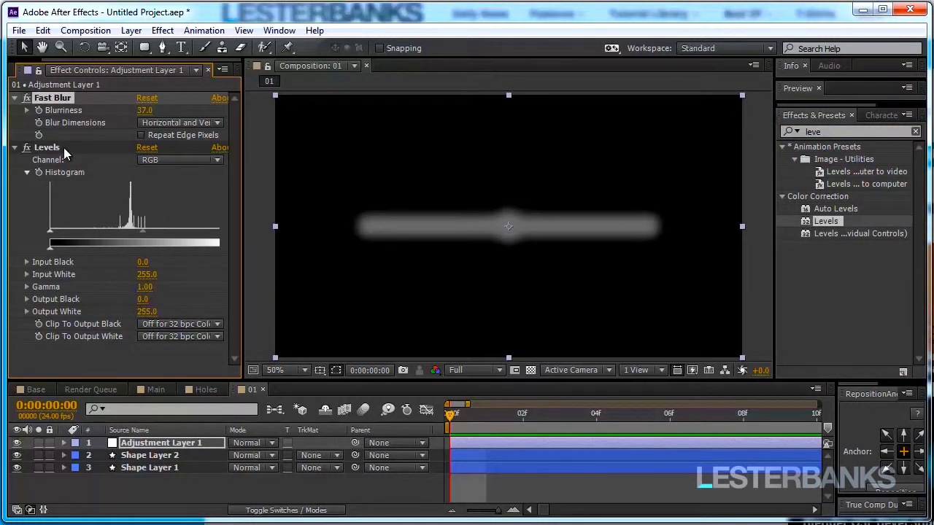
Set Levels to the Alpha channel with input black 160 and input white 172.
{"action": "left_click", "coordinate": [179, 159]}
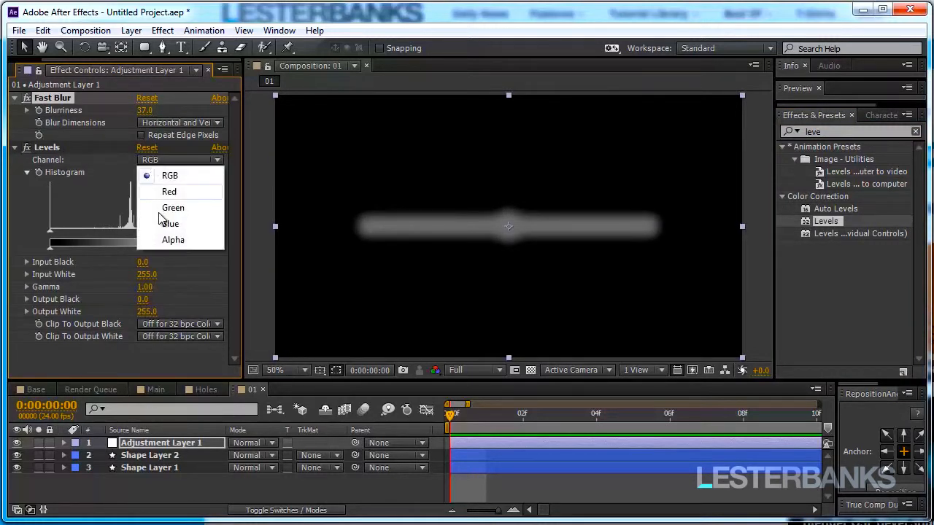
{"action": "left_click", "coordinate": [173, 239]}
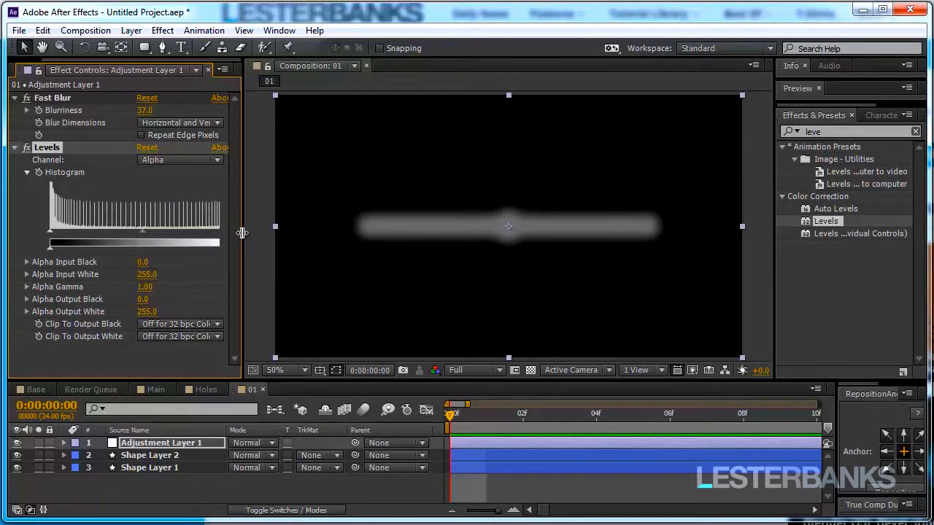
{"action": "left_click_drag", "start_coordinate": [218, 246], "coordinate": [201, 246]}
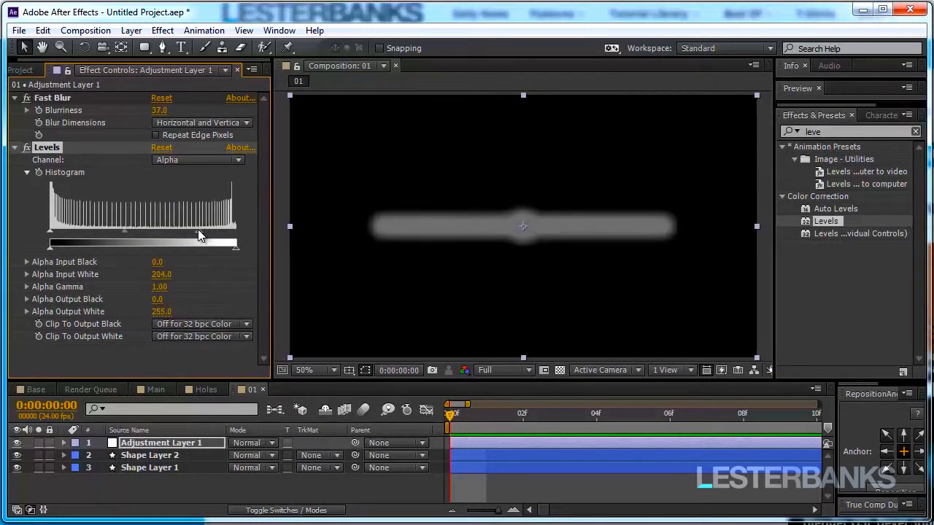
{"action": "left_click_drag", "start_coordinate": [49, 243], "coordinate": [117, 243]}
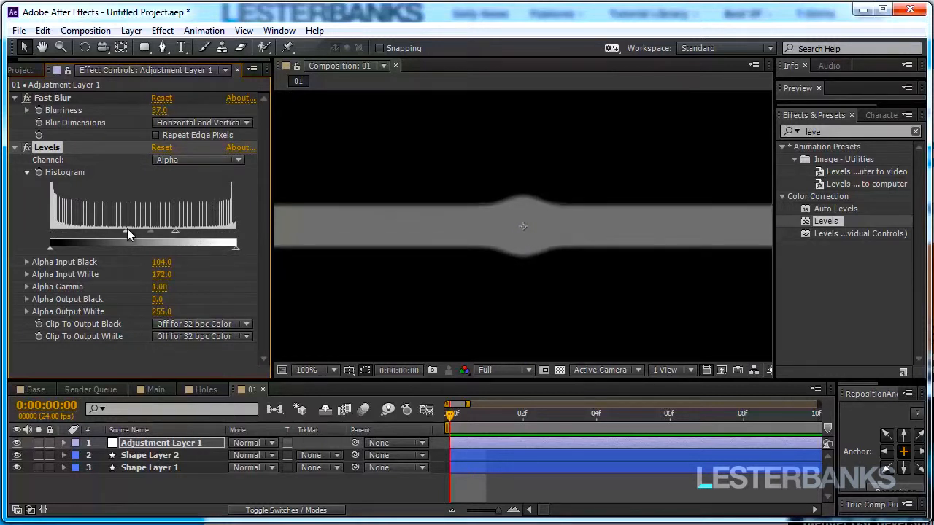
{"action": "left_click_drag", "start_coordinate": [133, 230], "coordinate": [154, 231]}
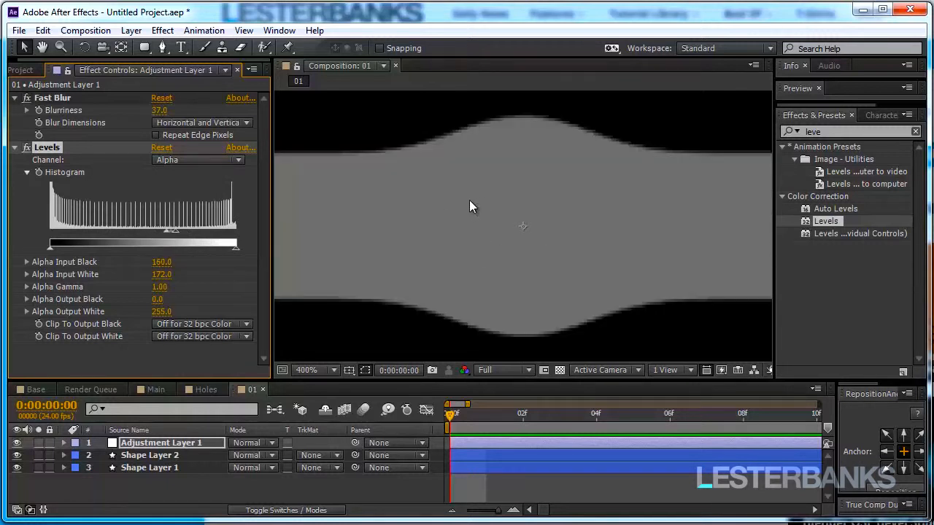
{"action": "left_click", "coordinate": [307, 370]}
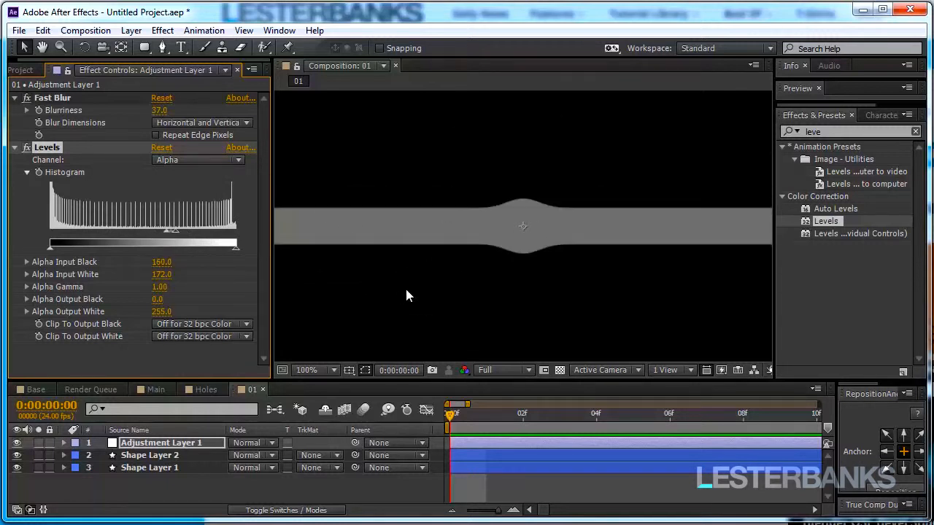
{"action": "left_click", "coordinate": [149, 468]}
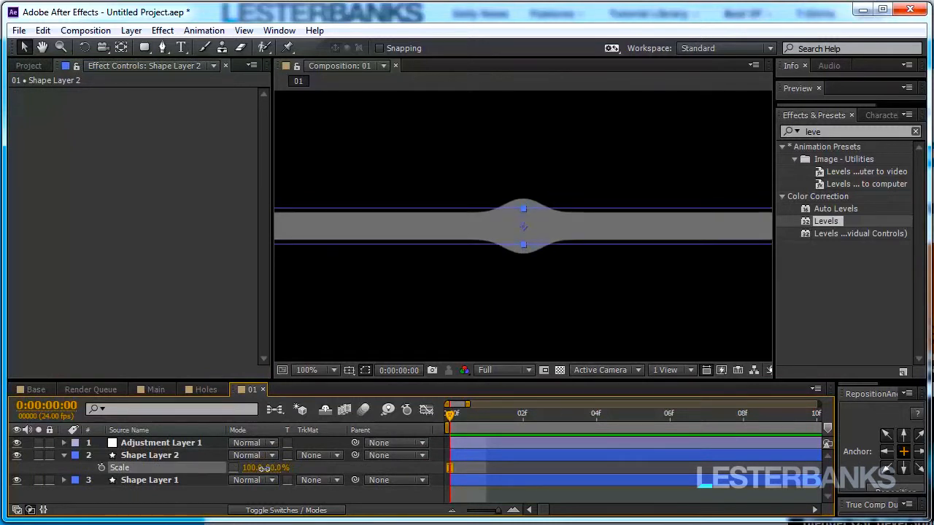
Scale Shape Layer 2 to 100,80% and drag the circle above the bar at 100% zoom.
{"action": "left_click", "coordinate": [160, 443]}
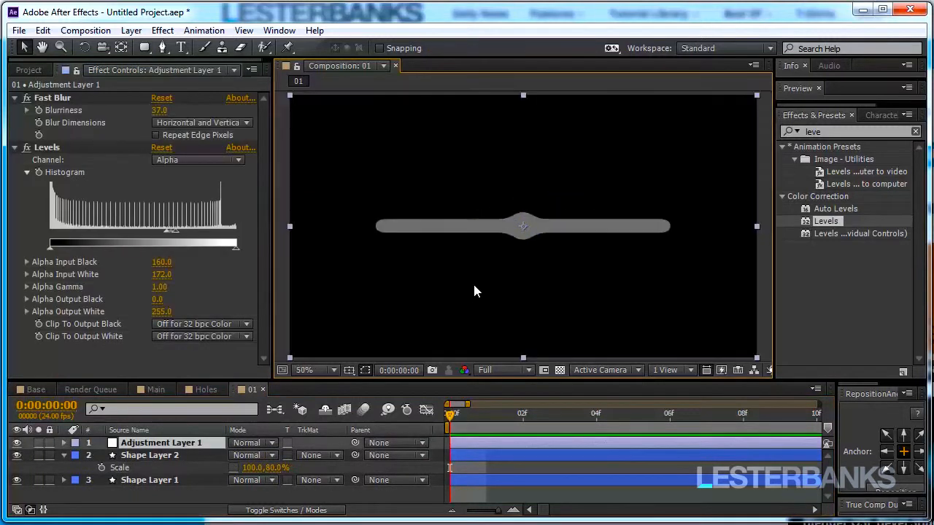
{"action": "left_click", "coordinate": [305, 370]}
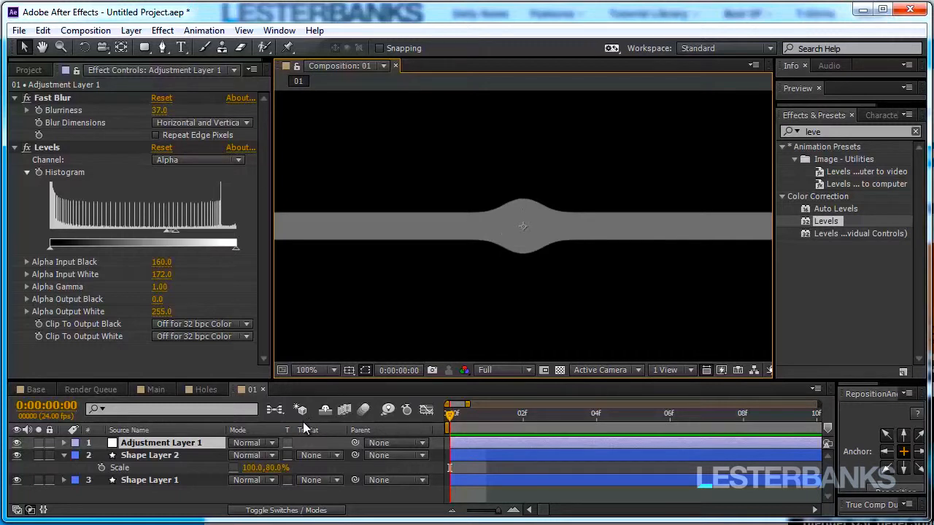
{"action": "left_click", "coordinate": [149, 479]}
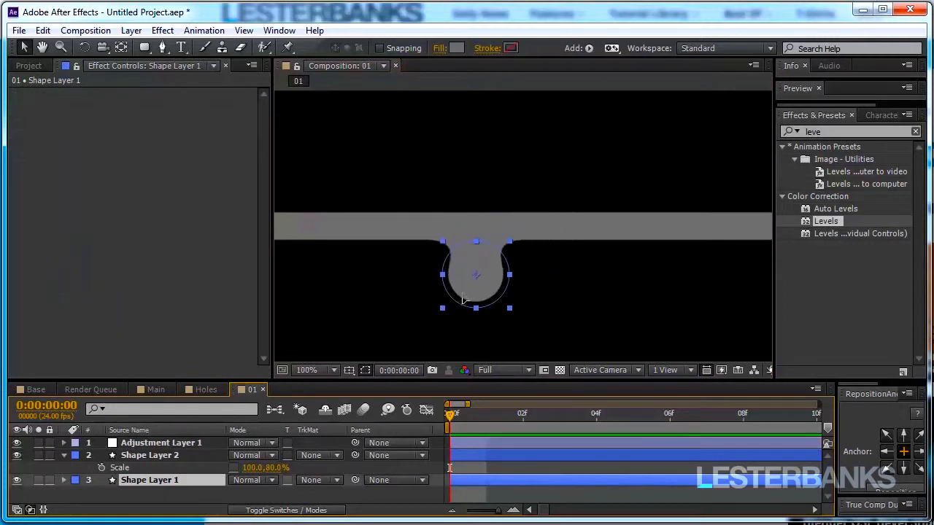
{"action": "left_click_drag", "start_coordinate": [476, 275], "coordinate": [505, 173]}
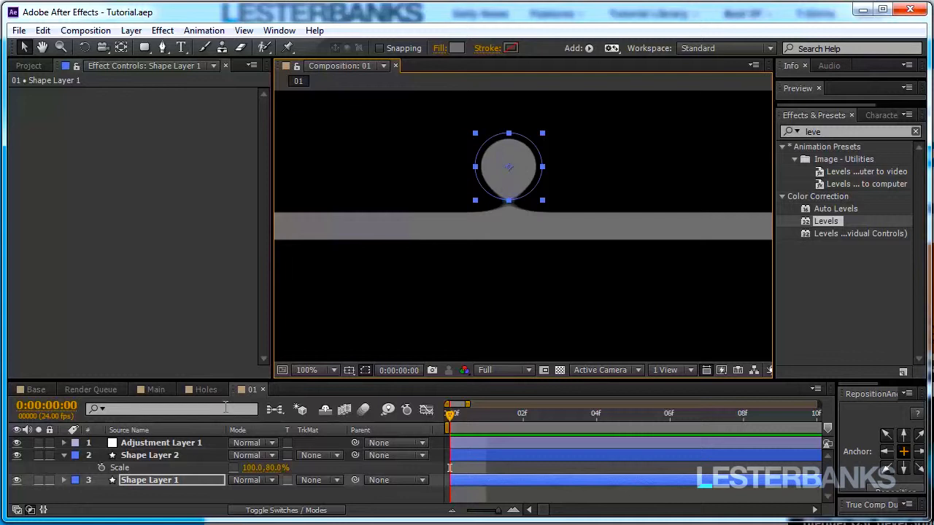
Scrub the Main composition past one second to preview, then return to Base.
{"action": "left_click", "coordinate": [156, 389]}
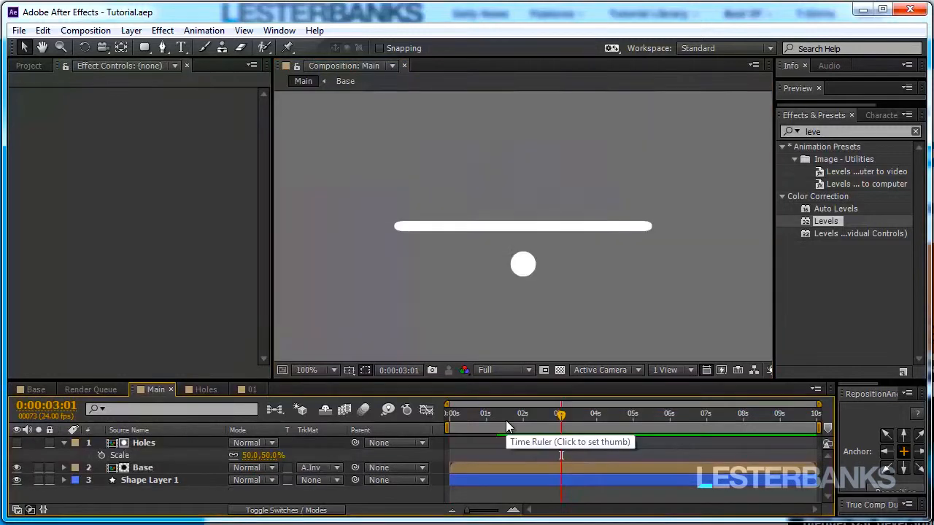
{"action": "left_click", "coordinate": [507, 414]}
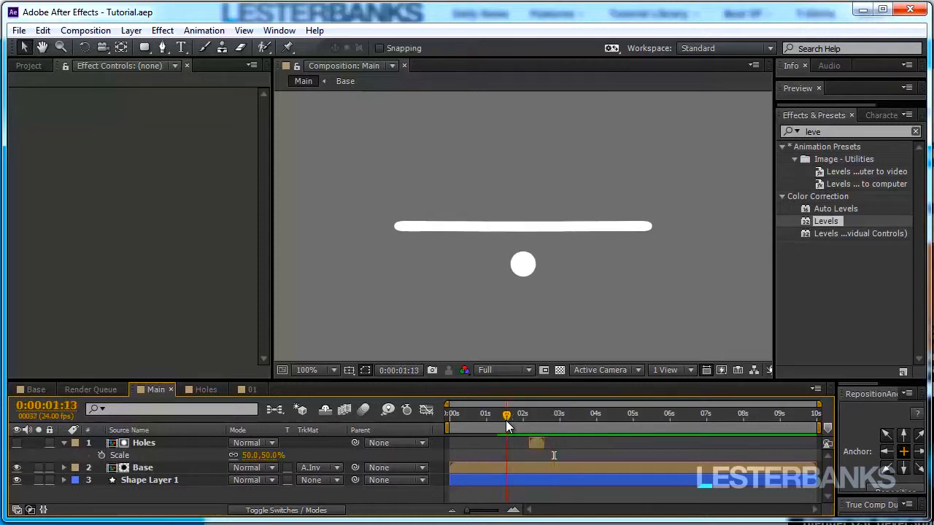
{"action": "left_click_drag", "start_coordinate": [506, 414], "coordinate": [513, 414]}
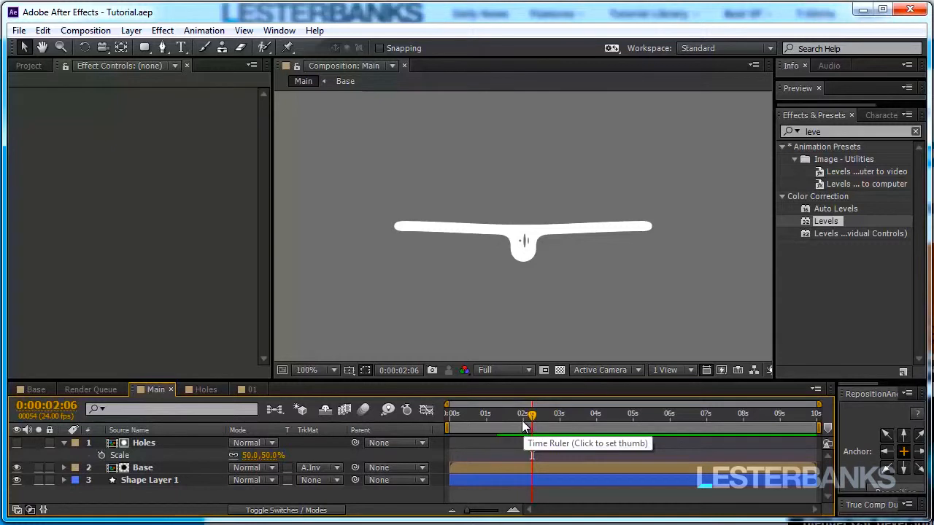
{"action": "mouse_move", "coordinate": [533, 425]}
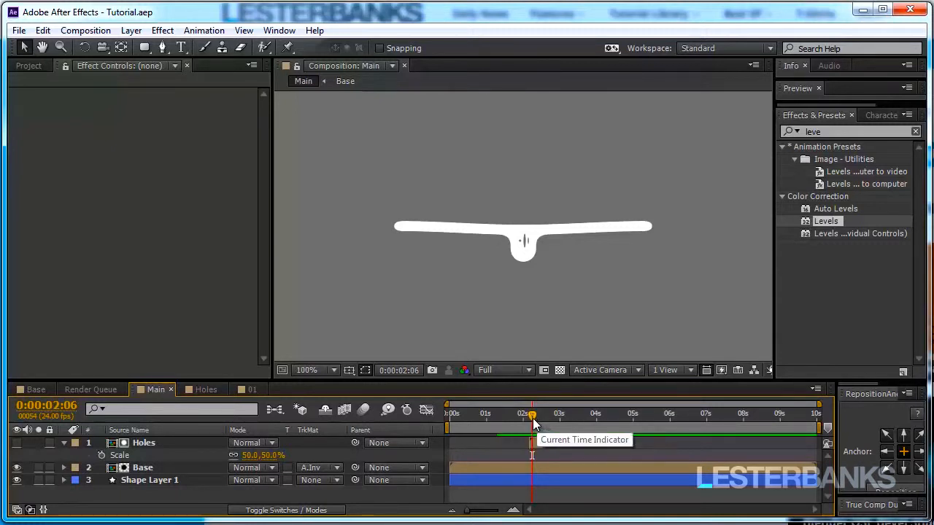
{"action": "mouse_move", "coordinate": [532, 358]}
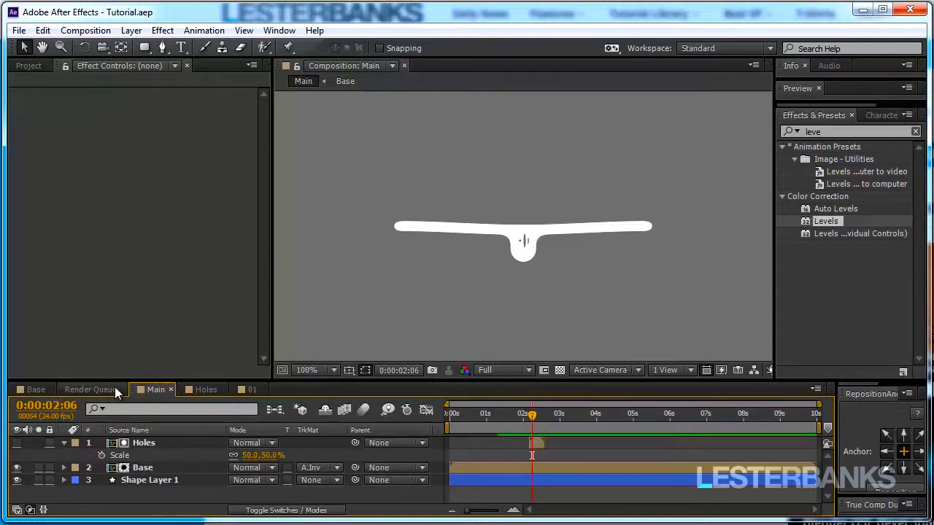
{"action": "left_click", "coordinate": [35, 389]}
{"action": "type", "text": "cc be"}
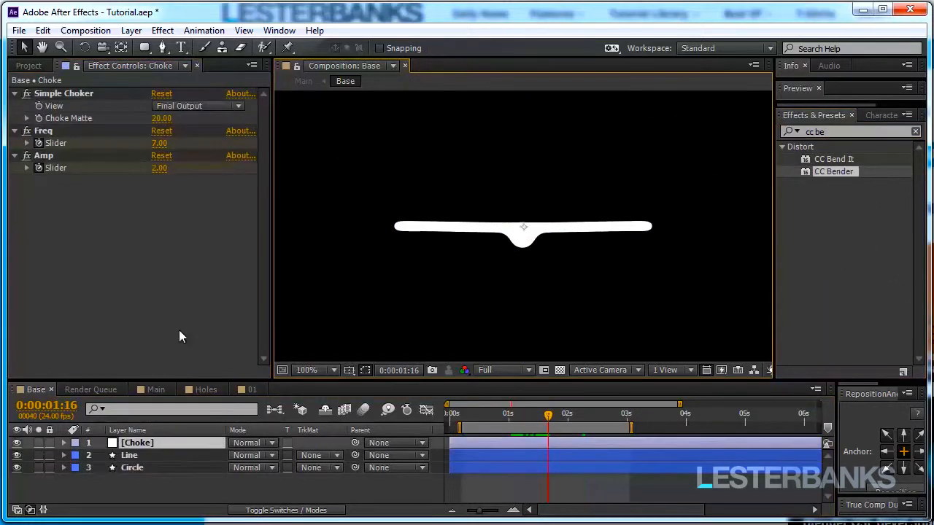
Add CC Bender to the Circle layer, keying Amount 0 then -0.1, and preview the detach.
{"action": "left_click", "coordinate": [132, 468]}
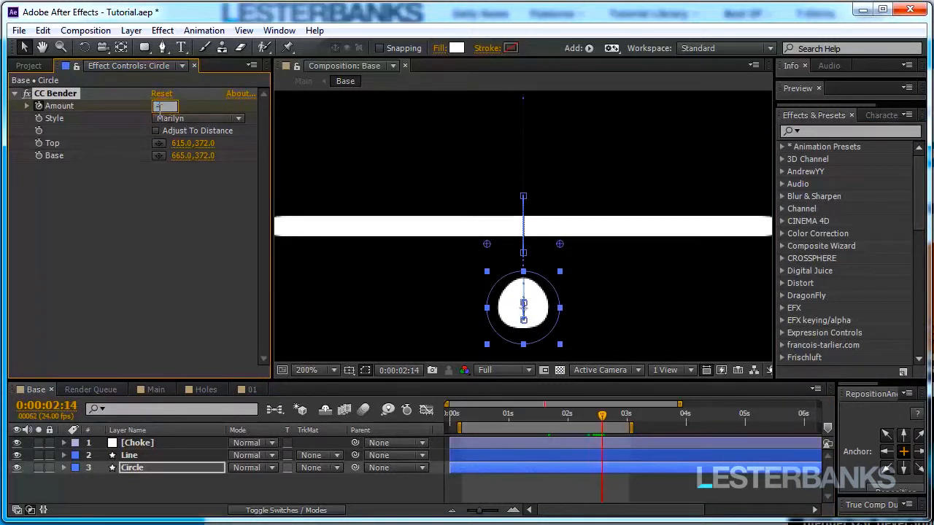
{"action": "left_click_drag", "start_coordinate": [602, 416], "coordinate": [513, 416]}
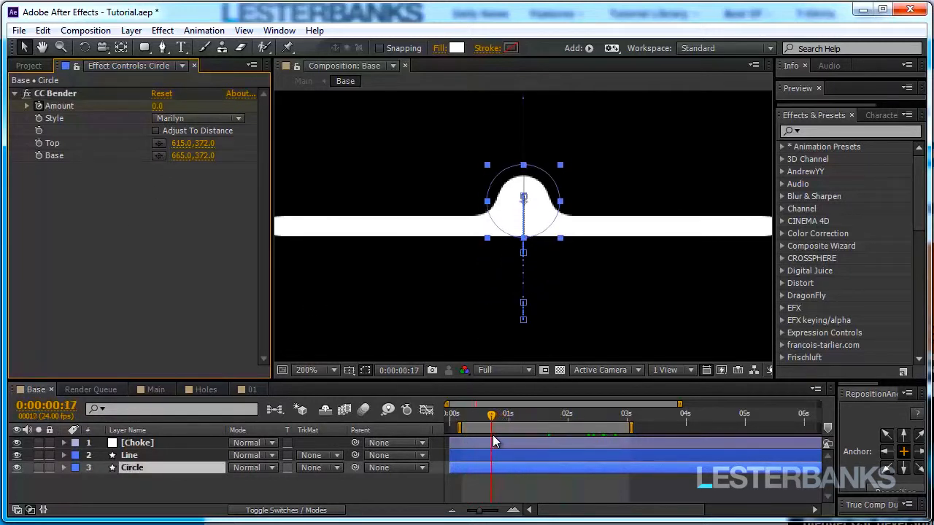
{"action": "left_click_drag", "start_coordinate": [491, 414], "coordinate": [477, 415]}
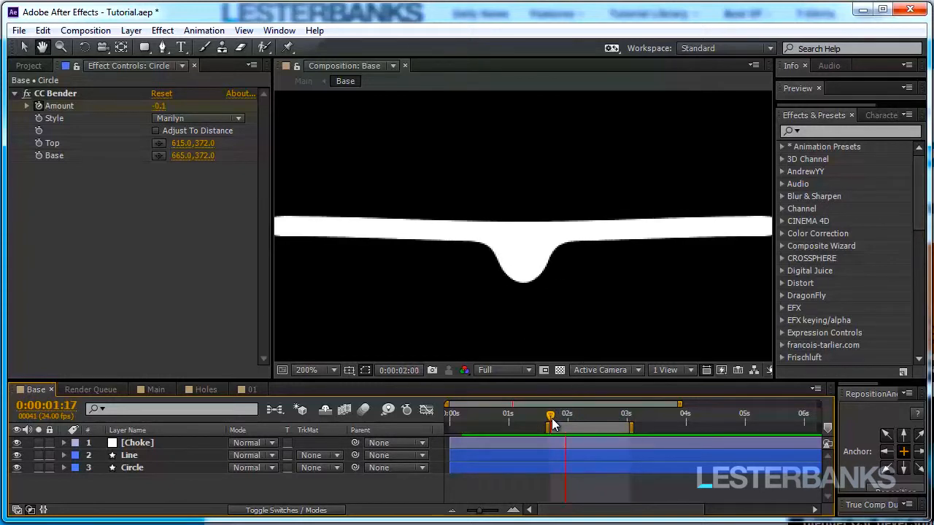
{"action": "left_click_drag", "start_coordinate": [550, 416], "coordinate": [591, 416]}
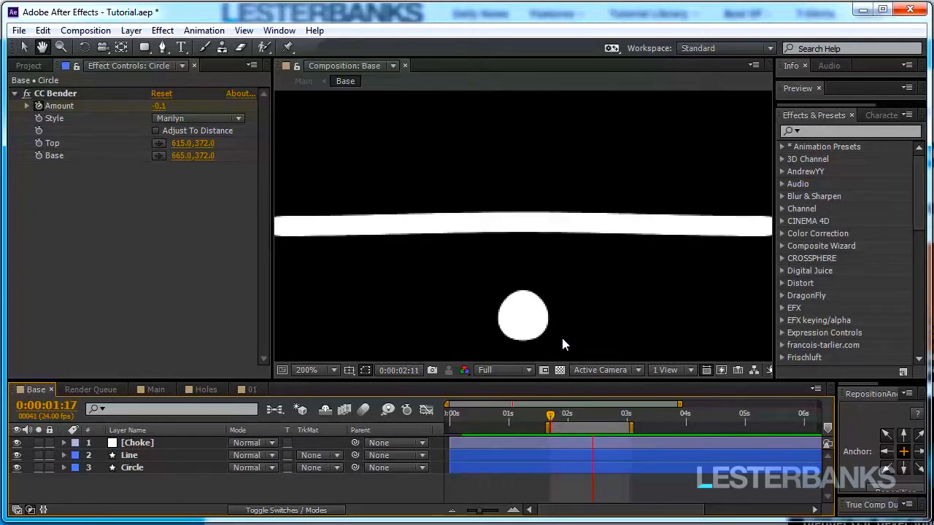